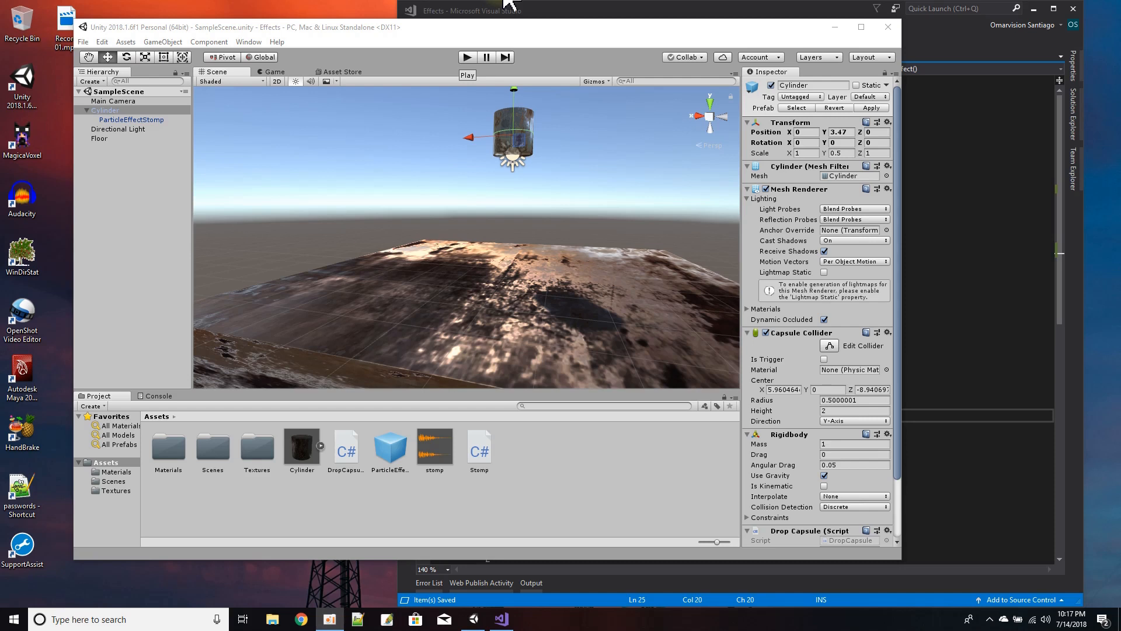
{"action": "mouse_move", "coordinate": [509, 51]}
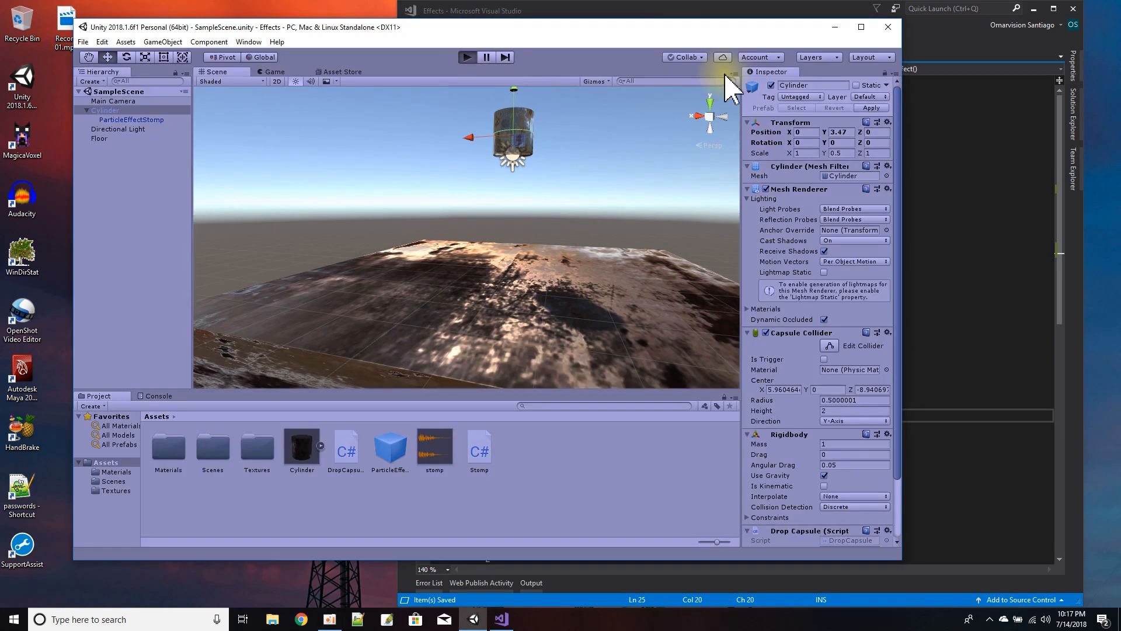
Stop the game preview, check the stomp sound's import settings, then select ParticleEffectStomp
{"action": "left_click", "coordinate": [466, 56]}
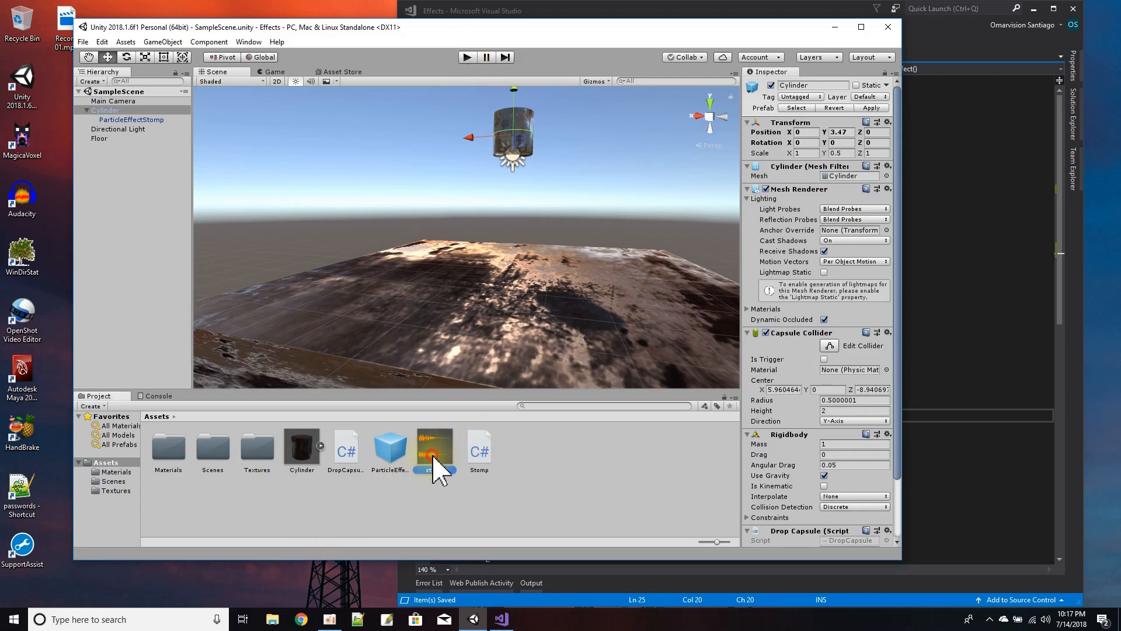
{"action": "left_click", "coordinate": [435, 445]}
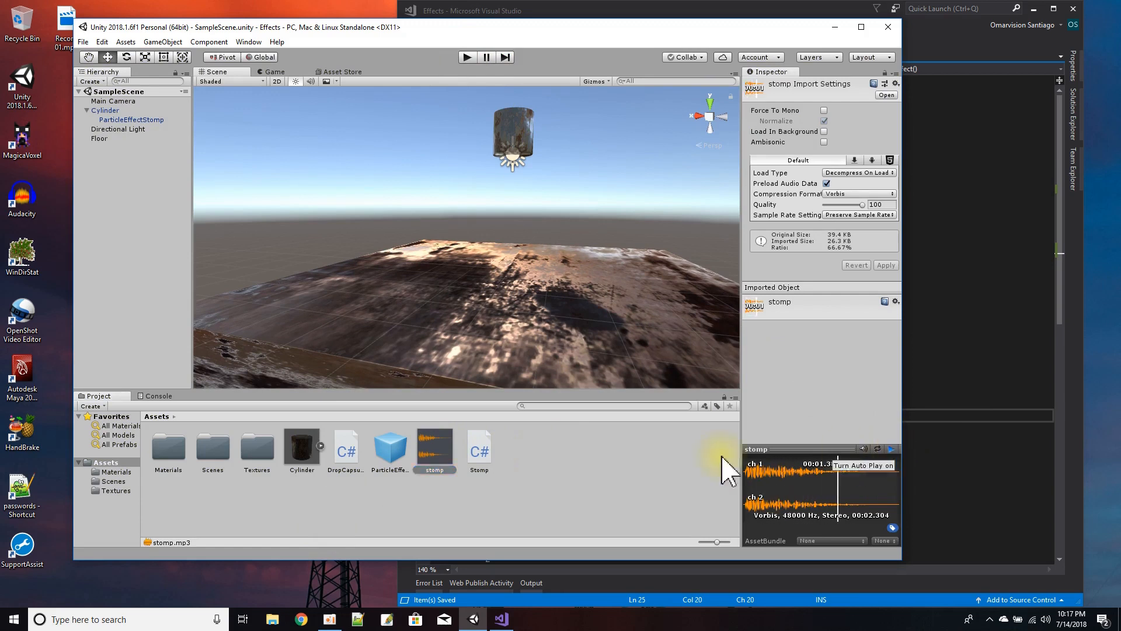
{"action": "left_click", "coordinate": [539, 472]}
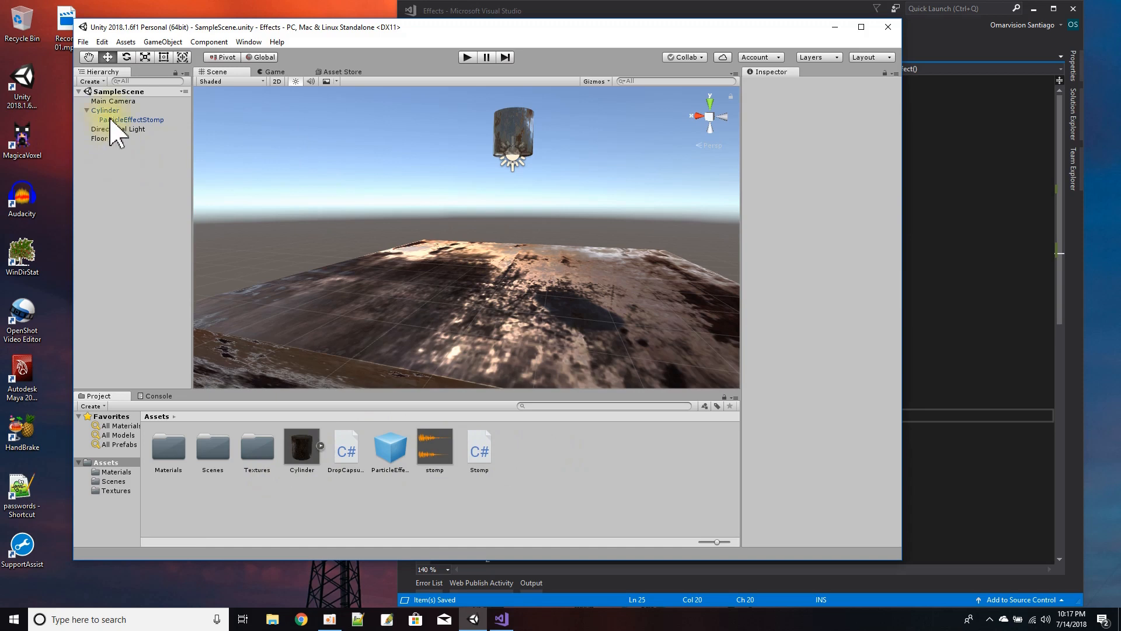
{"action": "left_click", "coordinate": [132, 119]}
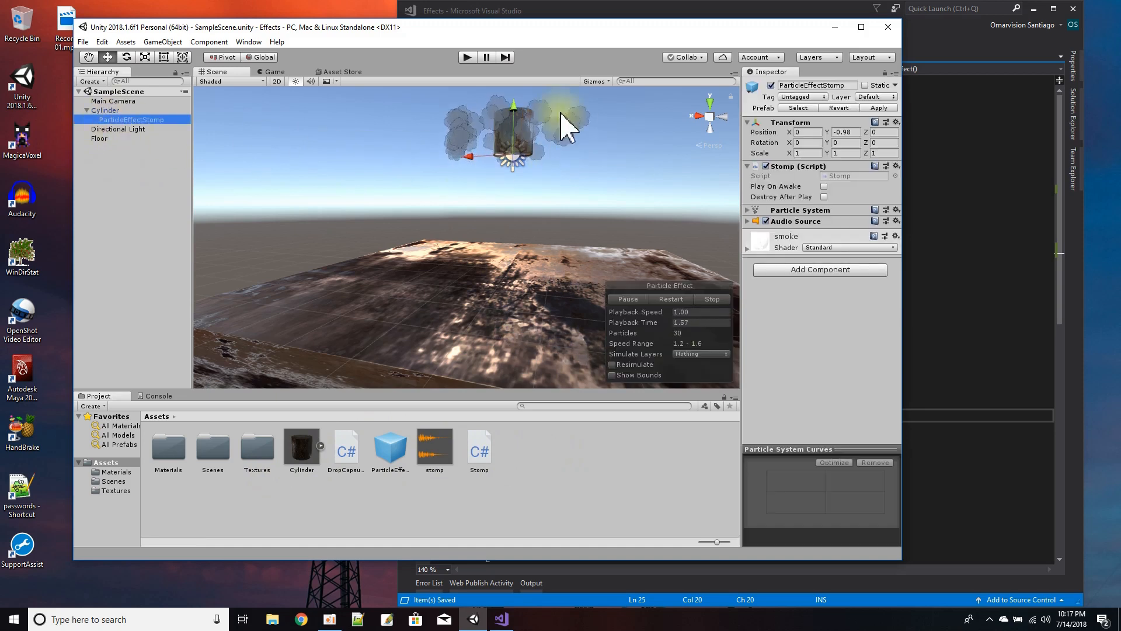
Preview the smoke burst and reveal the Audio Source using the stomp clip
{"action": "left_click", "coordinate": [711, 299]}
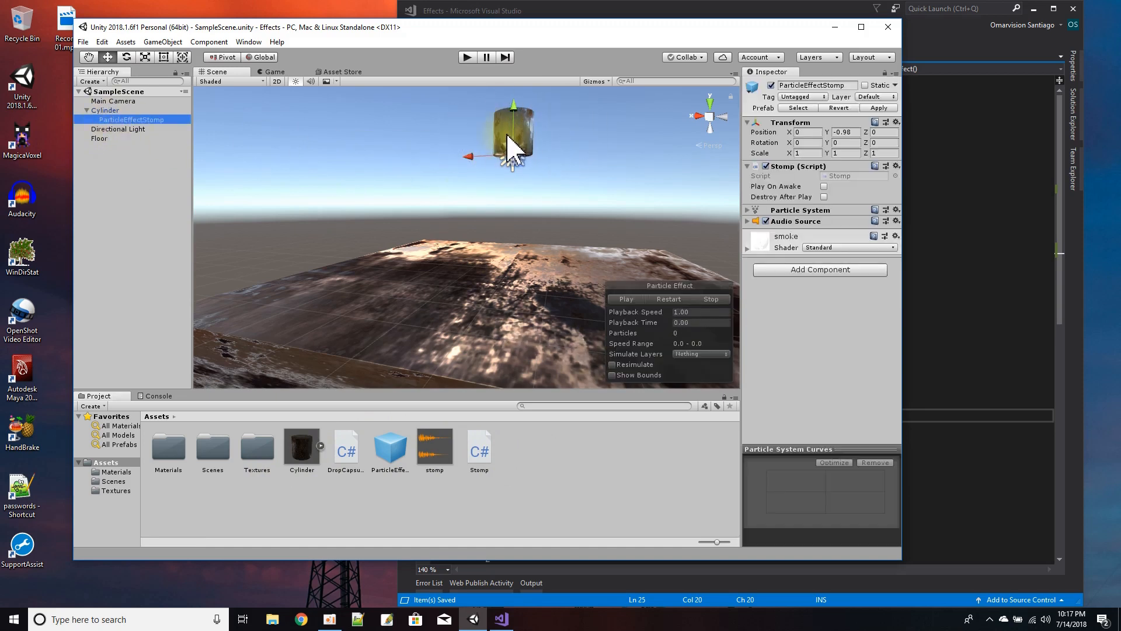
{"action": "mouse_move", "coordinate": [414, 157]}
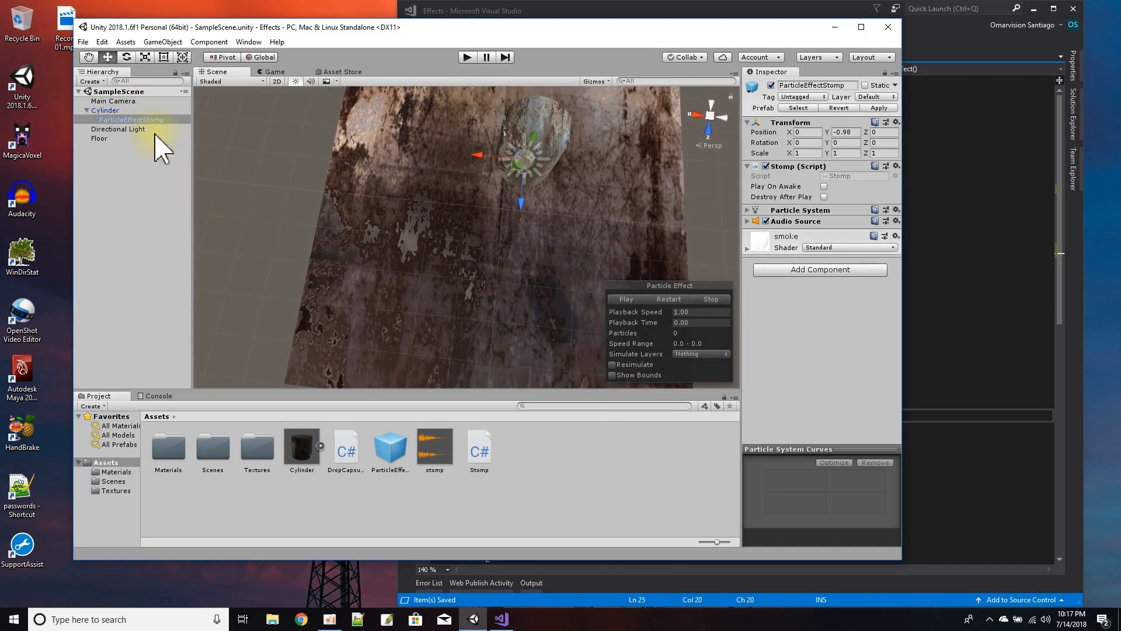
{"action": "left_click", "coordinate": [626, 299]}
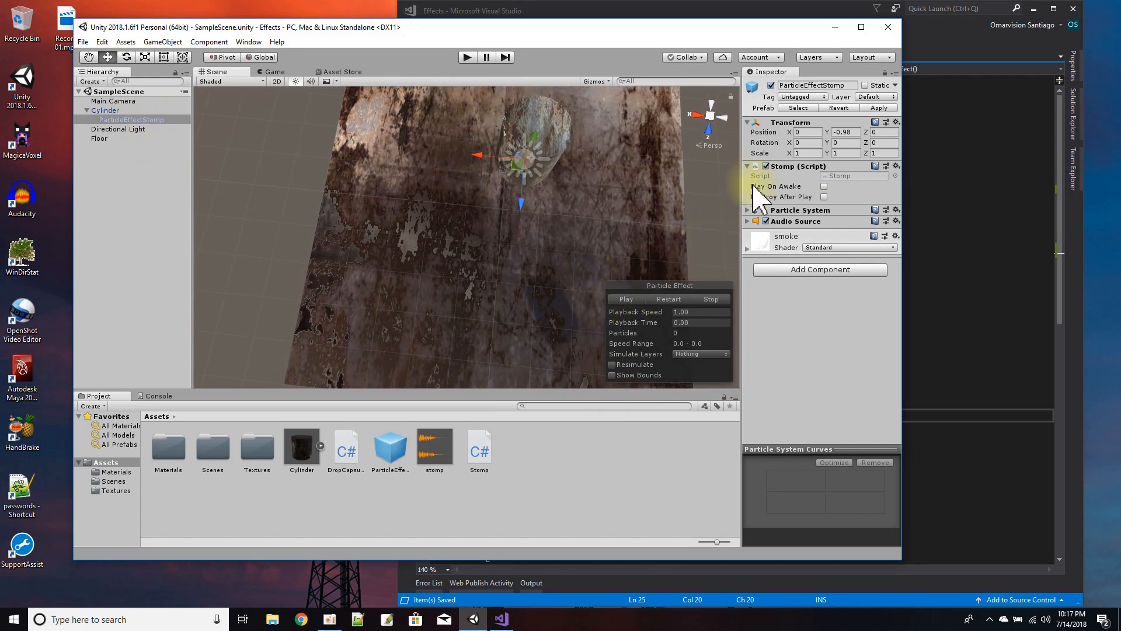
{"action": "mouse_move", "coordinate": [568, 128]}
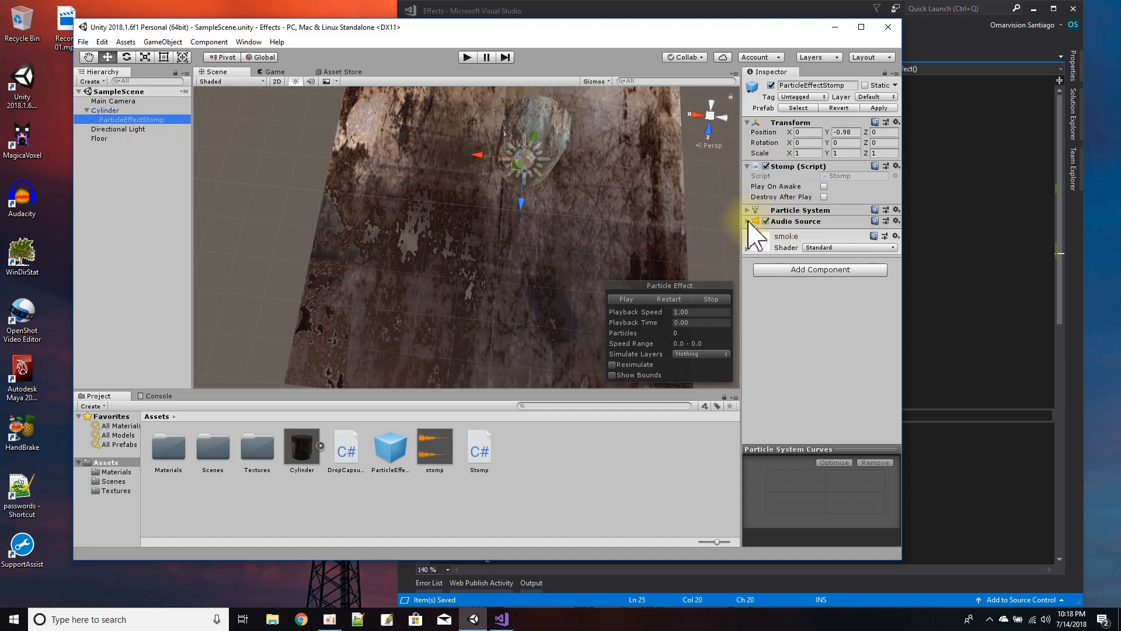
{"action": "left_click", "coordinate": [747, 221]}
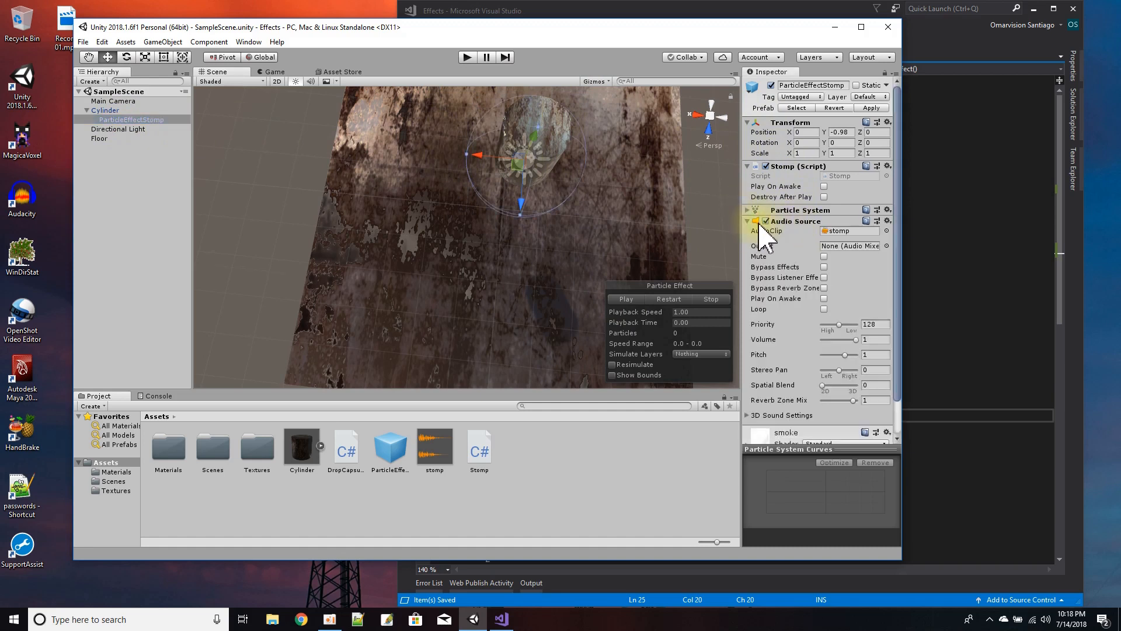
{"action": "left_click", "coordinate": [747, 221]}
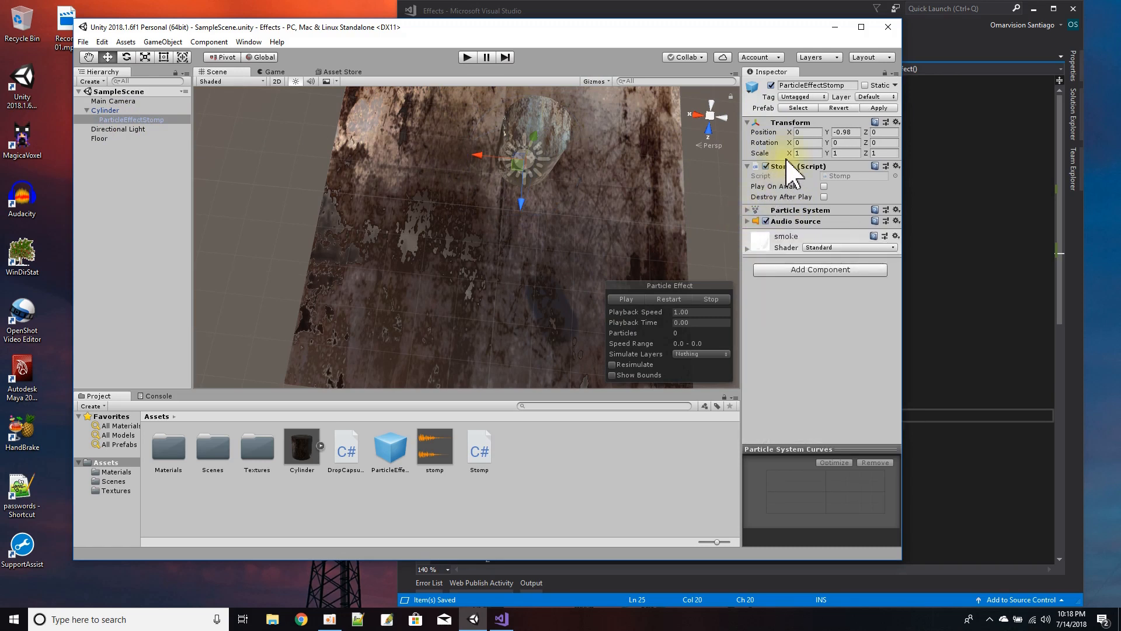
{"action": "mouse_move", "coordinate": [843, 178]}
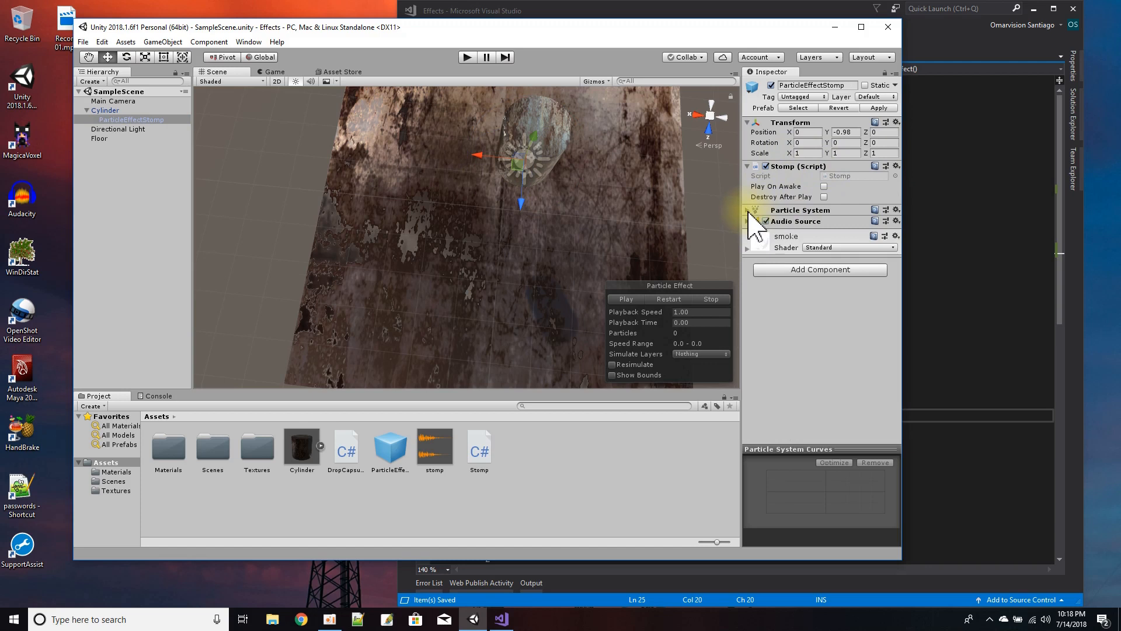
Switch on Looping in the particle system's main settings and preview the smoke burst repeatedly
{"action": "left_click", "coordinate": [749, 209]}
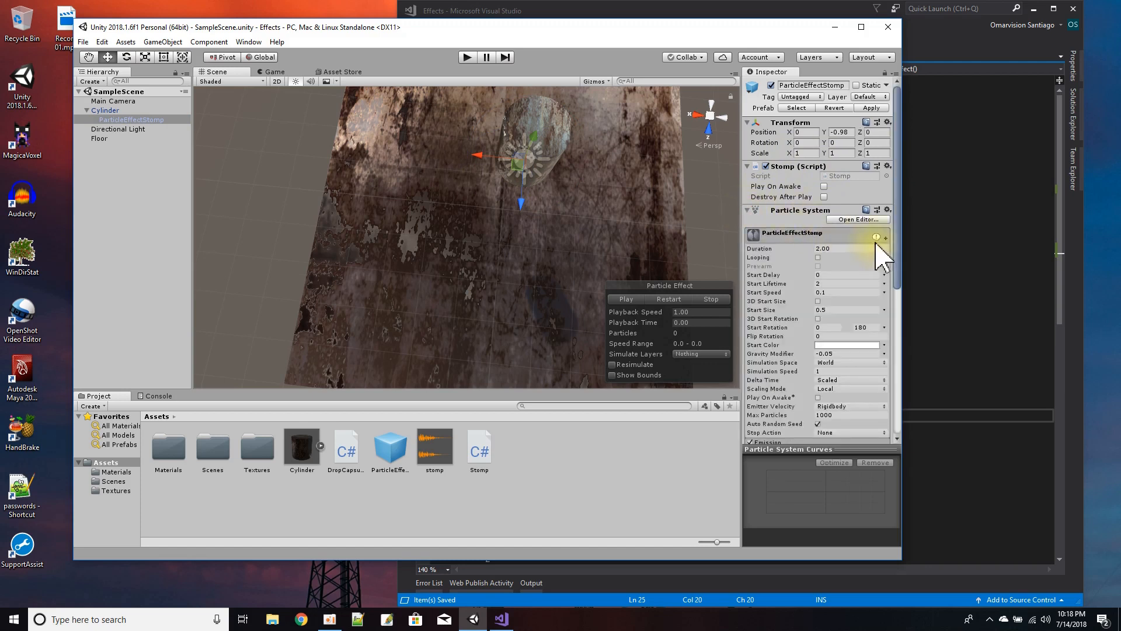
{"action": "mouse_move", "coordinate": [801, 286]}
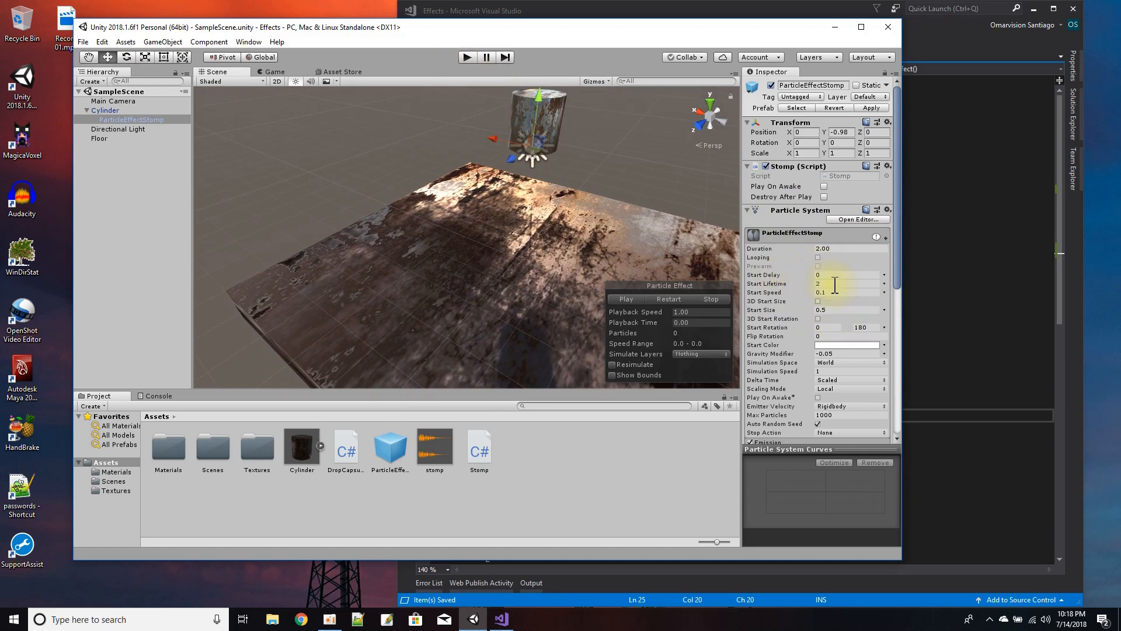
{"action": "mouse_move", "coordinate": [781, 290]}
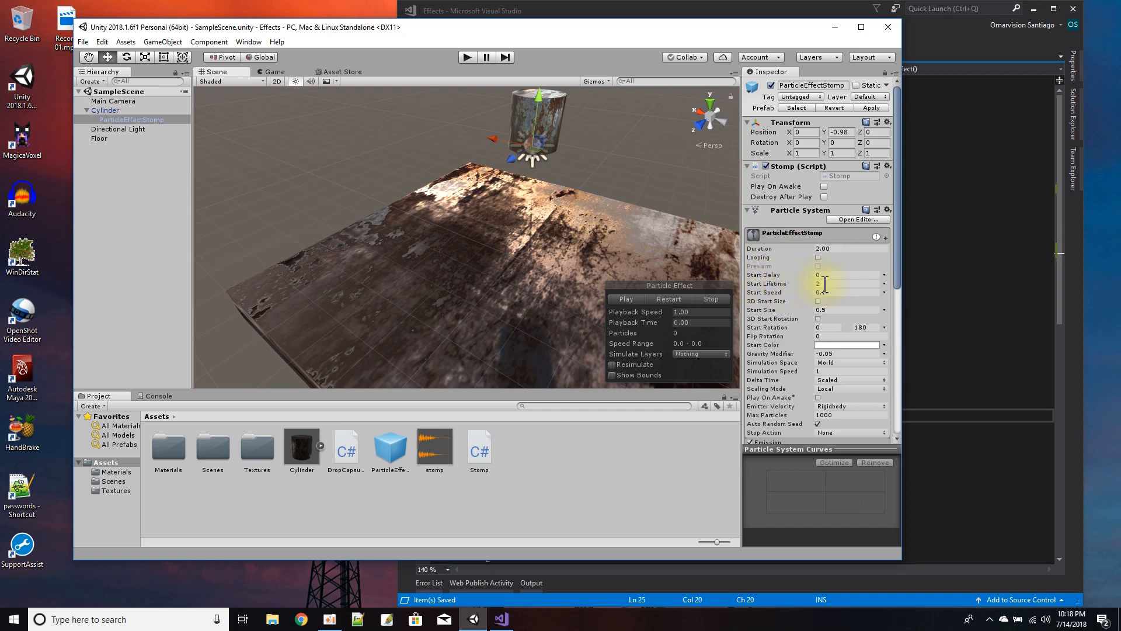
{"action": "left_click", "coordinate": [848, 292]}
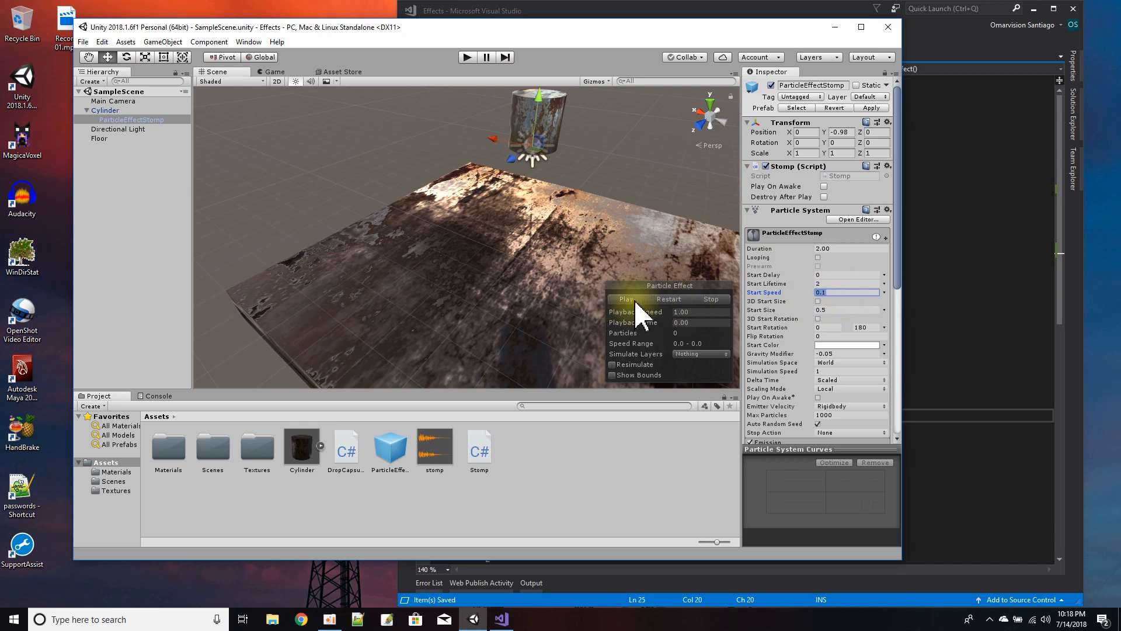
{"action": "left_click", "coordinate": [626, 298]}
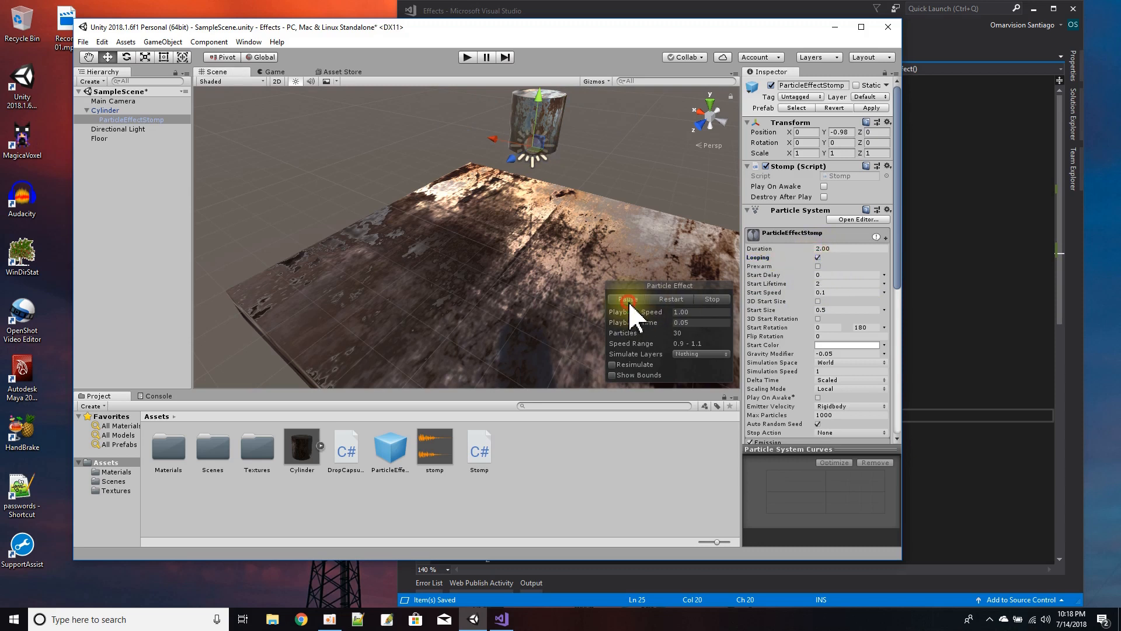
{"action": "left_click", "coordinate": [624, 299]}
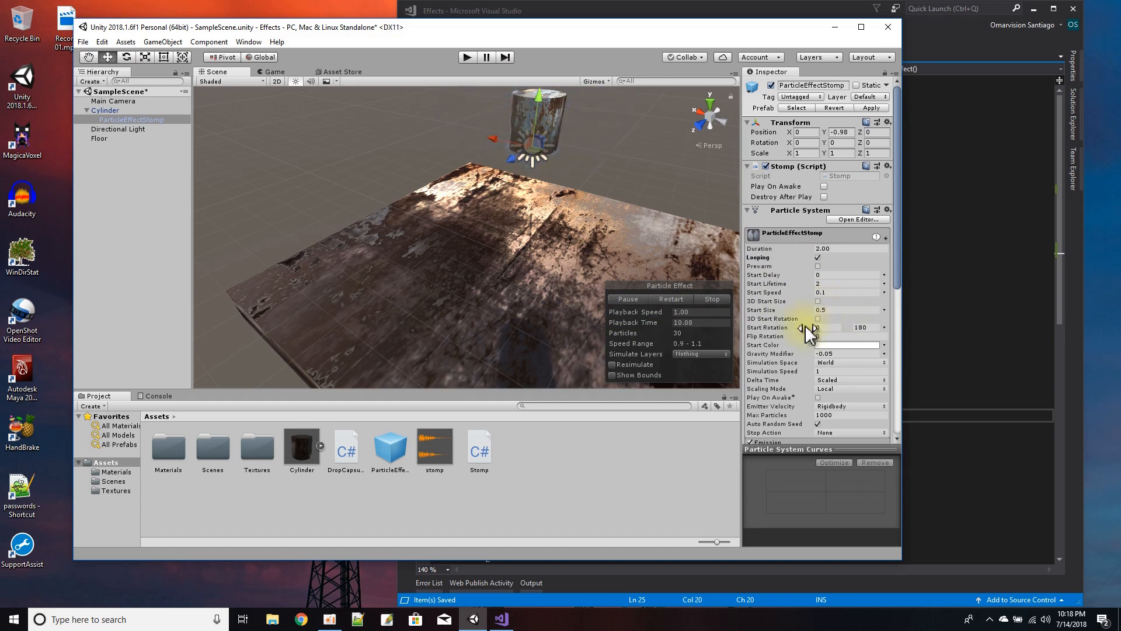
{"action": "left_click", "coordinate": [851, 326]}
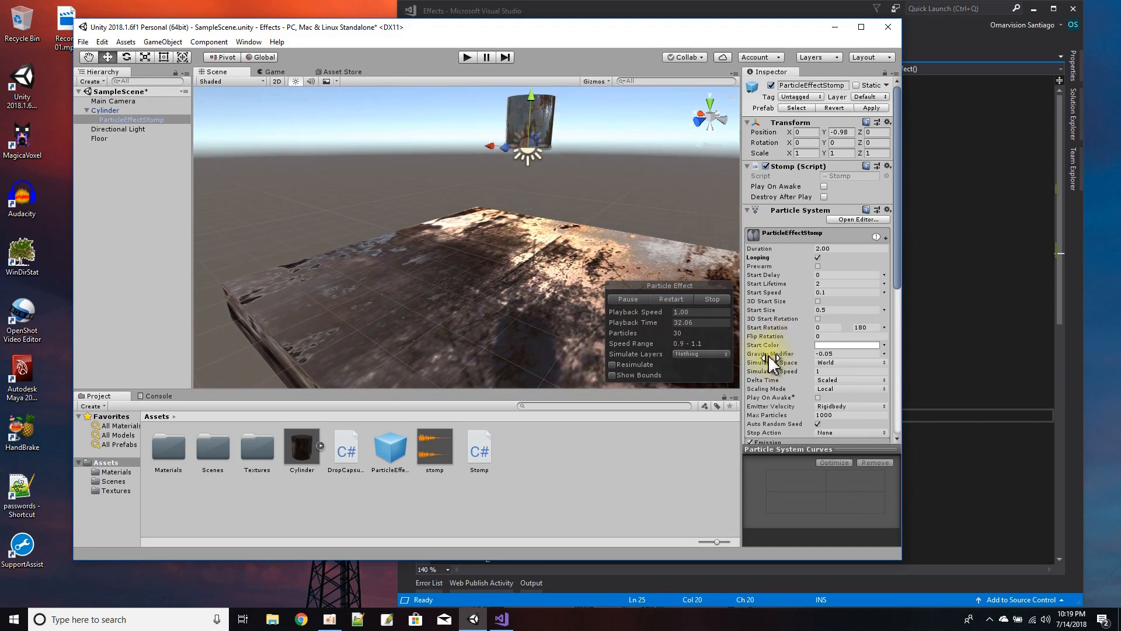
{"action": "left_click", "coordinate": [847, 353]}
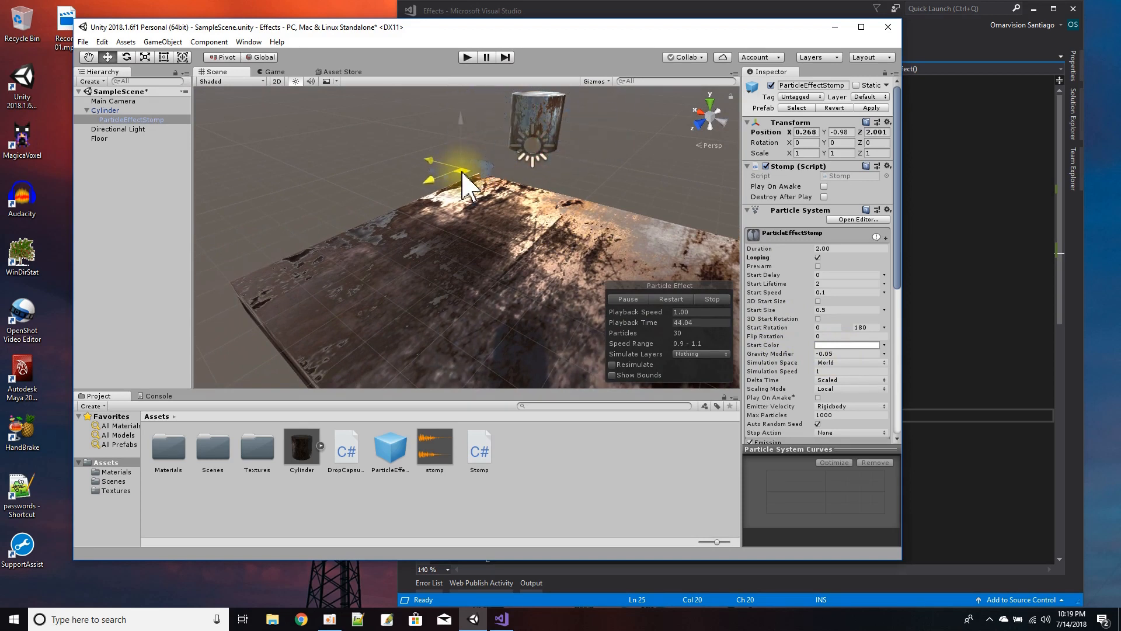
{"action": "left_click", "coordinate": [711, 298]}
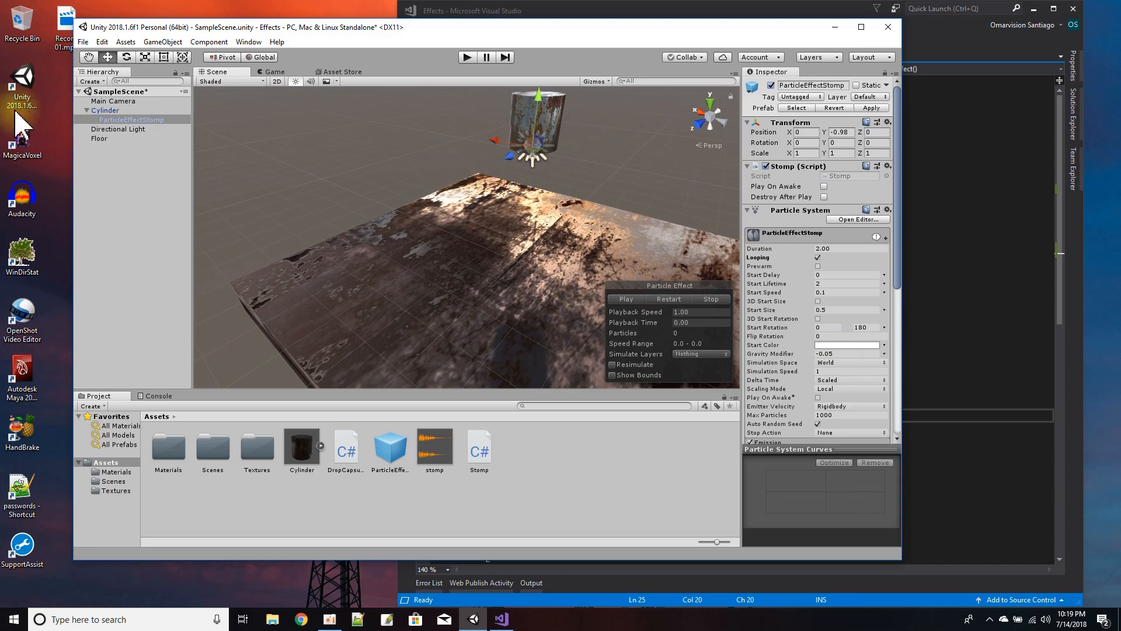
{"action": "left_click", "coordinate": [106, 109]}
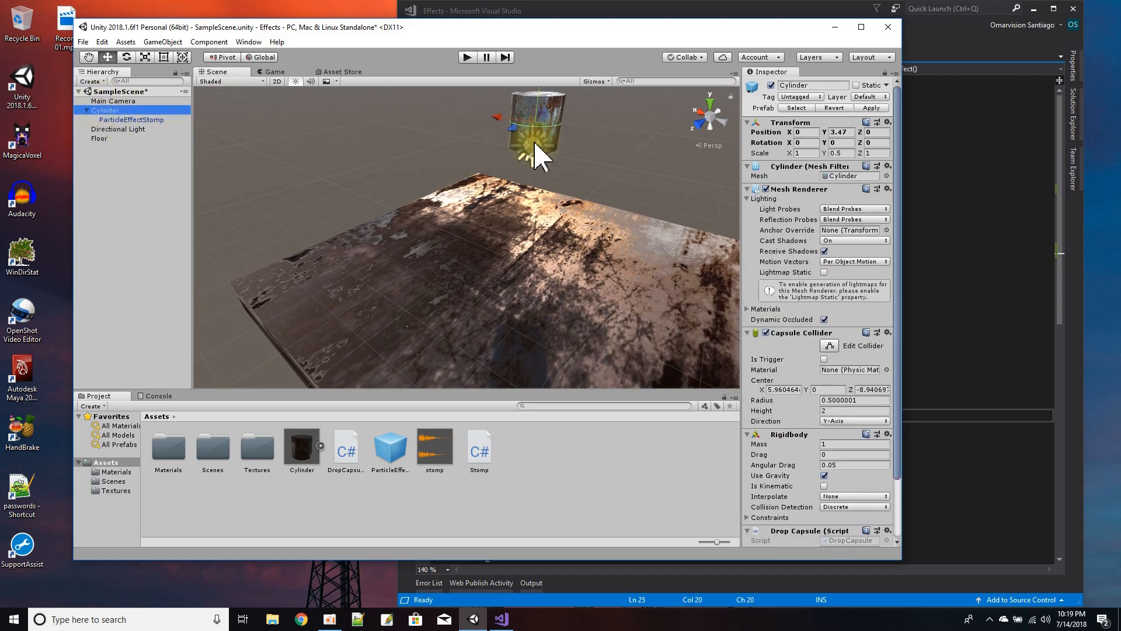
{"action": "left_click", "coordinate": [132, 119]}
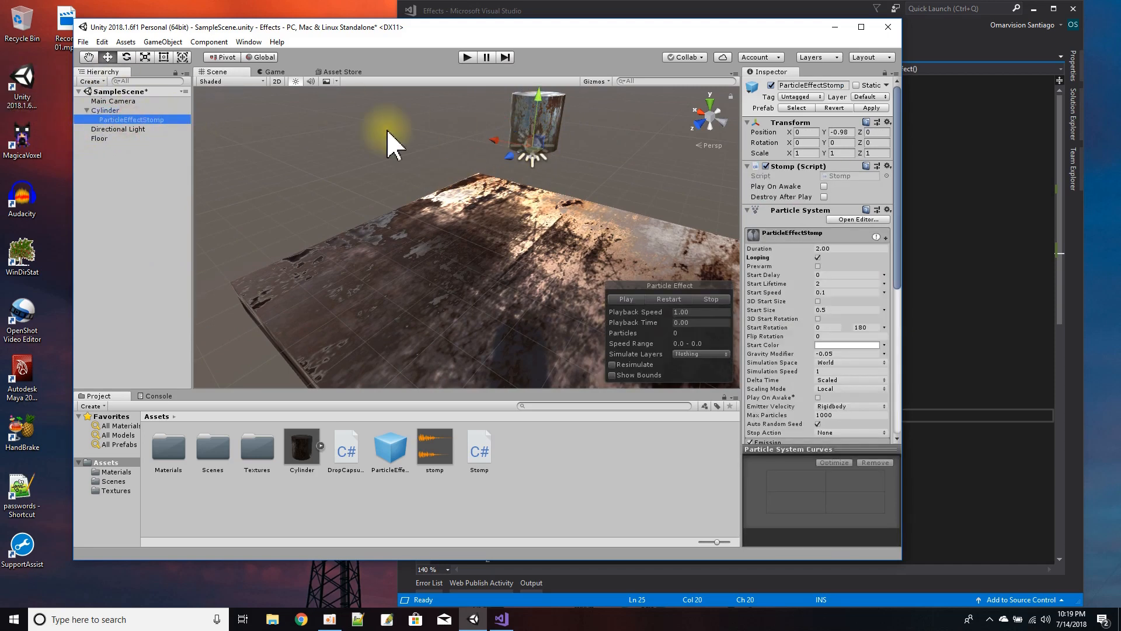
{"action": "left_click", "coordinate": [625, 299]}
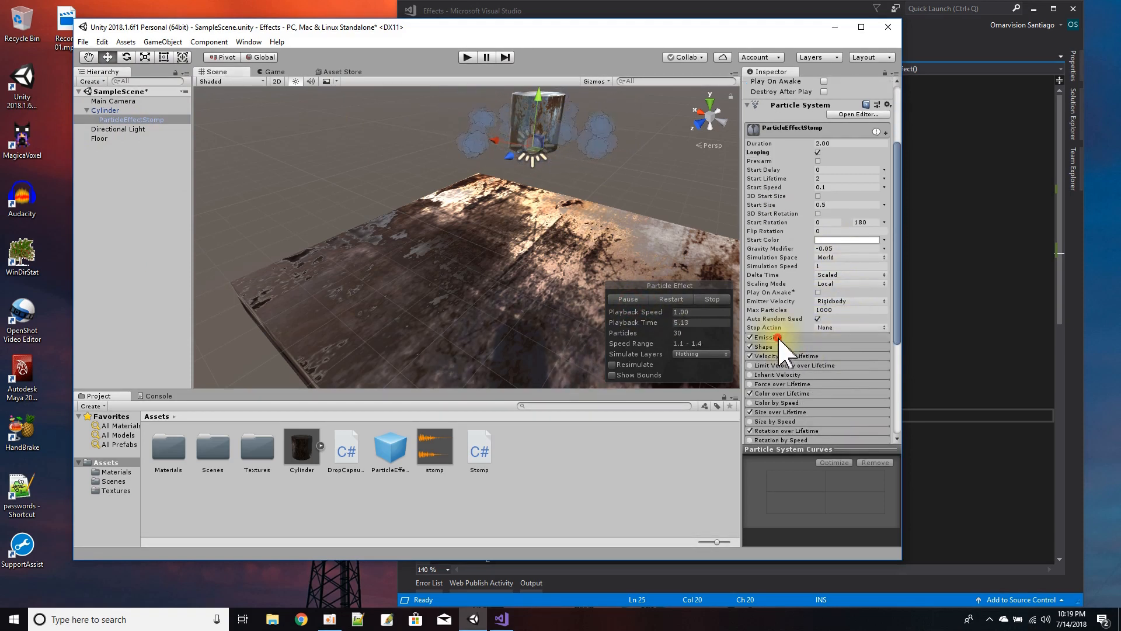
Reveal the Emission module: zero rate over time with a 30-particle burst in 2 cycles
{"action": "left_click", "coordinate": [762, 336]}
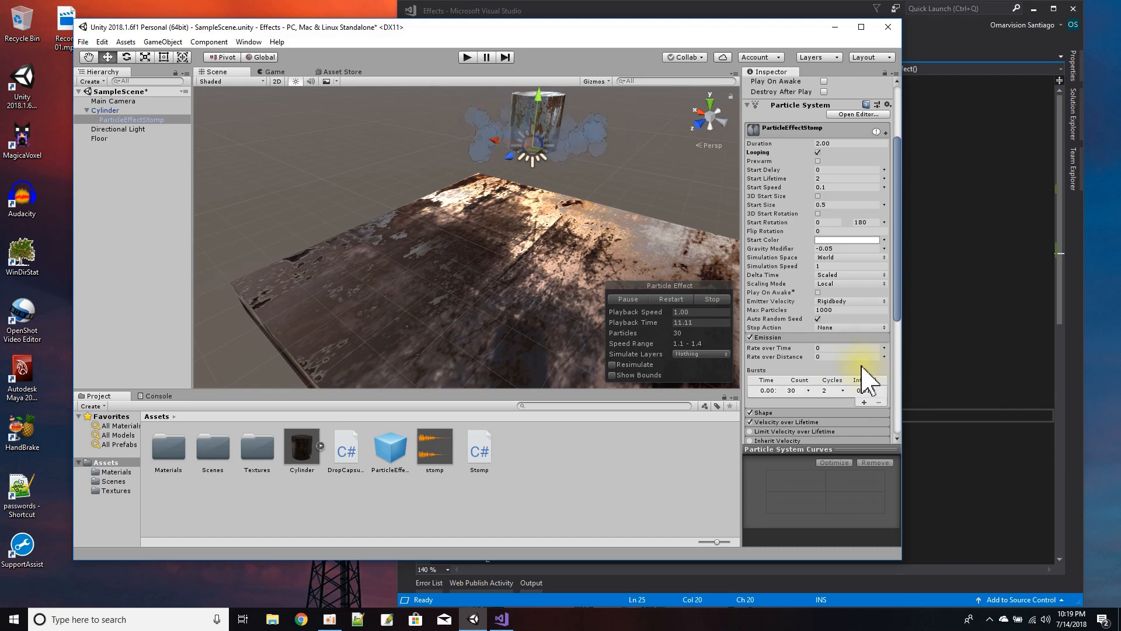
{"action": "mouse_move", "coordinate": [788, 350]}
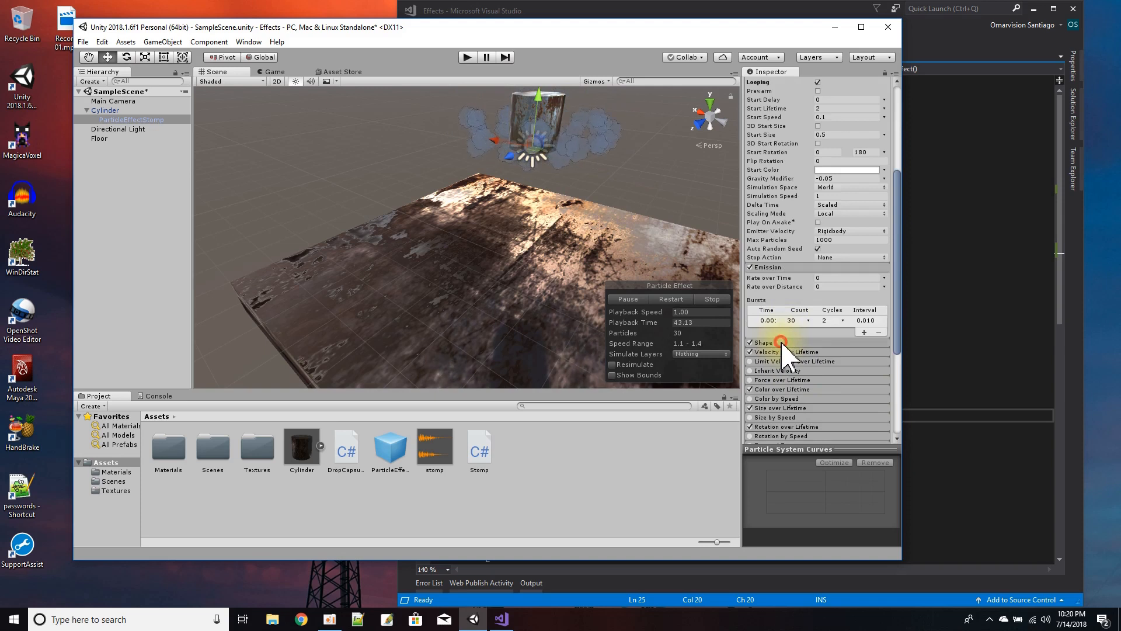
Reveal the Shape module set to a donut of radius 0.45 with random emission
{"action": "left_click", "coordinate": [756, 343]}
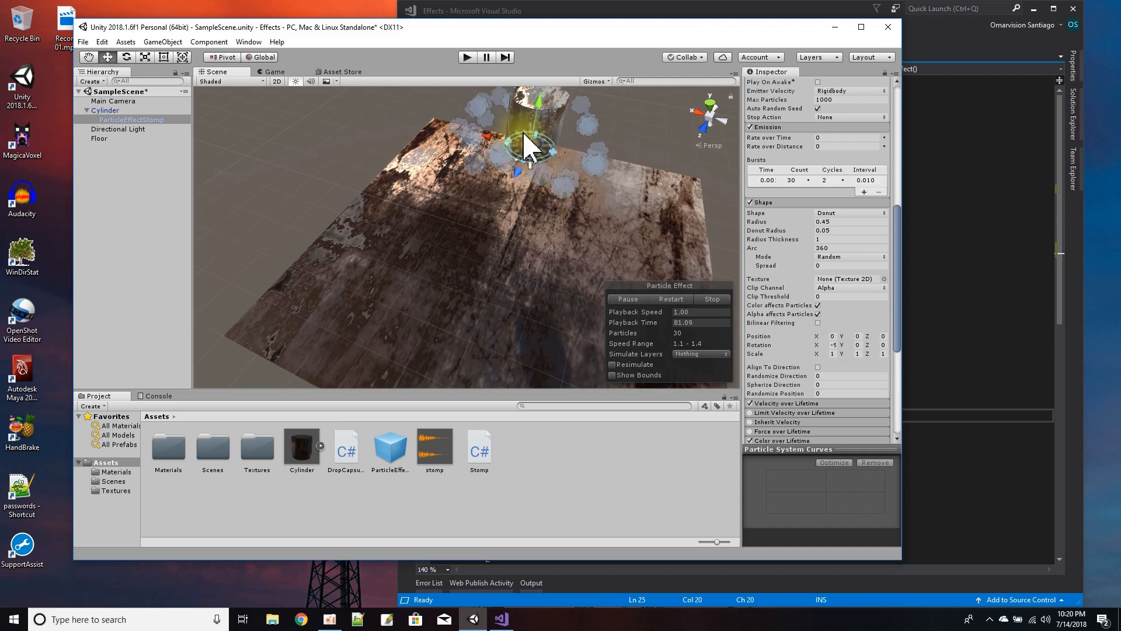
{"action": "mouse_move", "coordinate": [535, 169]}
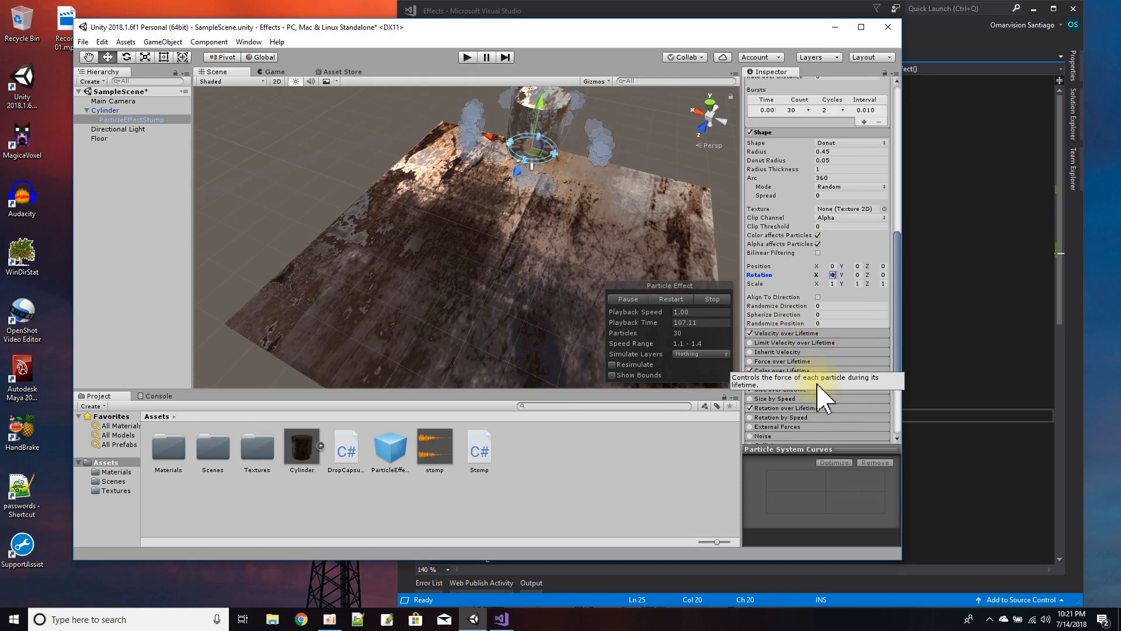
{"action": "mouse_move", "coordinate": [908, 283]}
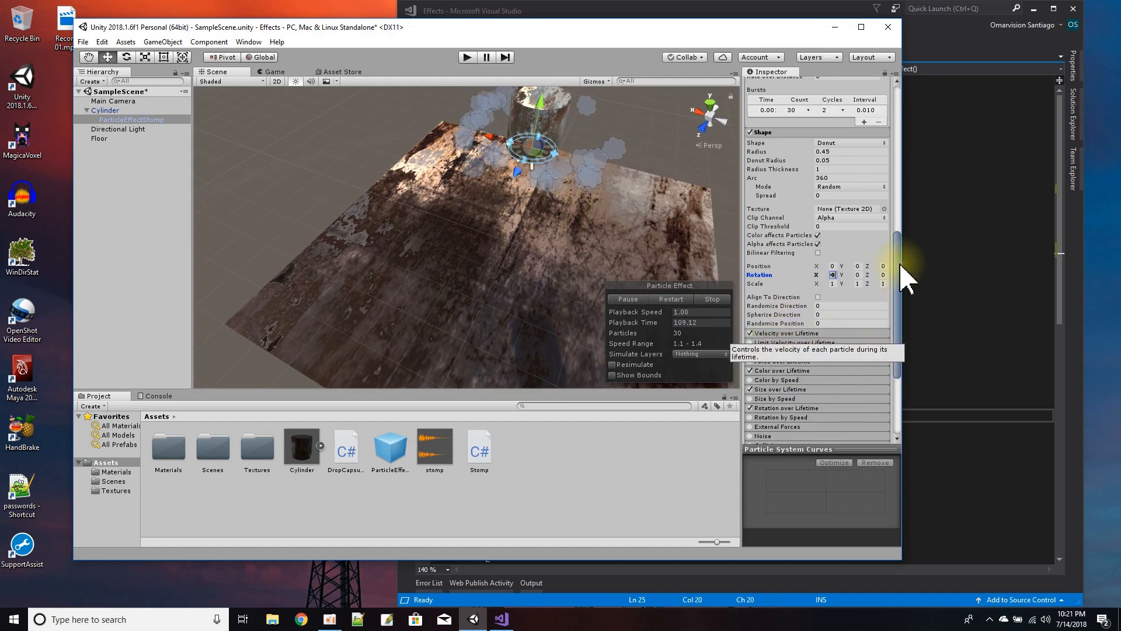
Scroll to the lower modules, showing the Renderer with billboard mode and smoke material
{"action": "scroll", "scroll_direction": "down", "scroll_amount": 3}
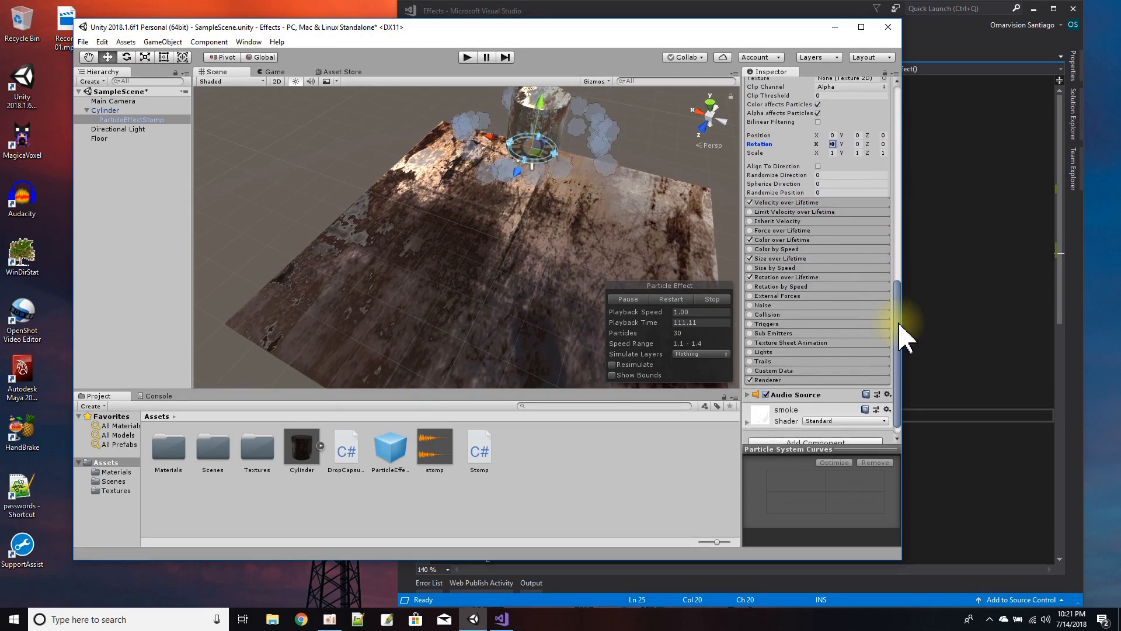
{"action": "mouse_move", "coordinate": [779, 239]}
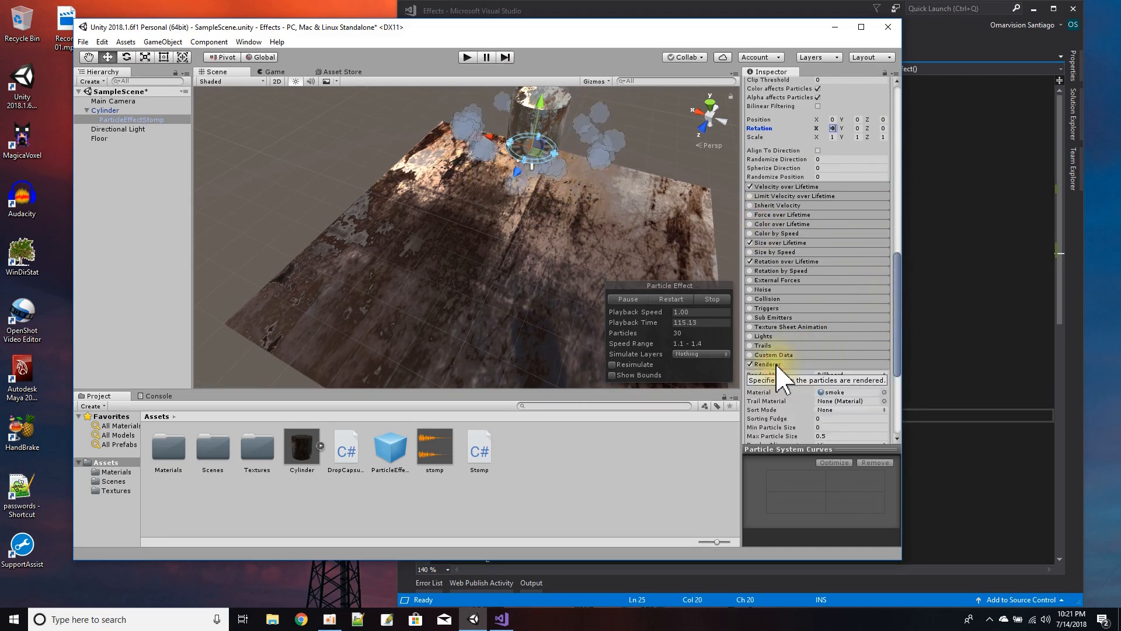
{"action": "mouse_move", "coordinate": [604, 200]}
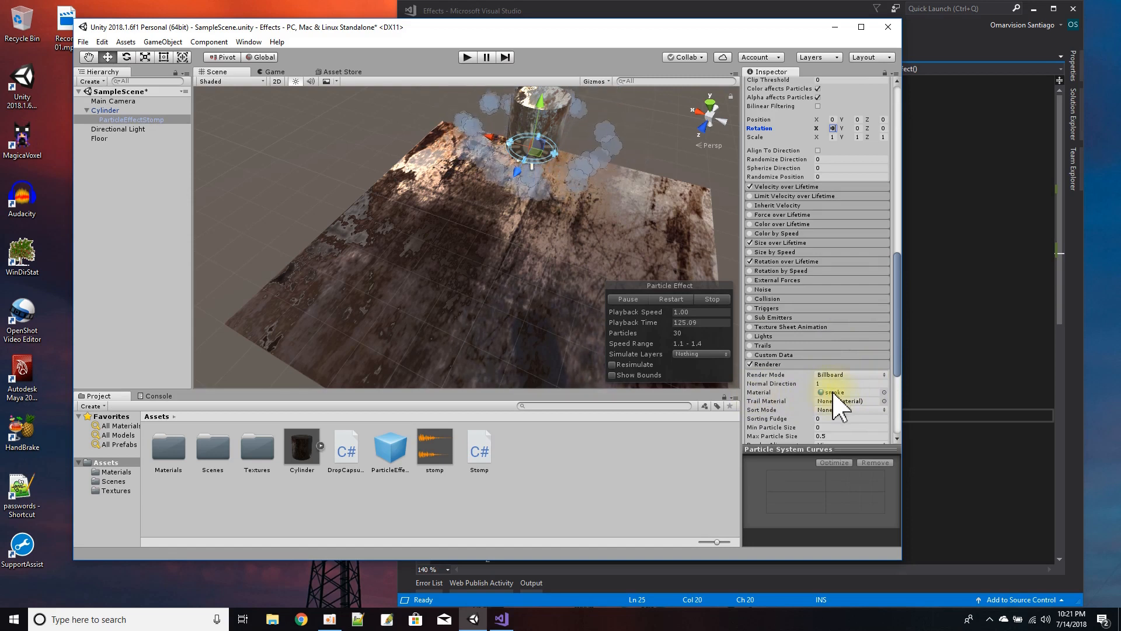
{"action": "mouse_move", "coordinate": [586, 189]}
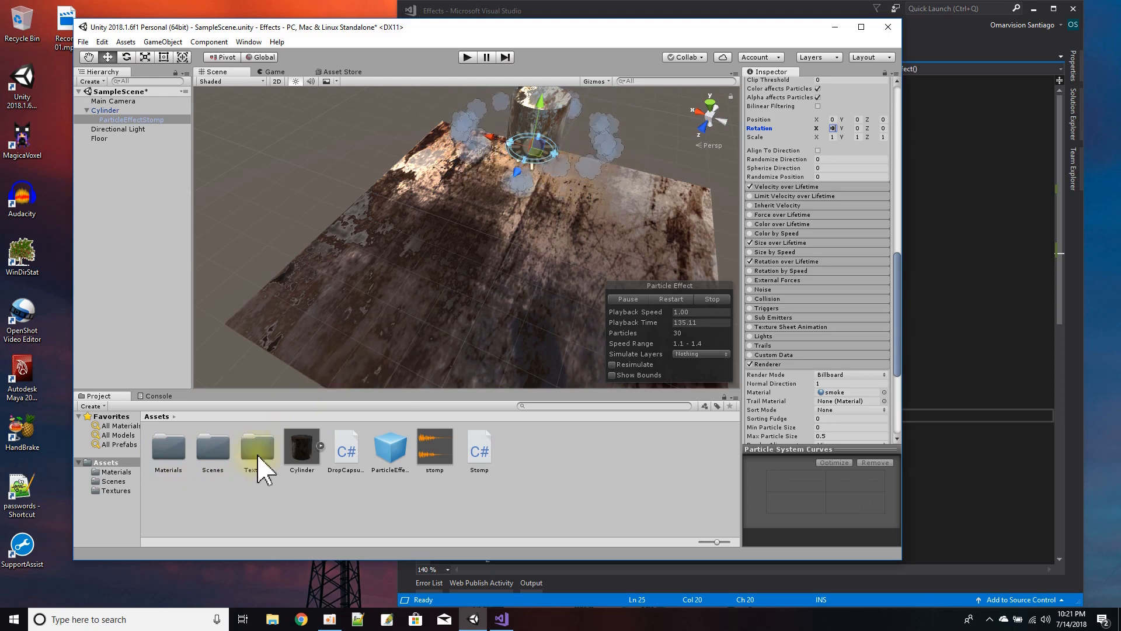
Confirm the puff texture stays Sprite (2D and UI), then show the Materials folder
{"action": "double_click", "coordinate": [256, 444]}
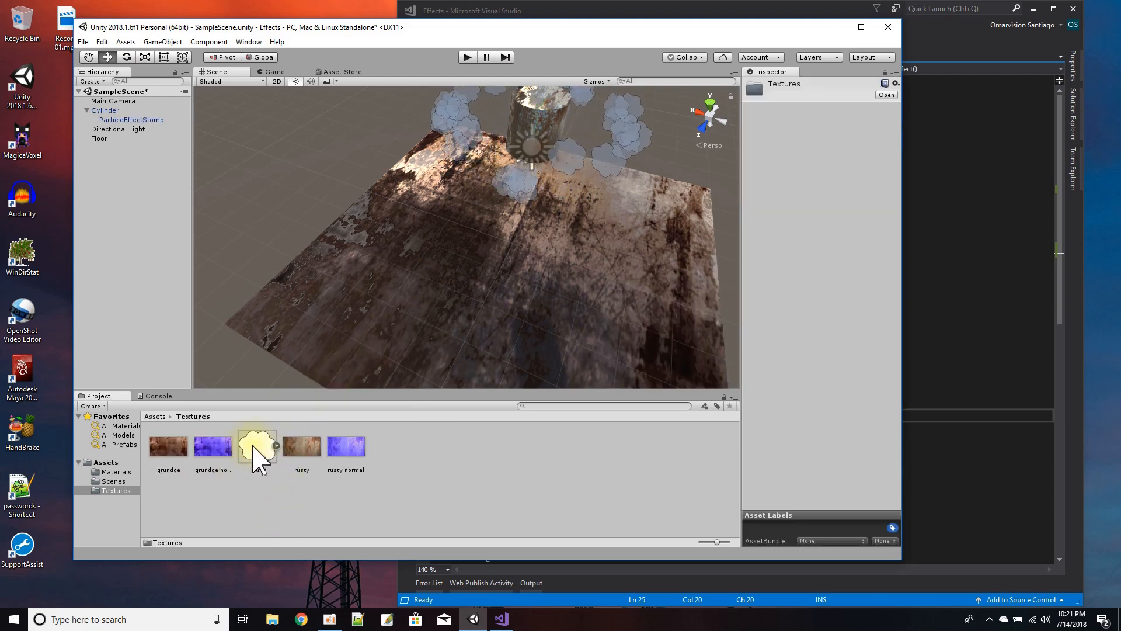
{"action": "left_click", "coordinate": [257, 447]}
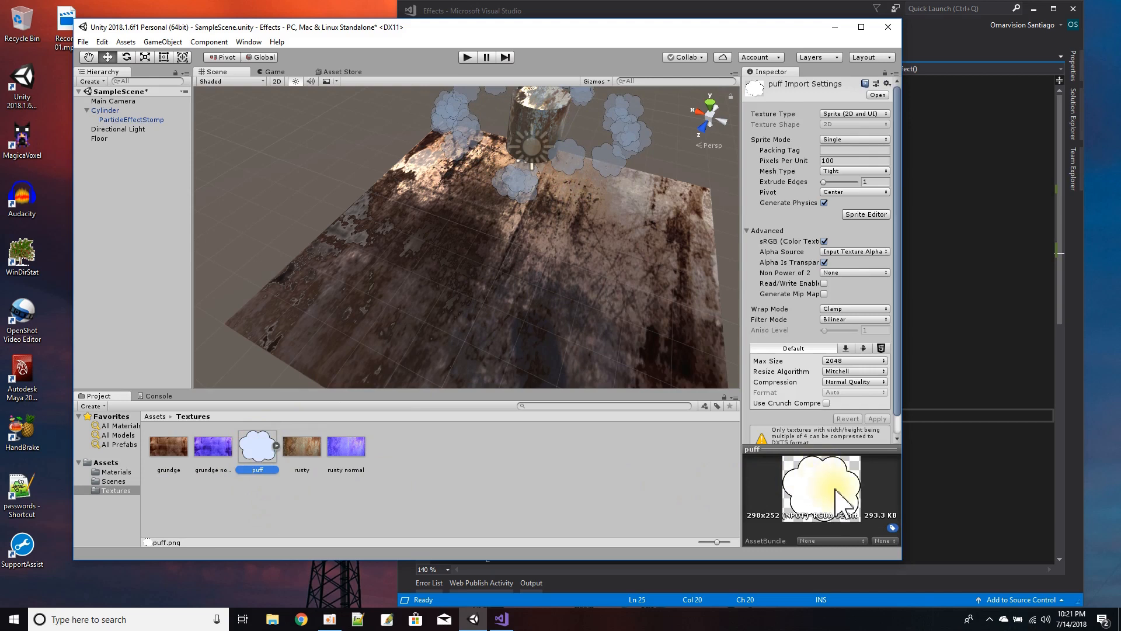
{"action": "mouse_move", "coordinate": [804, 490]}
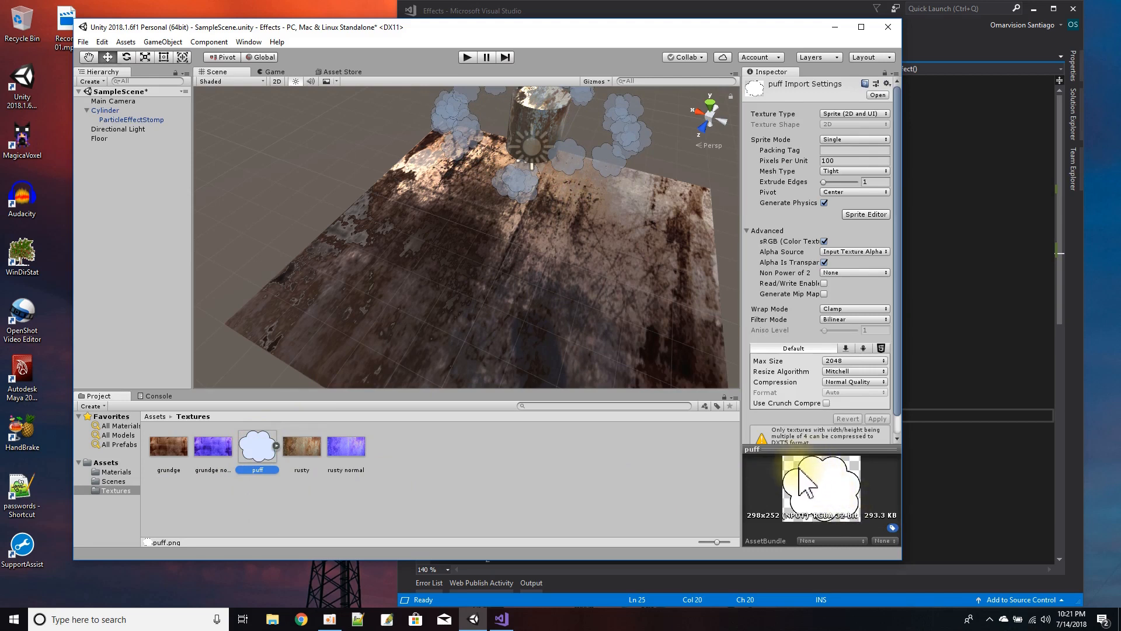
{"action": "mouse_move", "coordinate": [807, 485]}
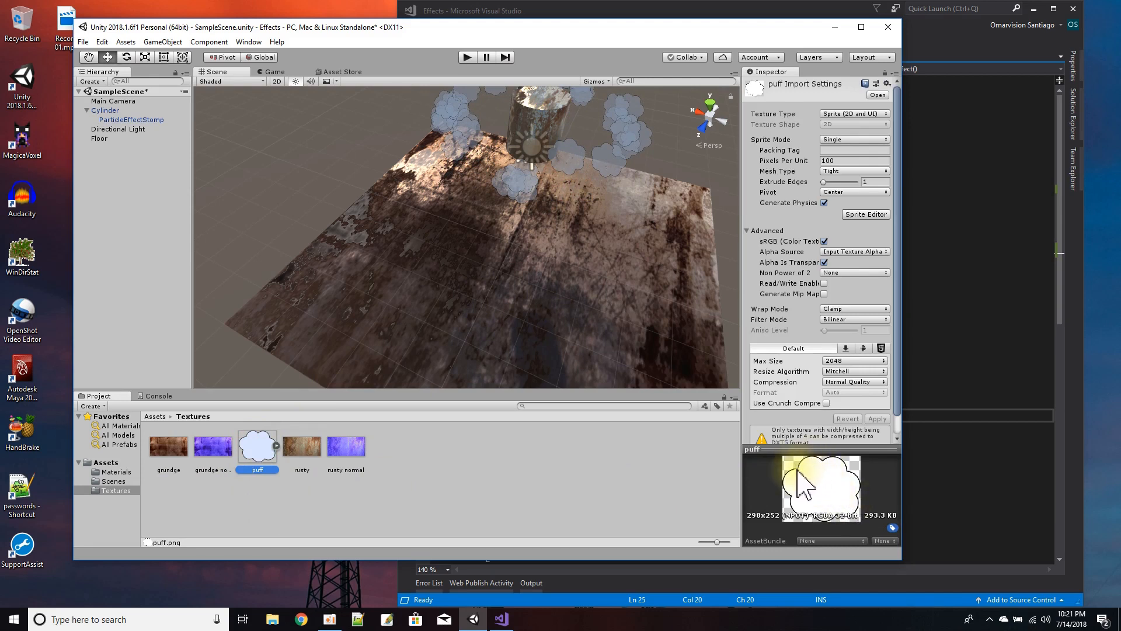
{"action": "mouse_move", "coordinate": [801, 478]}
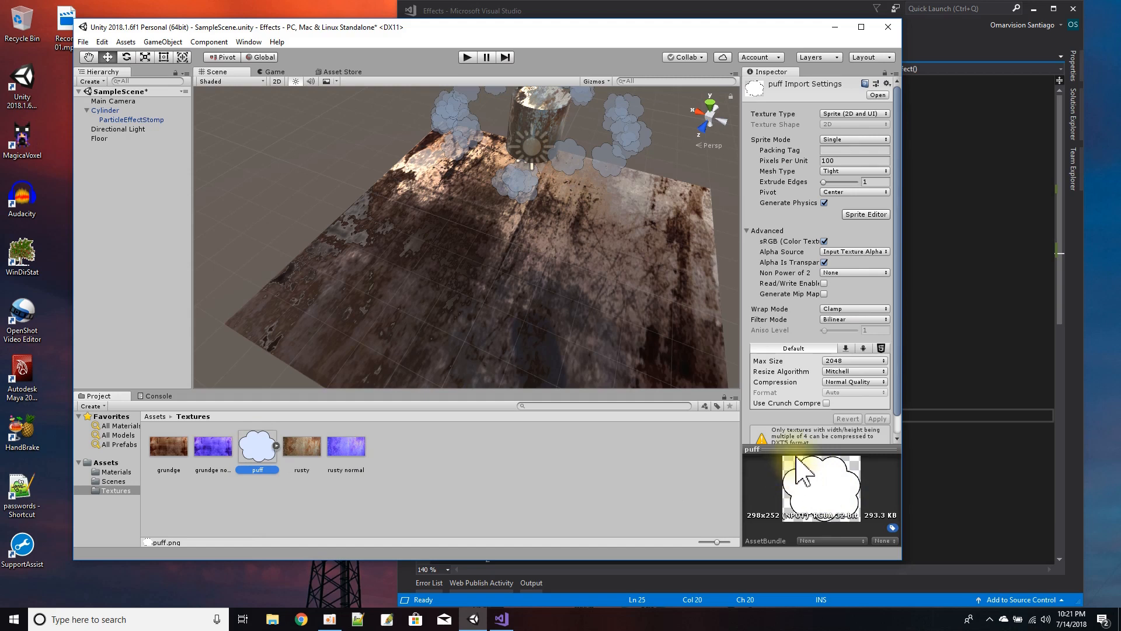
{"action": "mouse_move", "coordinate": [811, 479]}
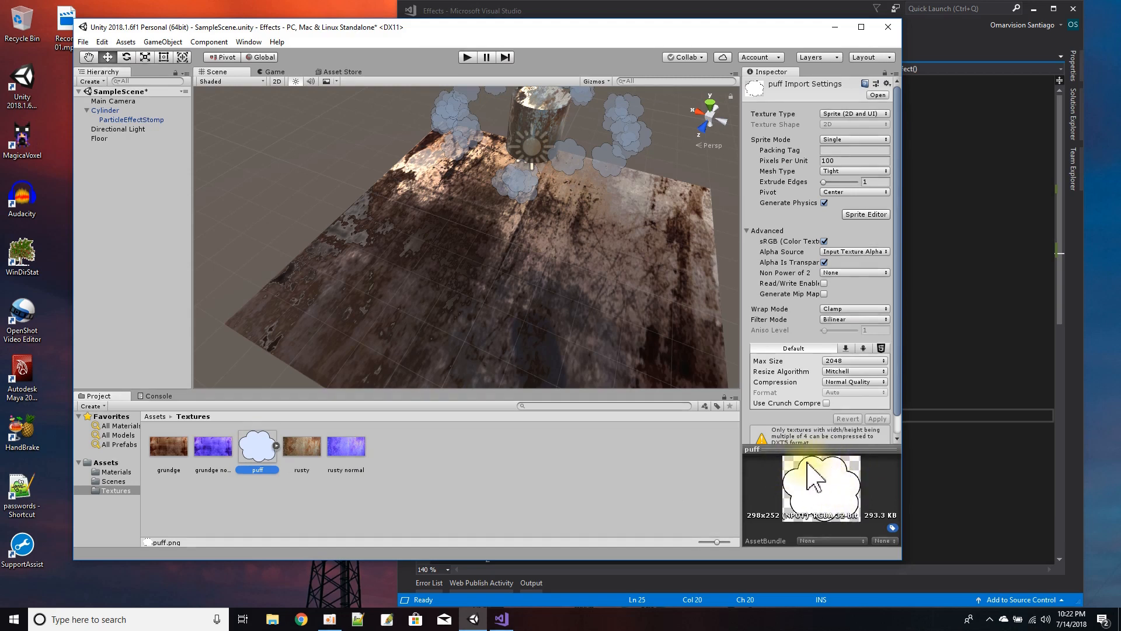
{"action": "mouse_move", "coordinate": [826, 528]}
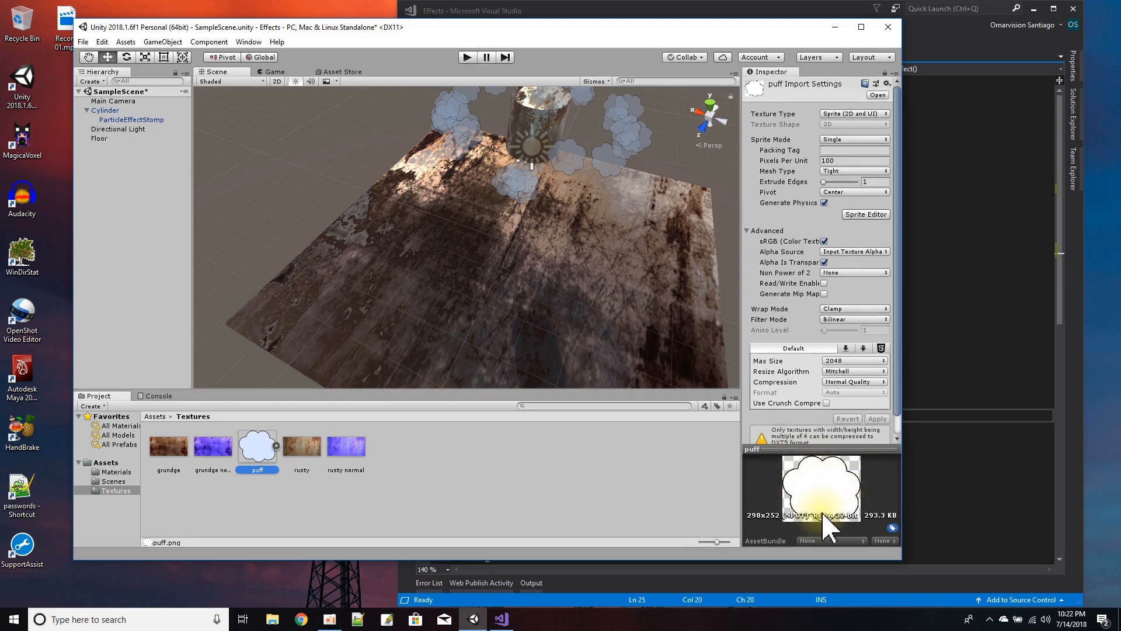
{"action": "mouse_move", "coordinate": [822, 497]}
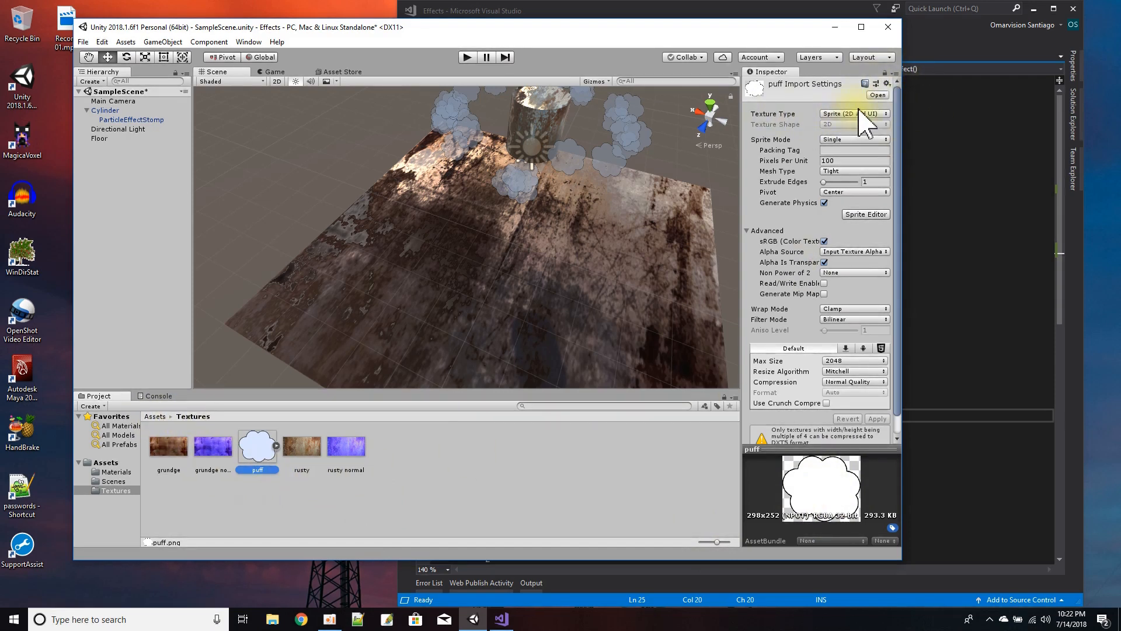
{"action": "left_click", "coordinate": [855, 113]}
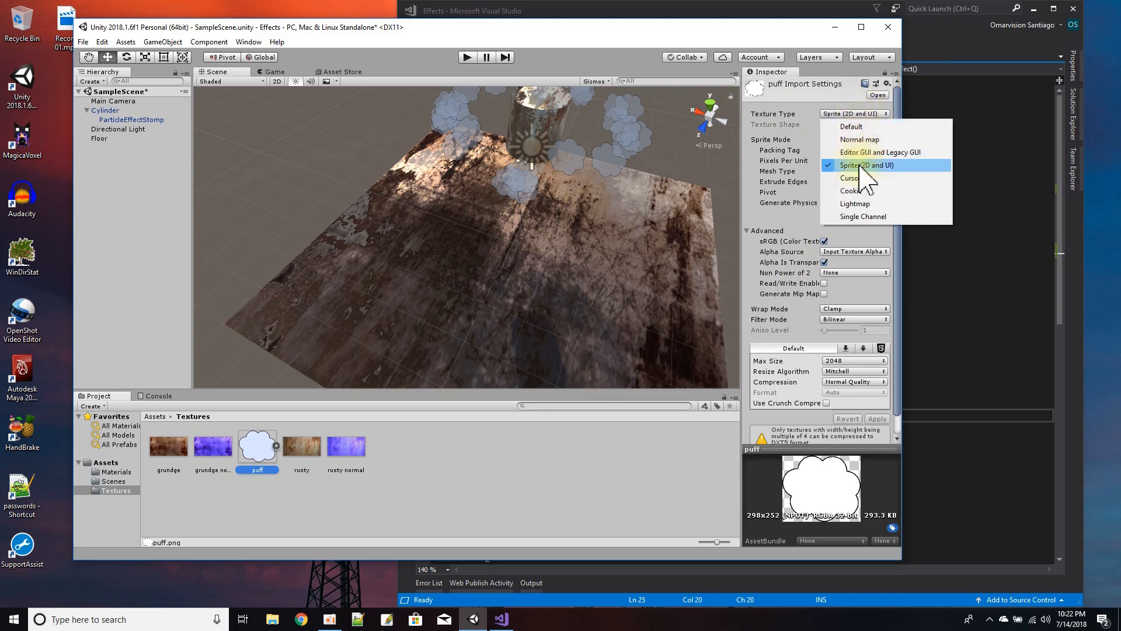
{"action": "left_click", "coordinate": [865, 164]}
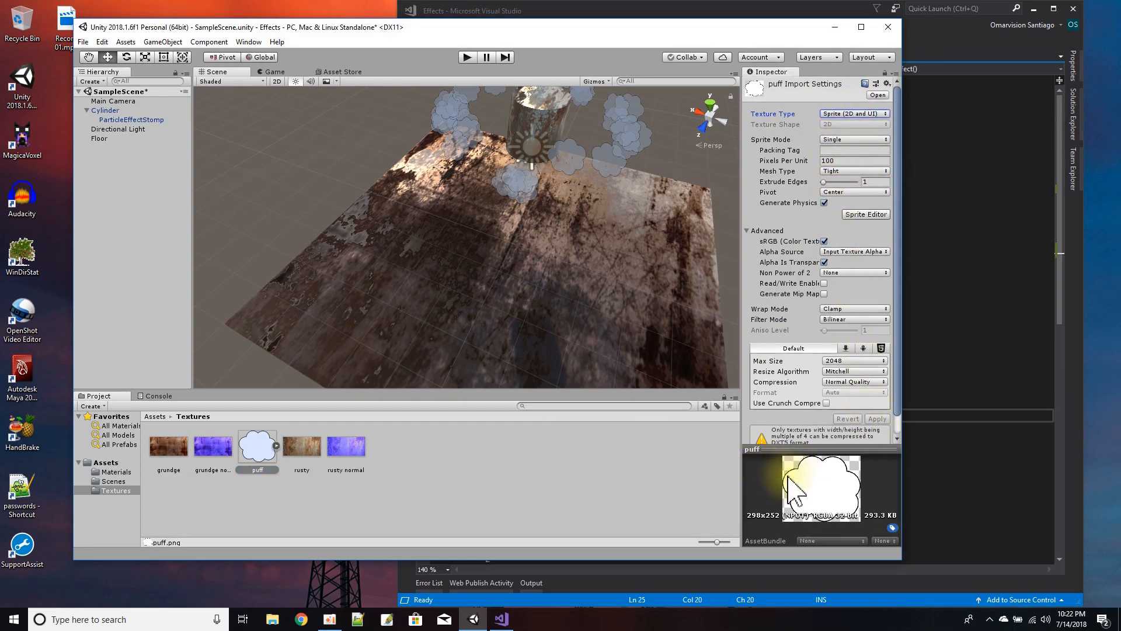
{"action": "mouse_move", "coordinate": [272, 543]}
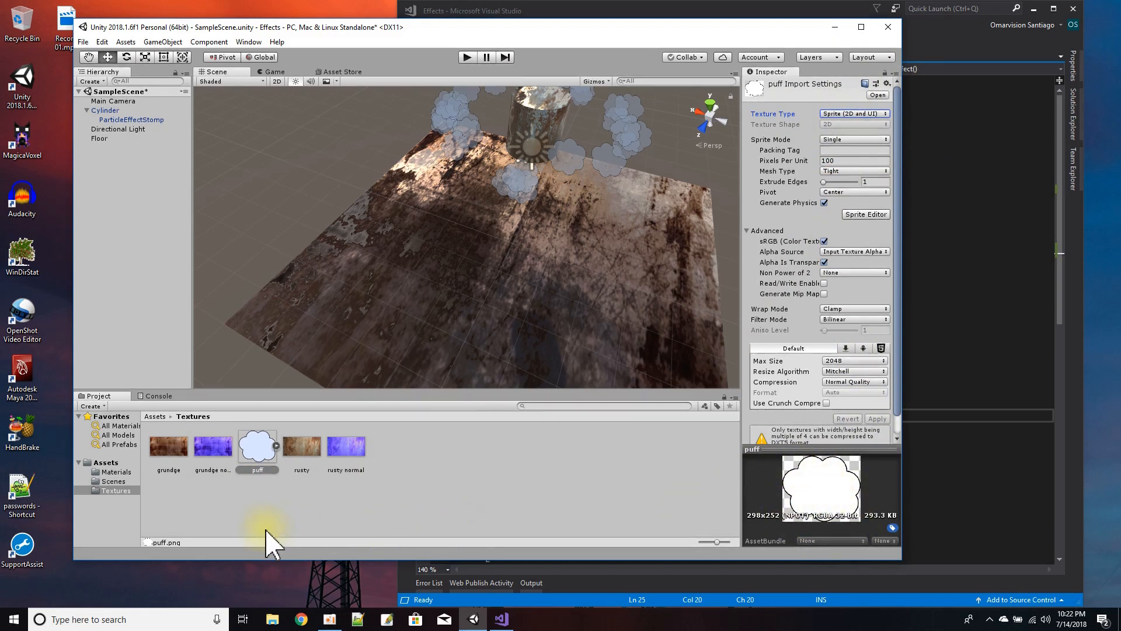
{"action": "left_click", "coordinate": [115, 470]}
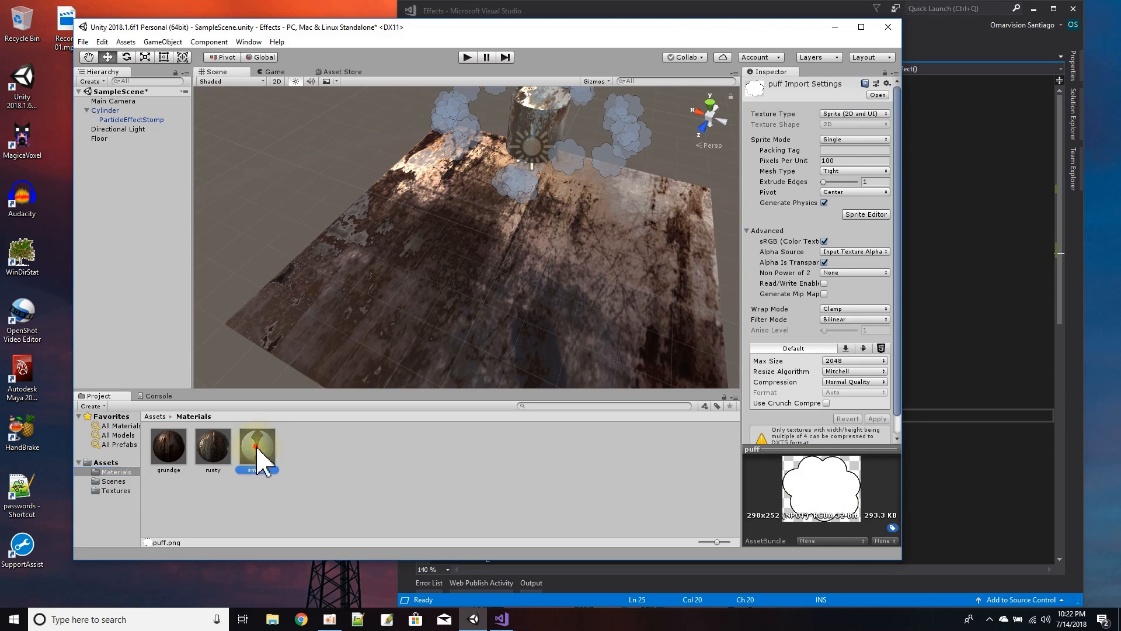
Give the smoke material the puff texture as albedo, keeping Fade rendering mode
{"action": "left_click", "coordinate": [256, 439]}
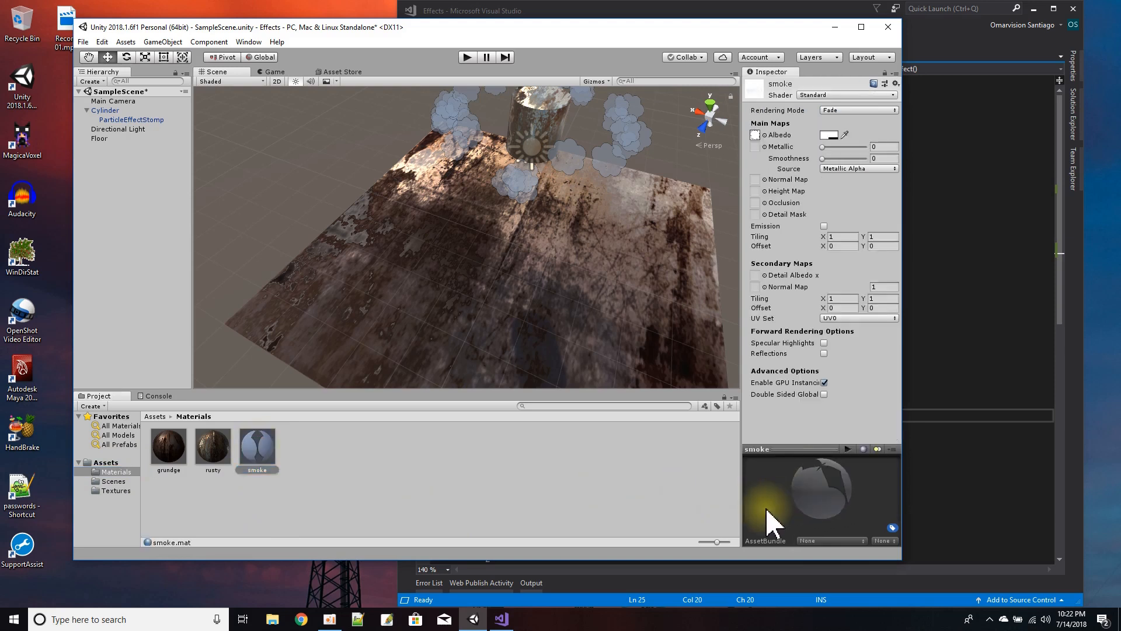
{"action": "mouse_move", "coordinate": [772, 508]}
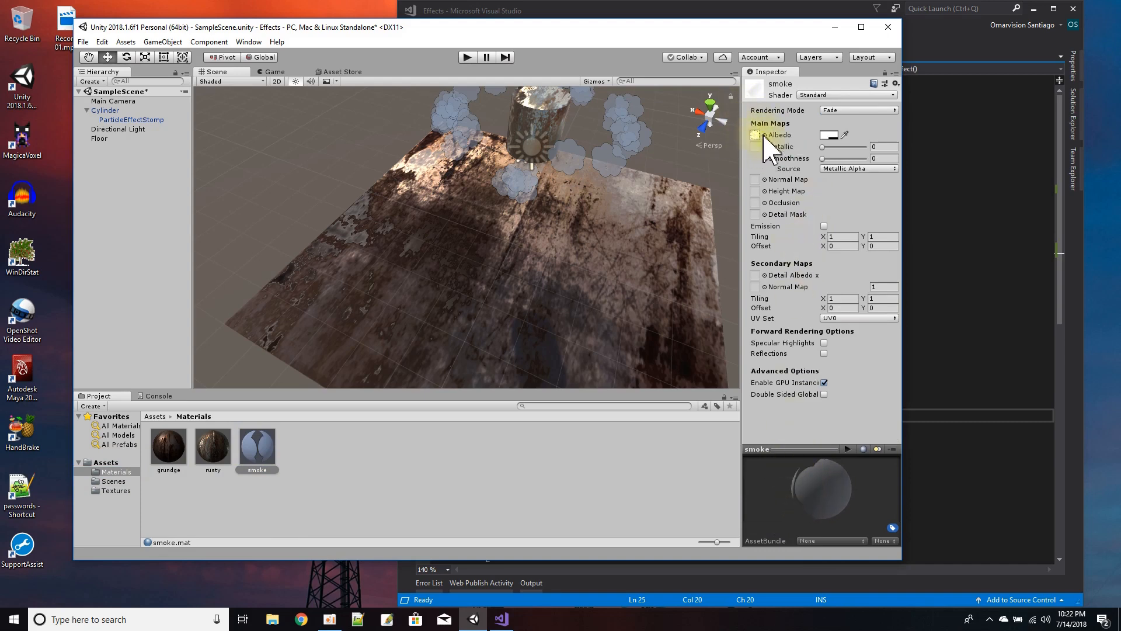
{"action": "left_click", "coordinate": [760, 134]}
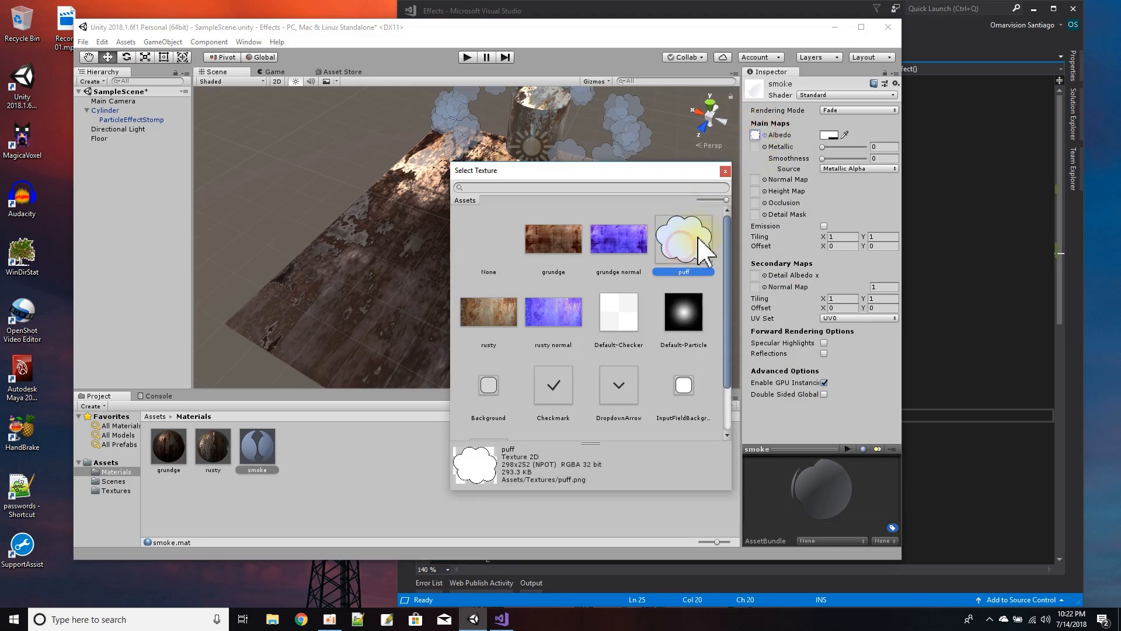
{"action": "double_click", "coordinate": [683, 240]}
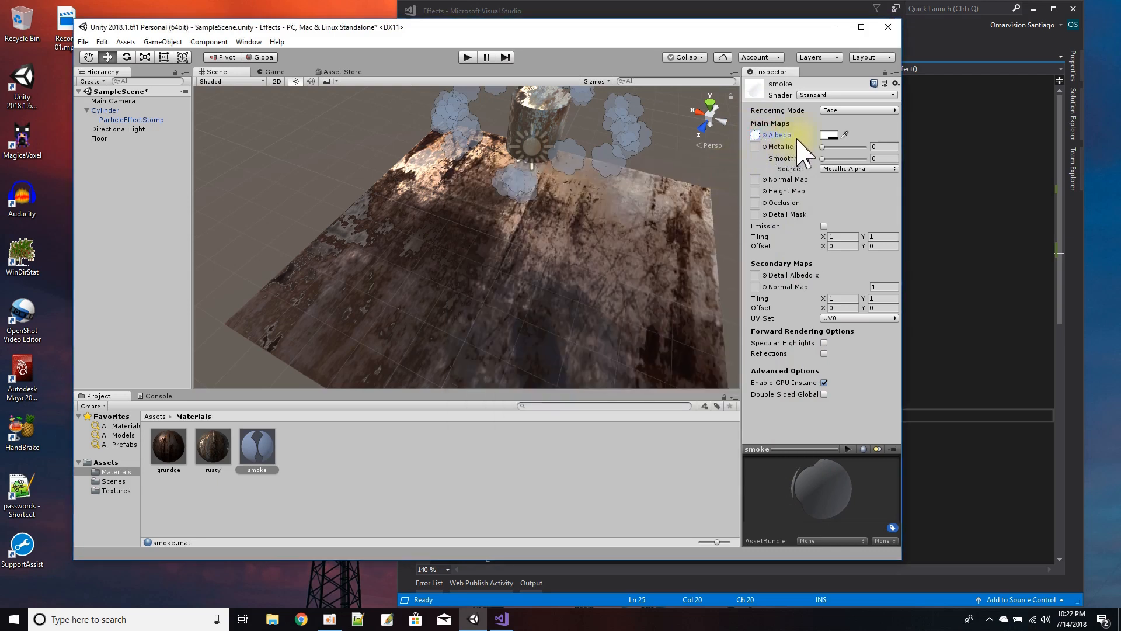
{"action": "mouse_move", "coordinate": [795, 249]}
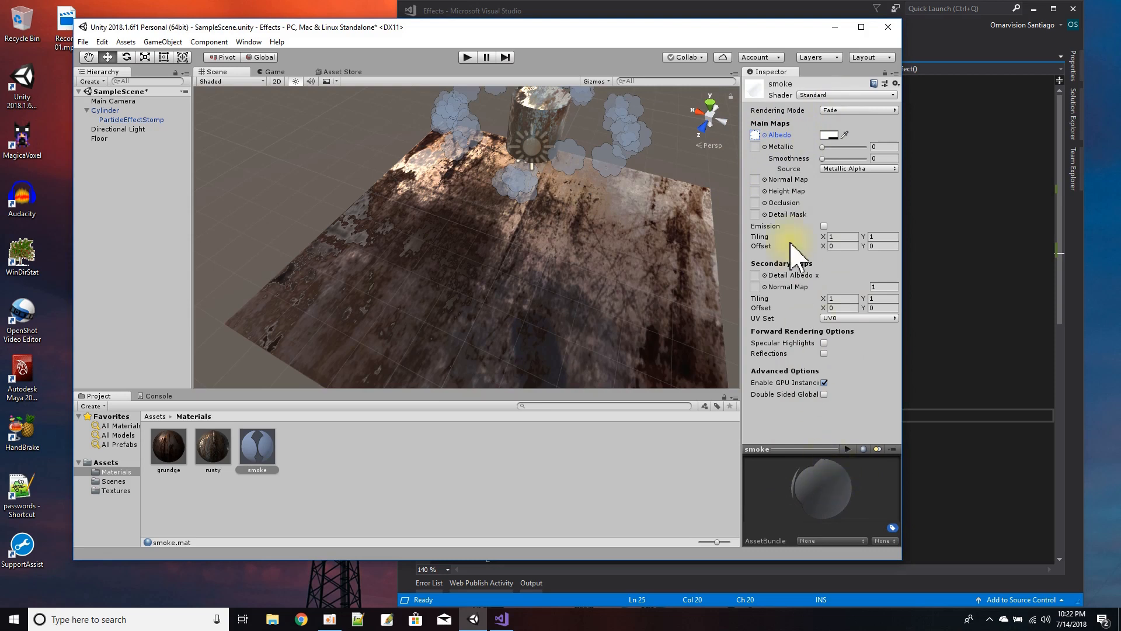
{"action": "left_click", "coordinate": [859, 109]}
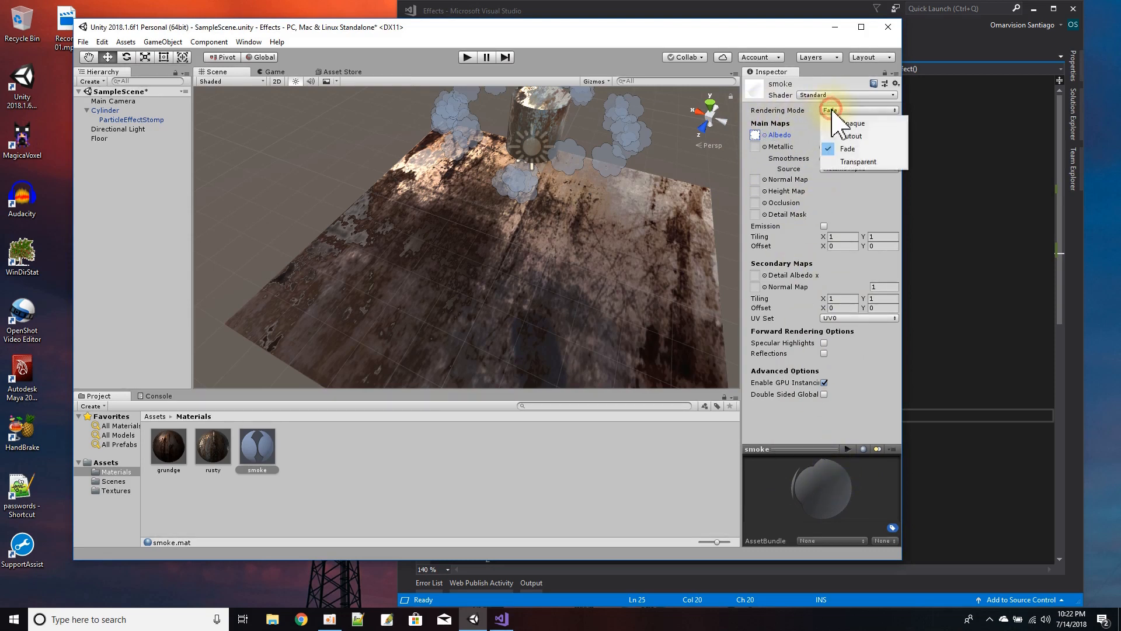
{"action": "left_click", "coordinate": [847, 148]}
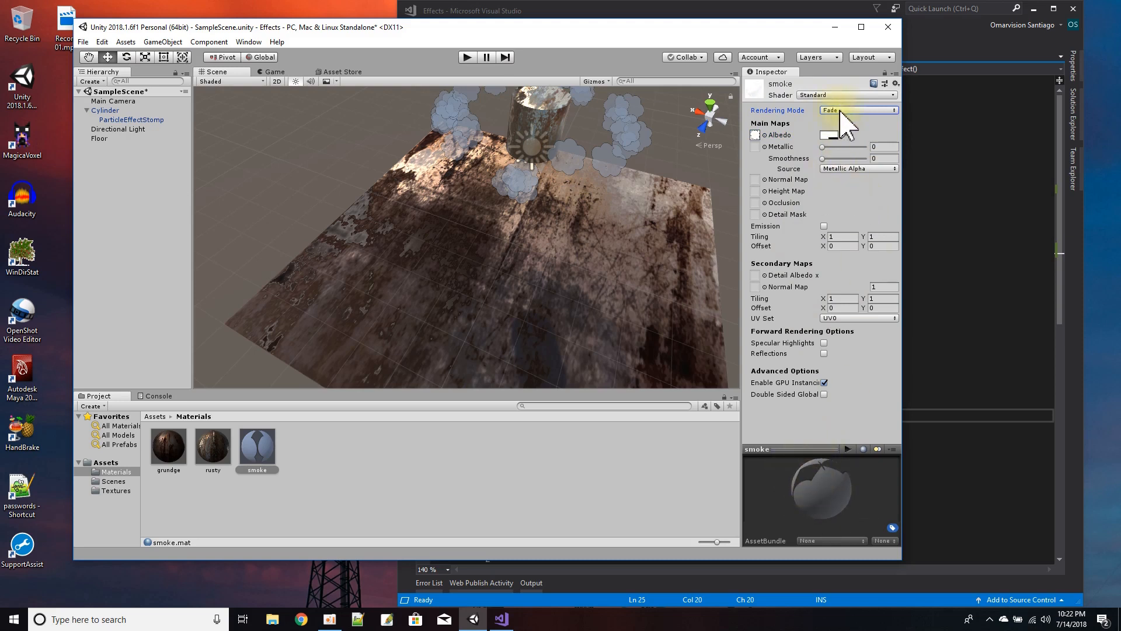
Try Opaque and Transparent rendering on the smoke material, ending back on Fade
{"action": "left_click", "coordinate": [857, 110]}
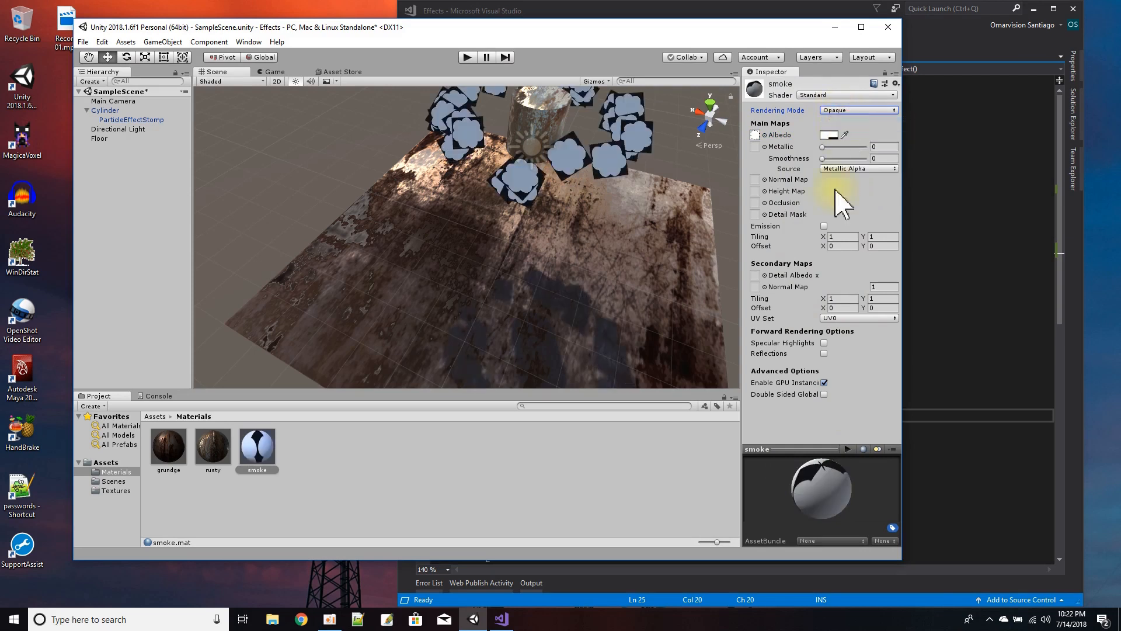
{"action": "mouse_move", "coordinate": [808, 139]}
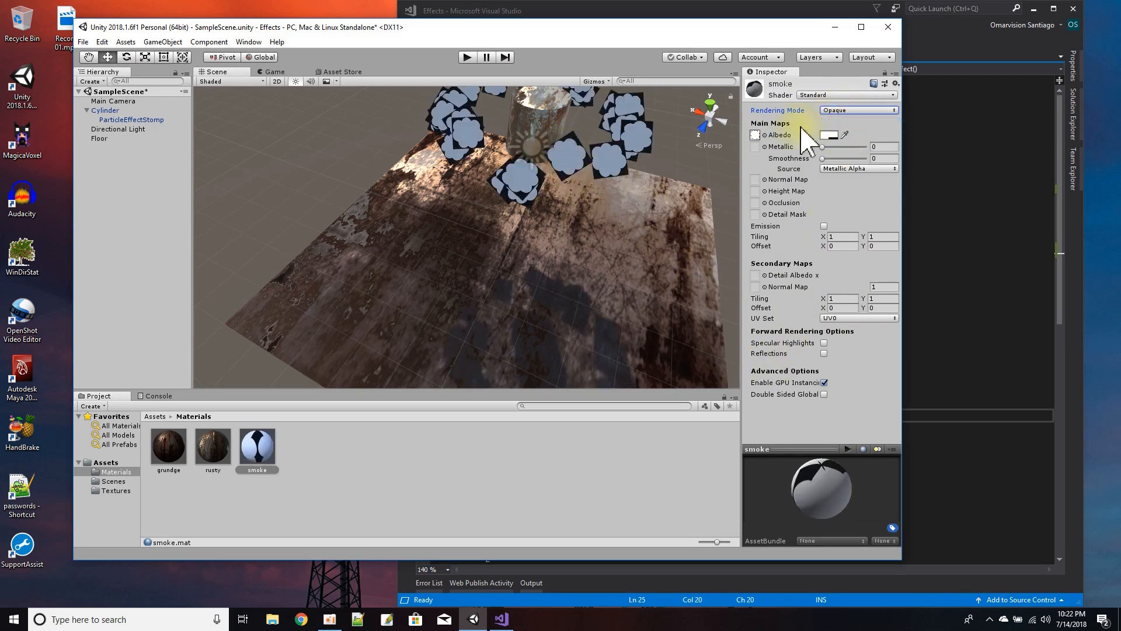
{"action": "left_click", "coordinate": [858, 109]}
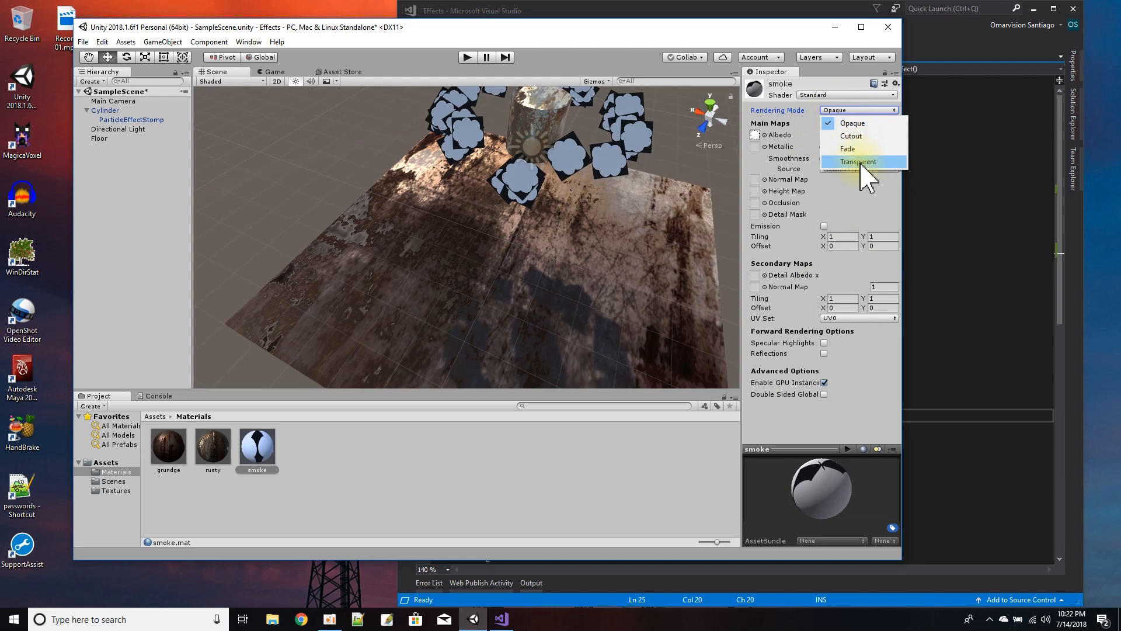
{"action": "left_click", "coordinate": [857, 162]}
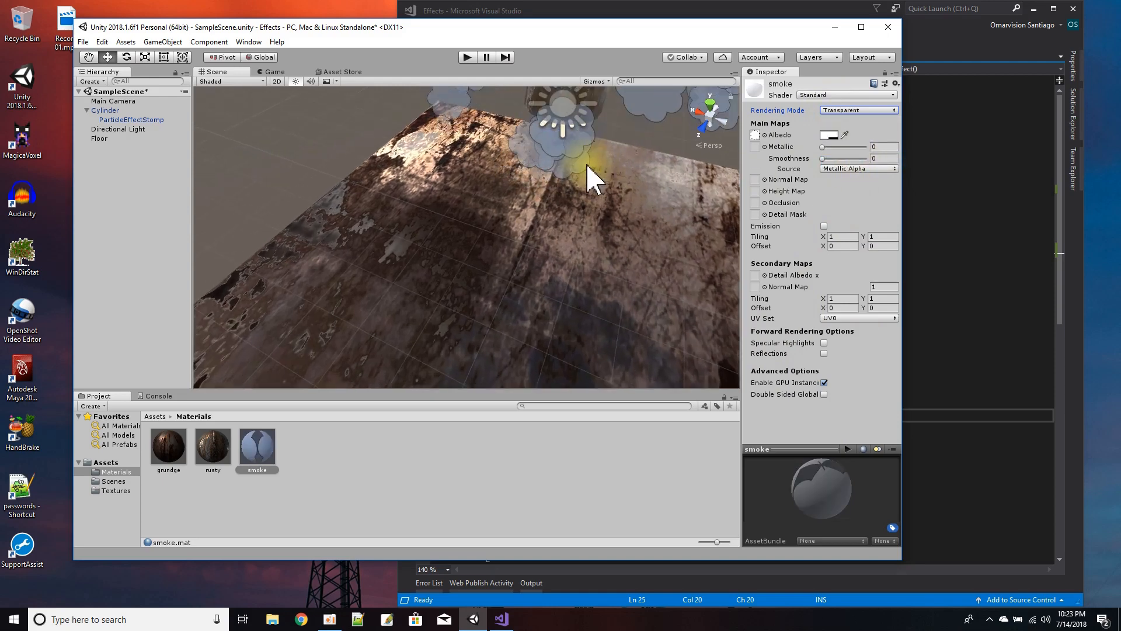
{"action": "mouse_move", "coordinate": [664, 132]}
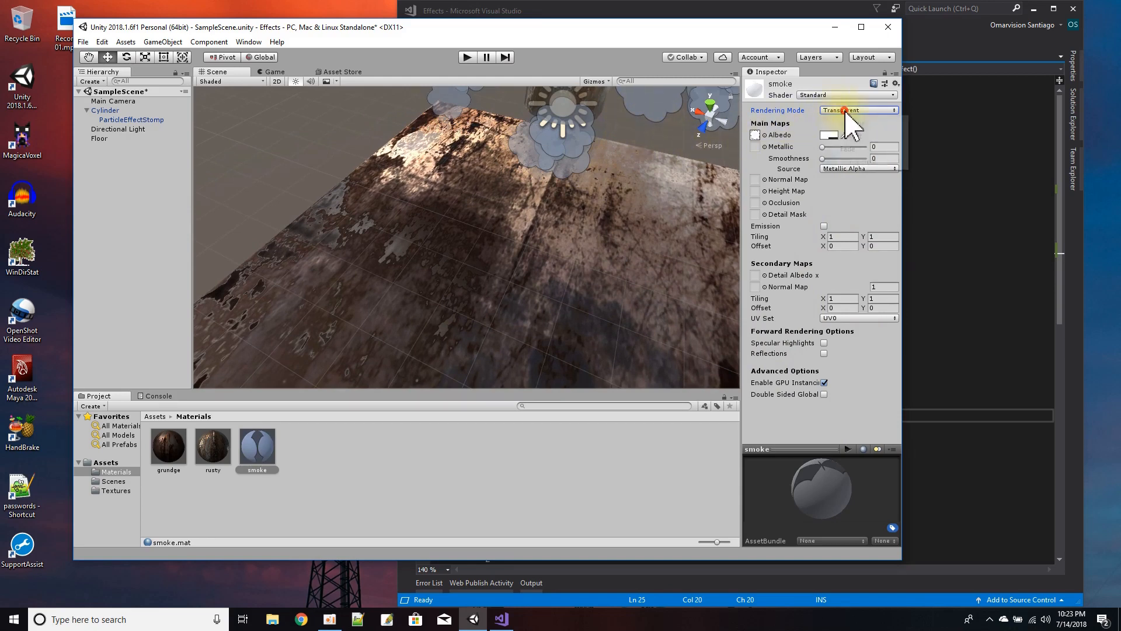
{"action": "left_click", "coordinate": [858, 110]}
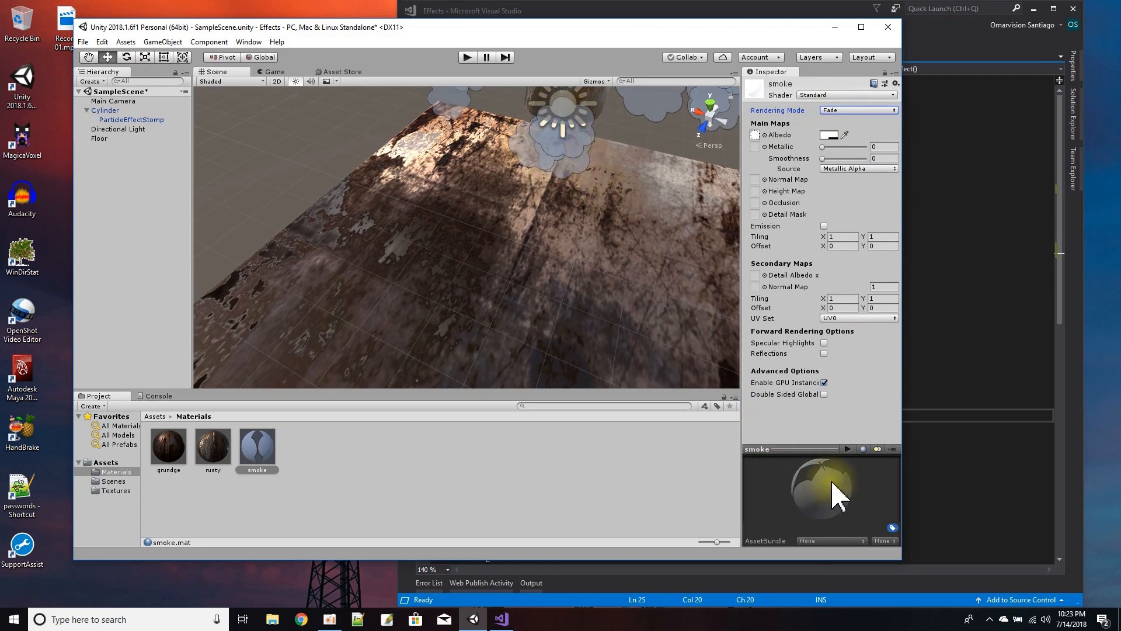
{"action": "mouse_move", "coordinate": [562, 165]}
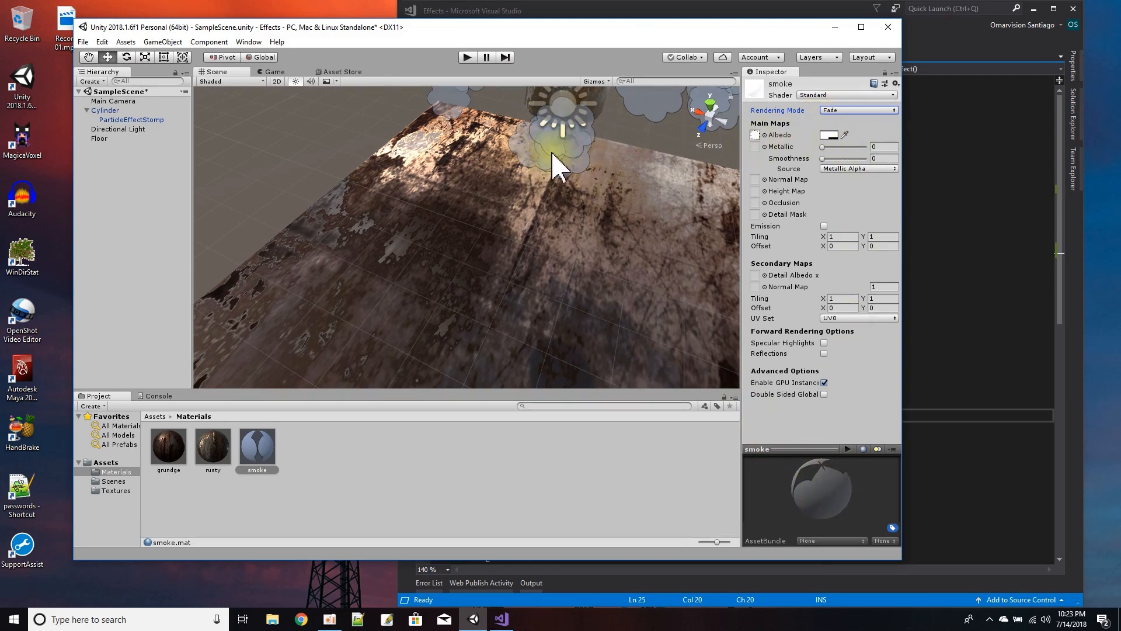
{"action": "mouse_move", "coordinate": [582, 165]}
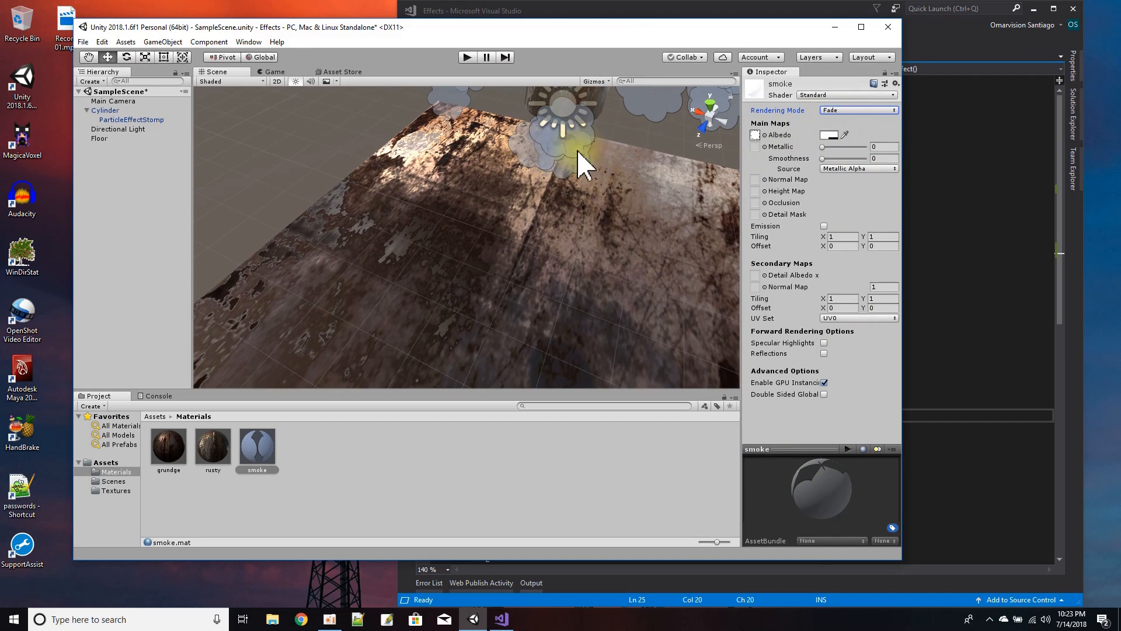
{"action": "mouse_move", "coordinate": [558, 193]}
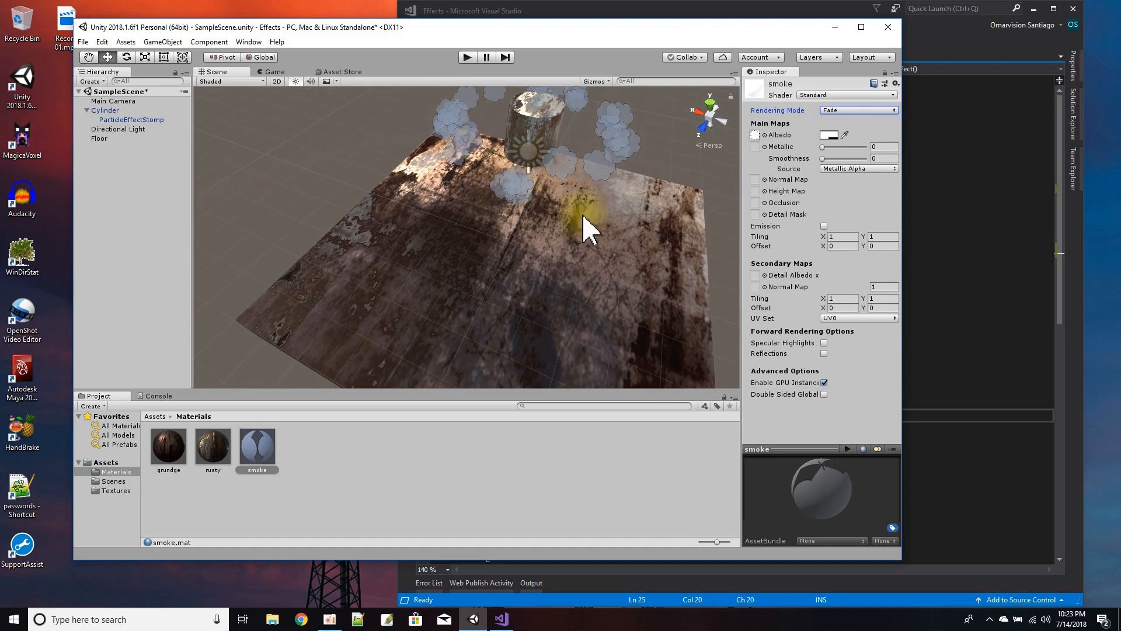
{"action": "left_click", "coordinate": [829, 135]}
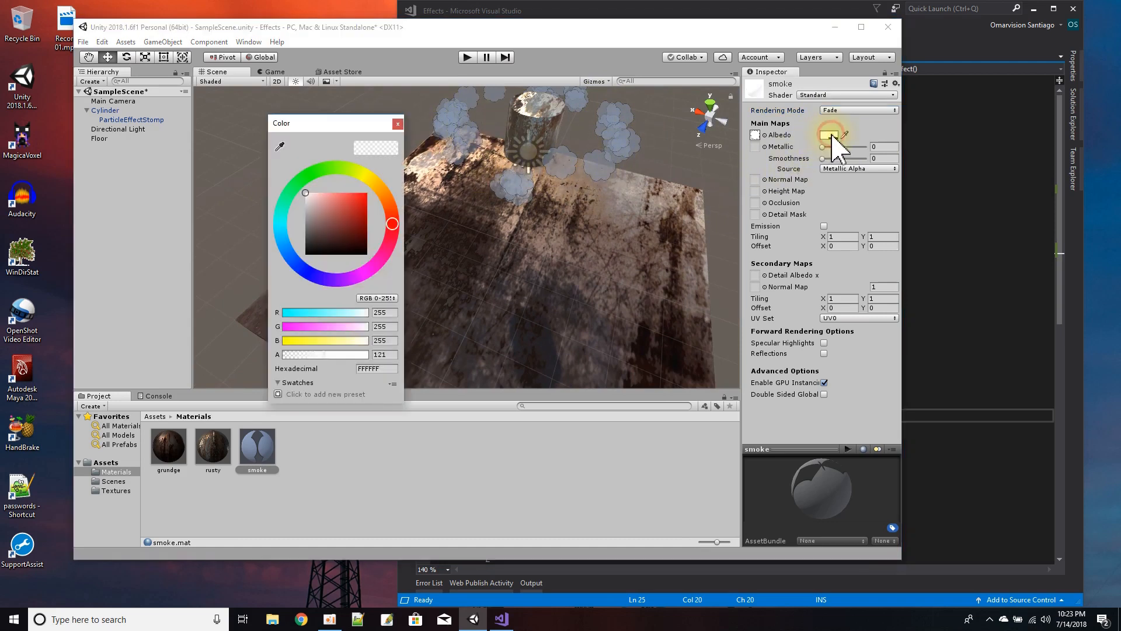
{"action": "left_click", "coordinate": [829, 135]}
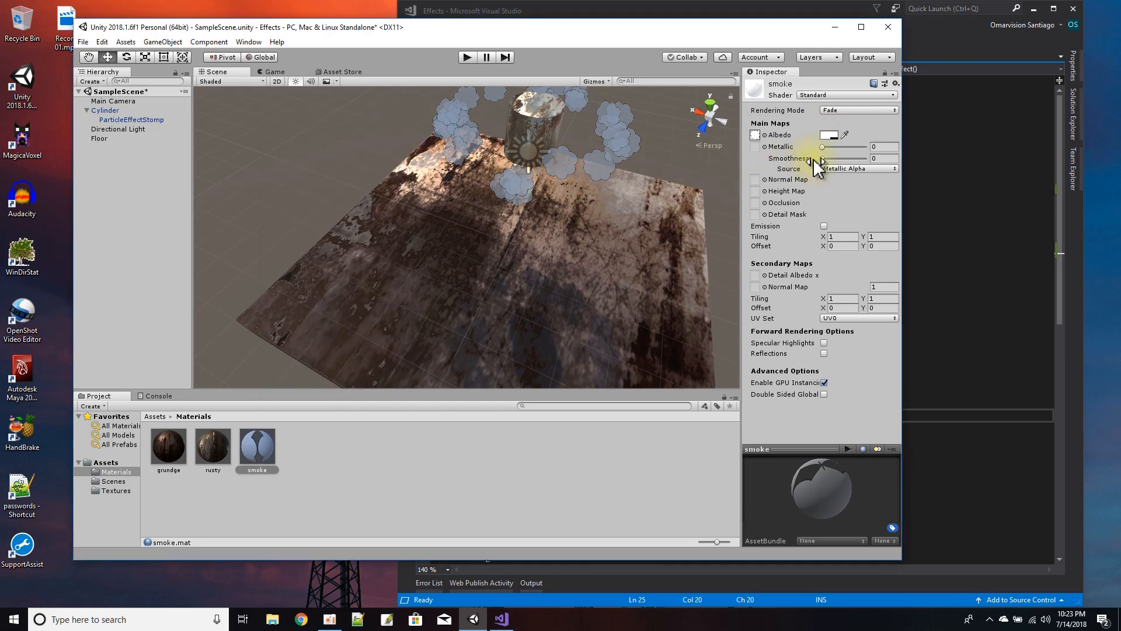
{"action": "mouse_move", "coordinate": [812, 392]}
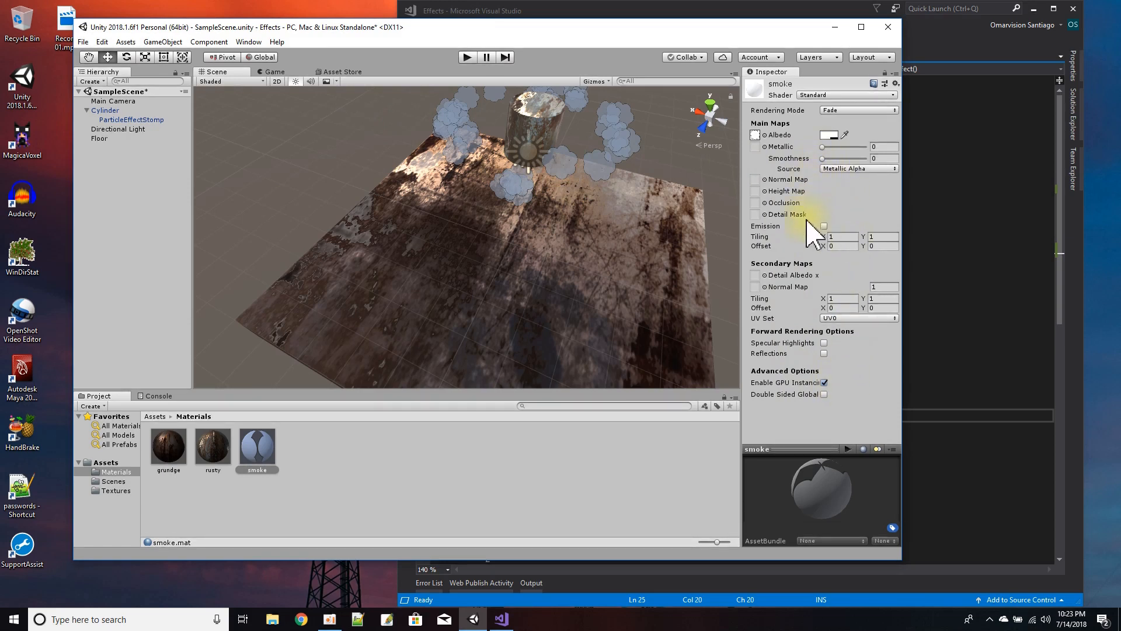
{"action": "mouse_move", "coordinate": [862, 490]}
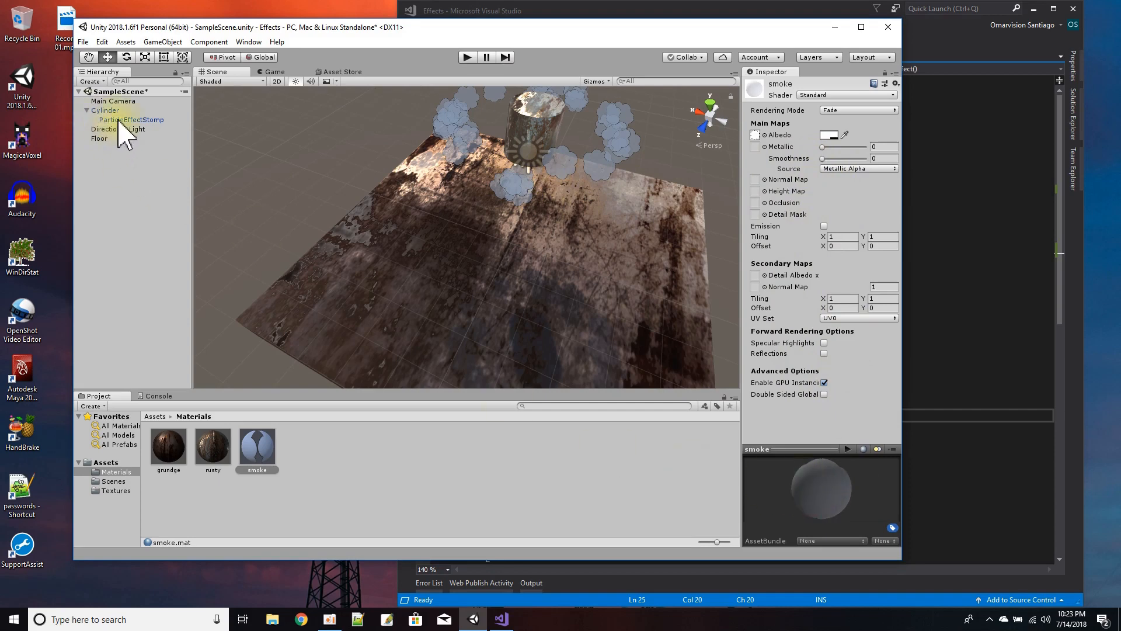
Confirm ParticleEffectStomp's renderer uses the smoke material and expand Size over Lifetime
{"action": "left_click", "coordinate": [132, 119]}
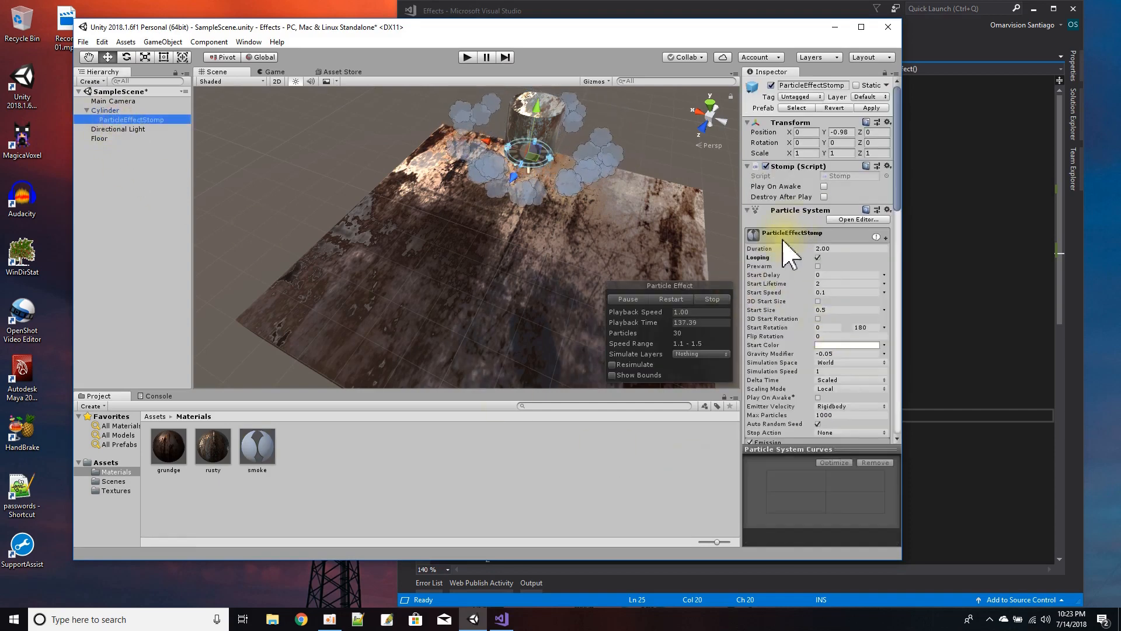
{"action": "scroll", "scroll_direction": "down", "scroll_amount": 3}
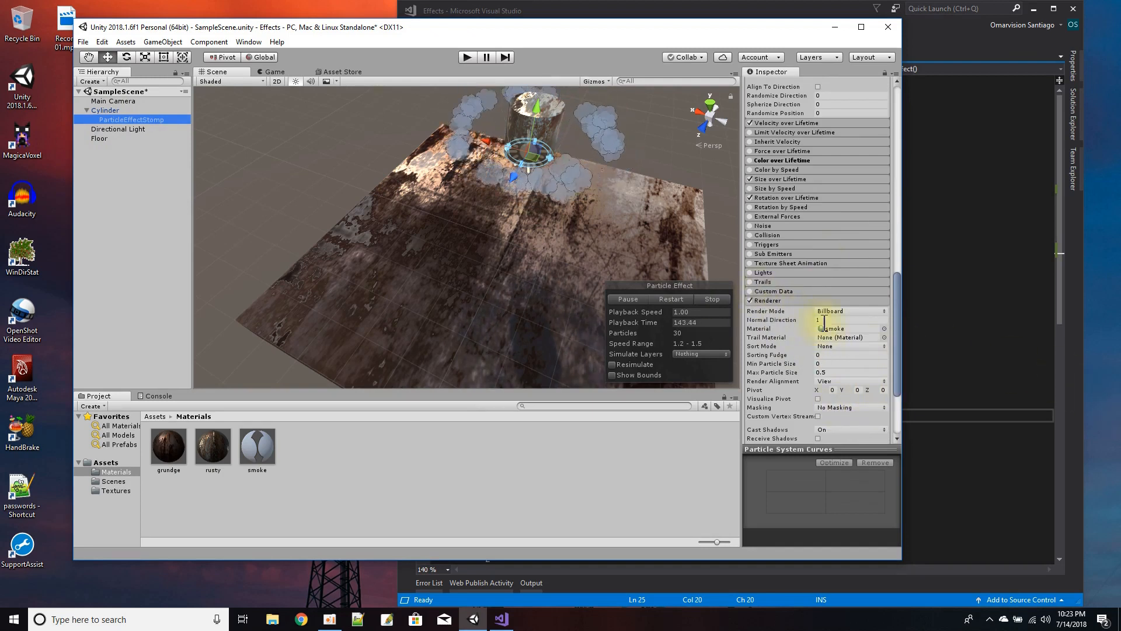
{"action": "left_click", "coordinate": [884, 328]}
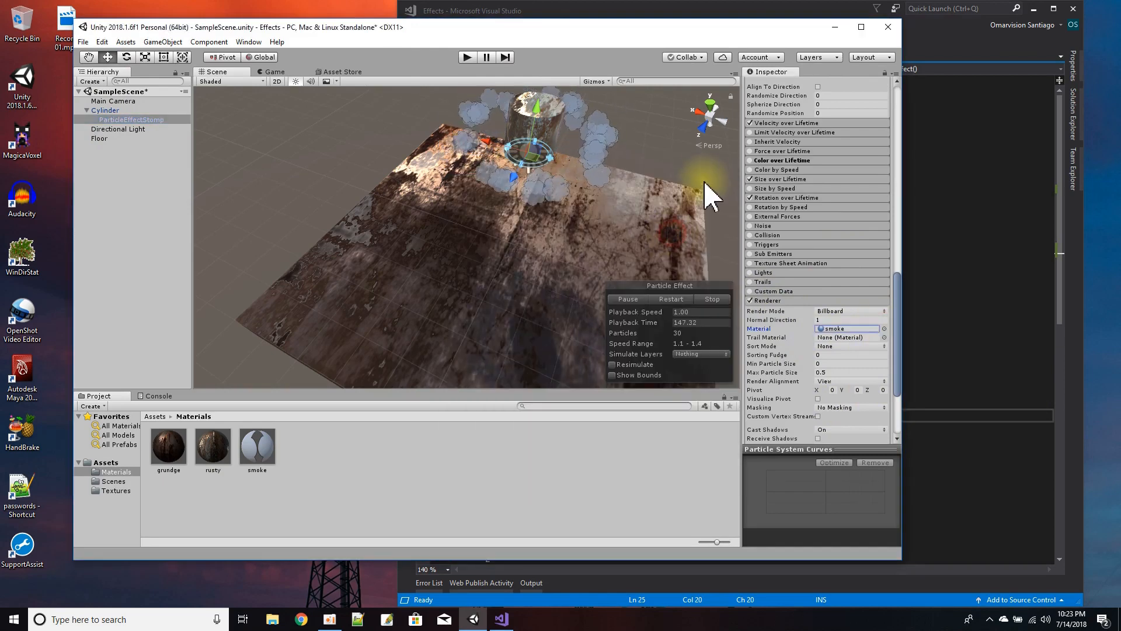
{"action": "mouse_move", "coordinate": [903, 386]}
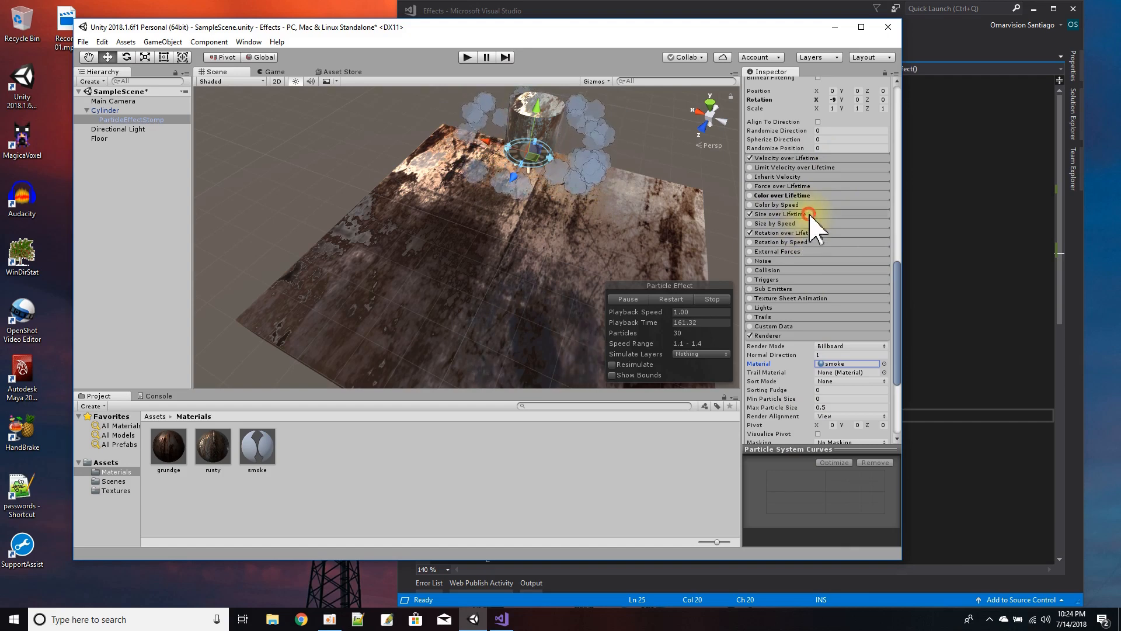
{"action": "left_click", "coordinate": [778, 213]}
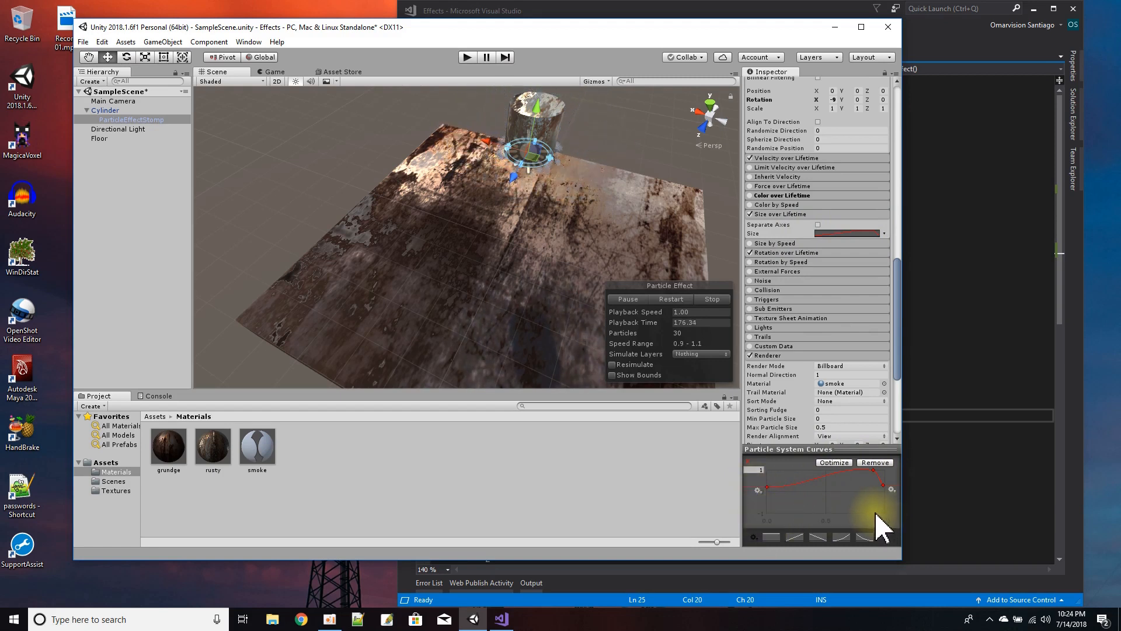
{"action": "mouse_move", "coordinate": [783, 508]}
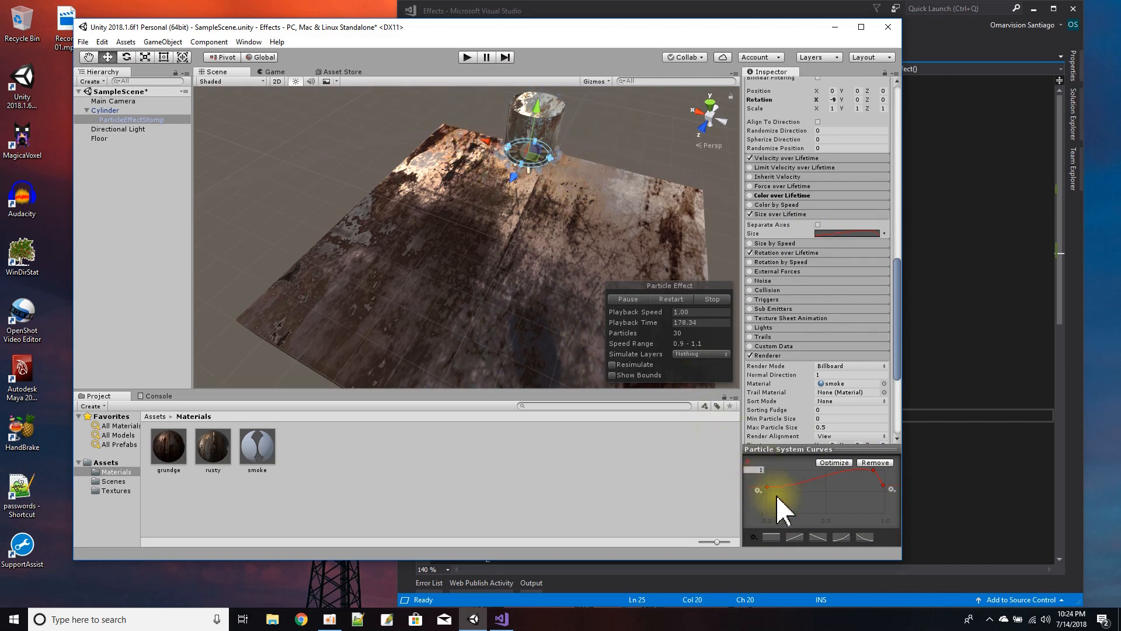
{"action": "mouse_move", "coordinate": [832, 486]}
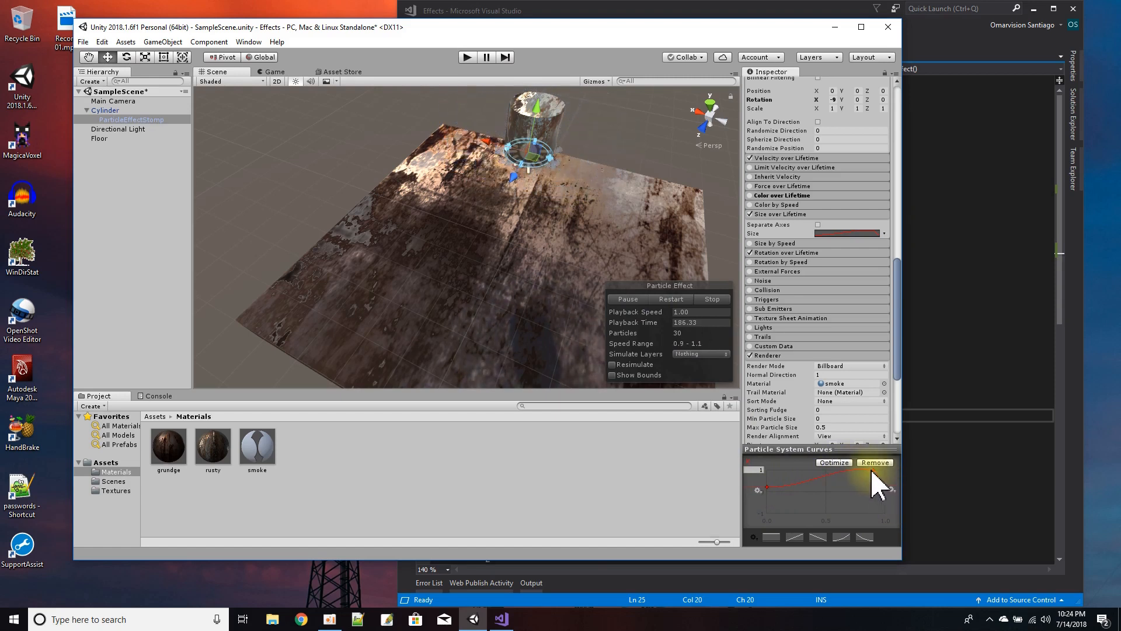
{"action": "mouse_move", "coordinate": [887, 501]}
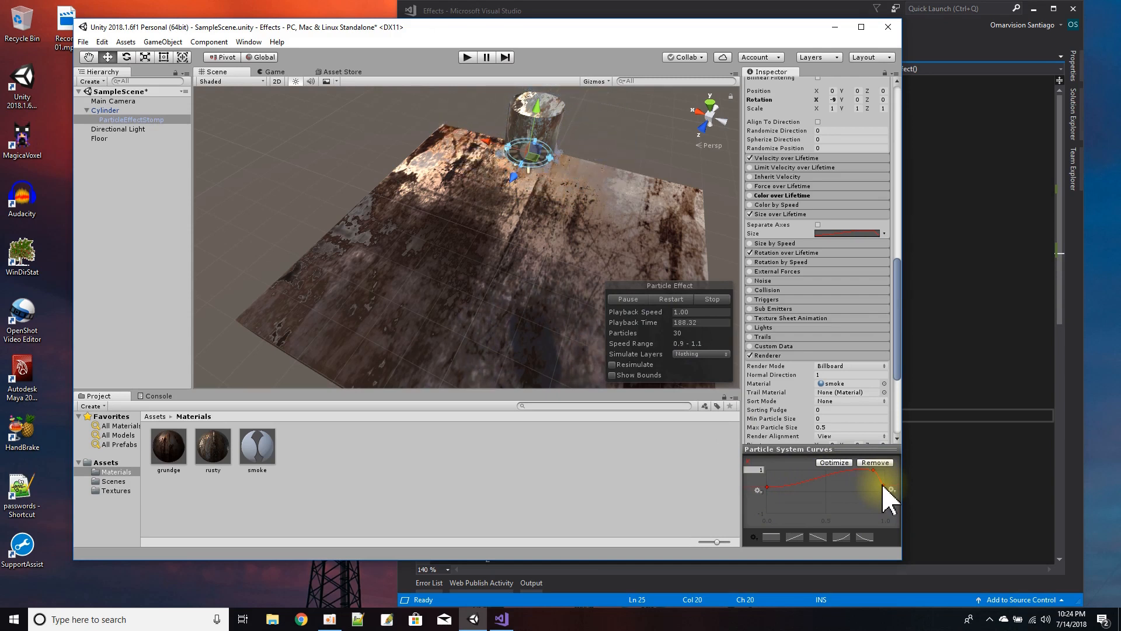
{"action": "mouse_move", "coordinate": [575, 179]}
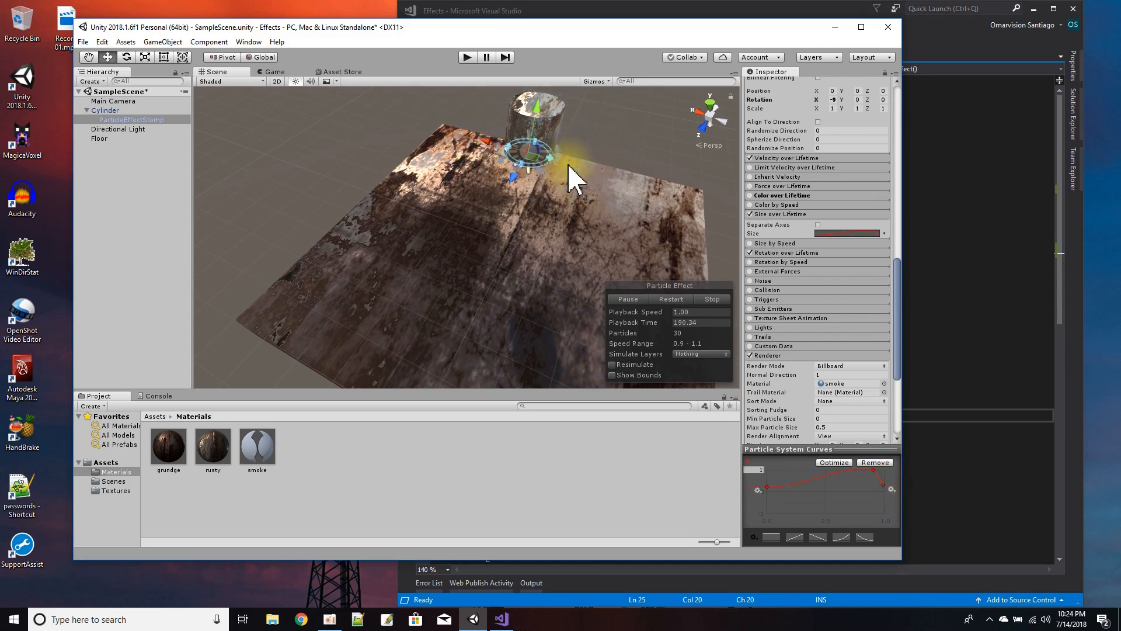
{"action": "mouse_move", "coordinate": [779, 157]}
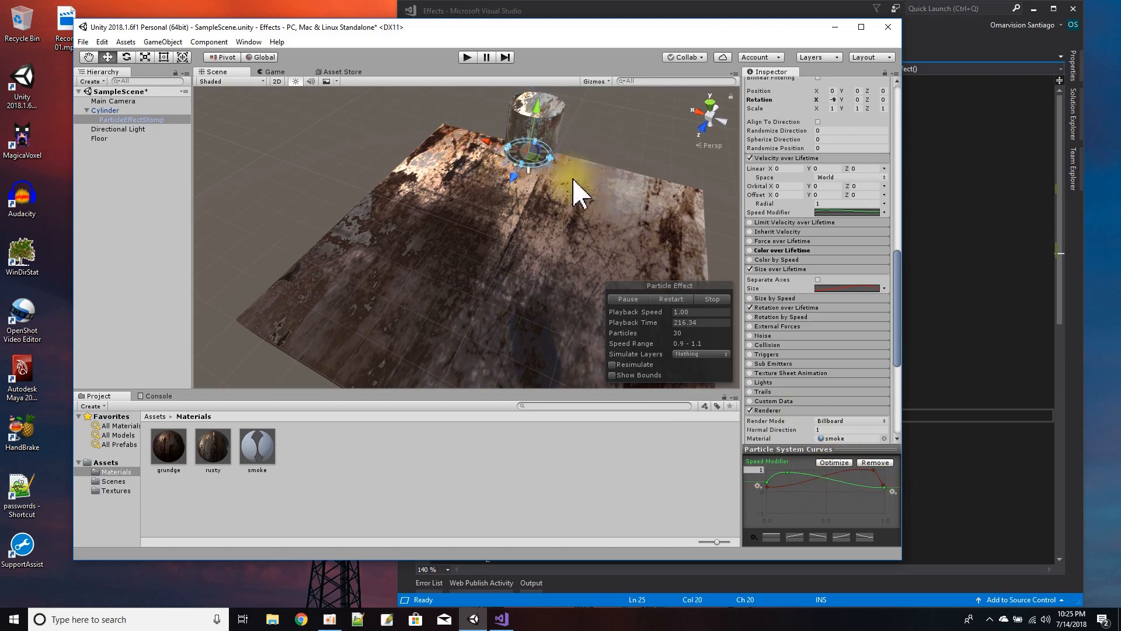
{"action": "mouse_move", "coordinate": [539, 154]}
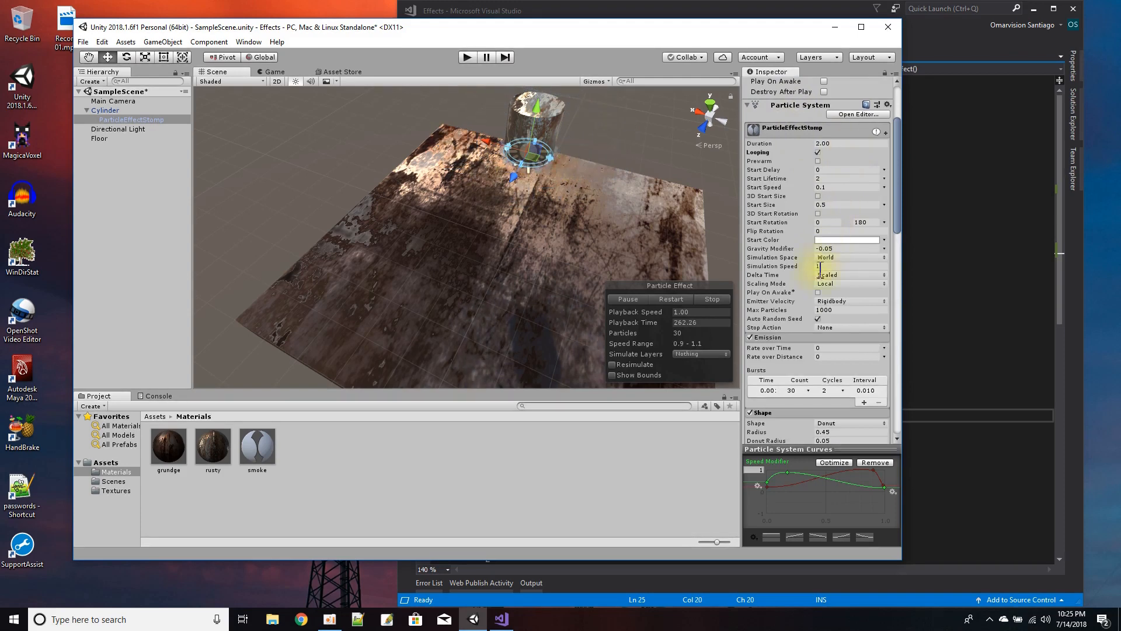
Scroll through the modules to Rotation over Lifetime, showing angular velocity 45
{"action": "scroll", "scroll_direction": "down", "scroll_amount": 3}
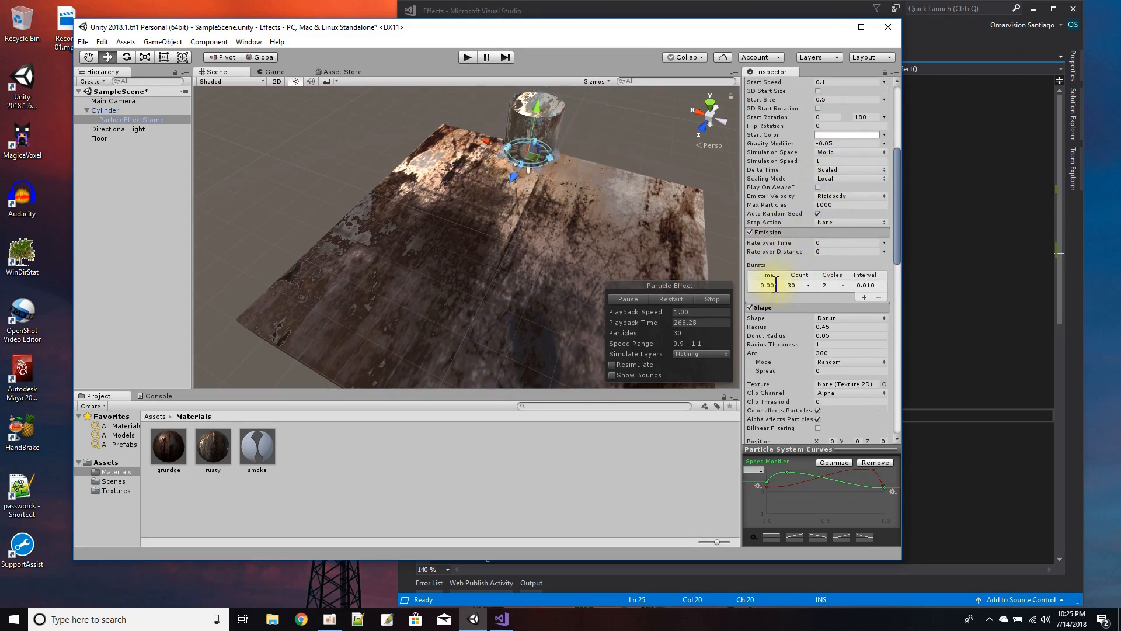
{"action": "scroll", "scroll_direction": "down", "scroll_amount": 3}
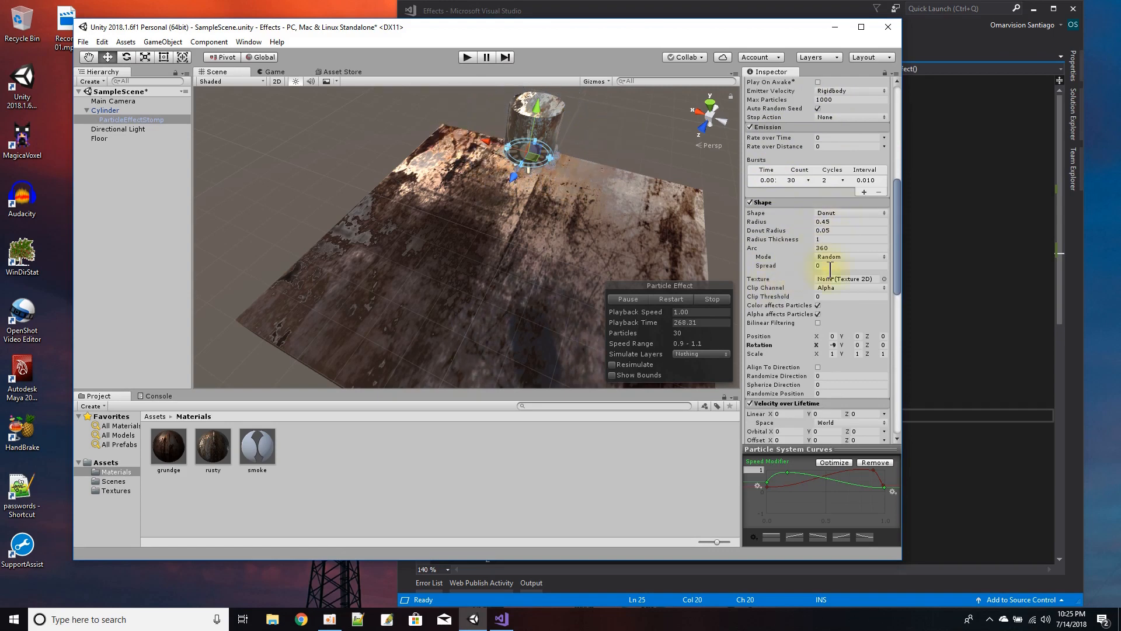
{"action": "scroll", "scroll_direction": "down", "scroll_amount": 3}
{"action": "type", "text": "1"}
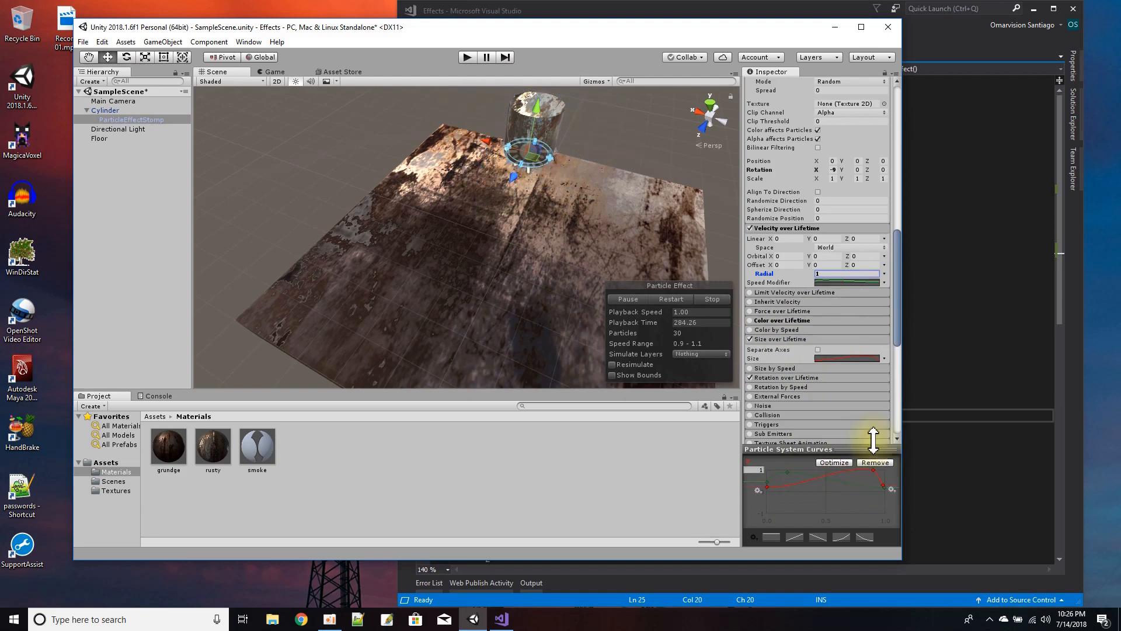
{"action": "scroll", "scroll_direction": "down", "scroll_amount": 3}
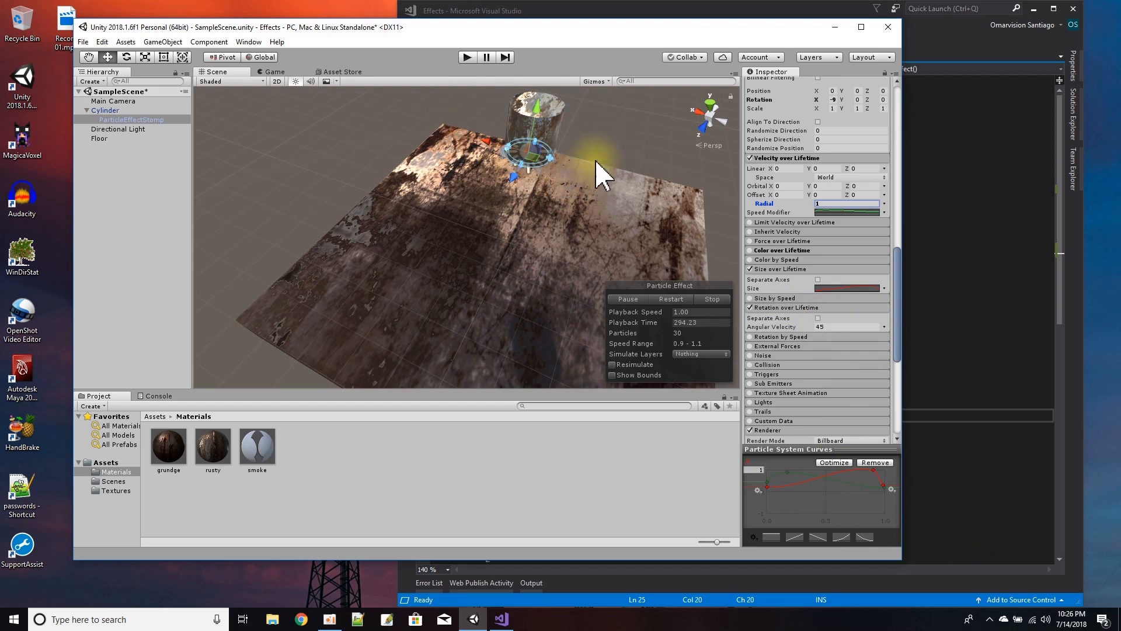
{"action": "mouse_move", "coordinate": [632, 175]}
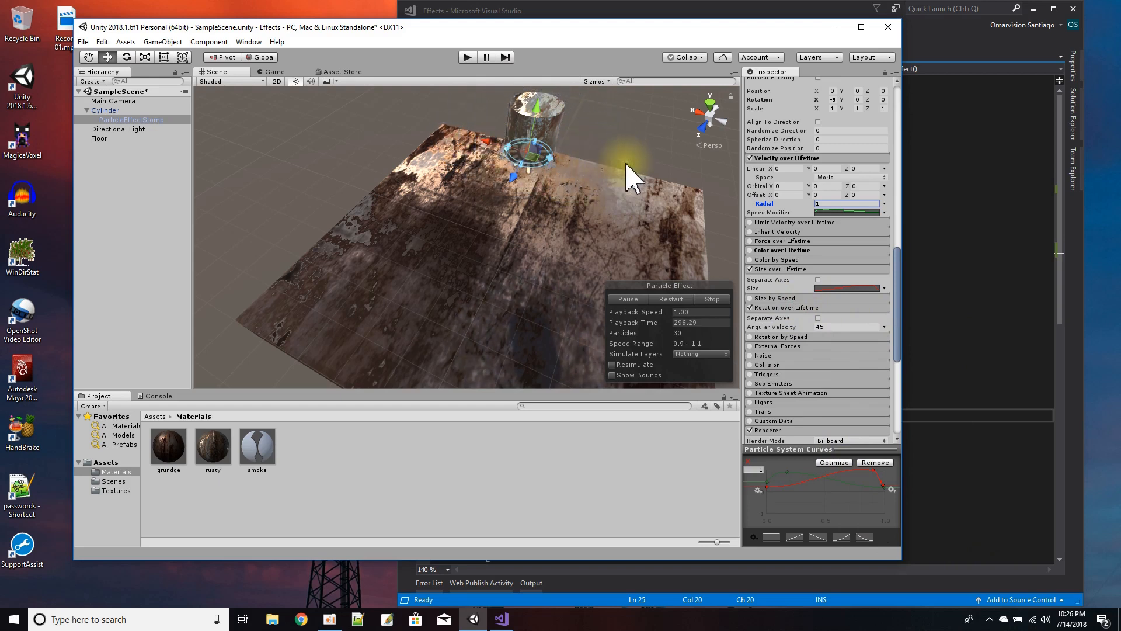
{"action": "mouse_move", "coordinate": [595, 170]}
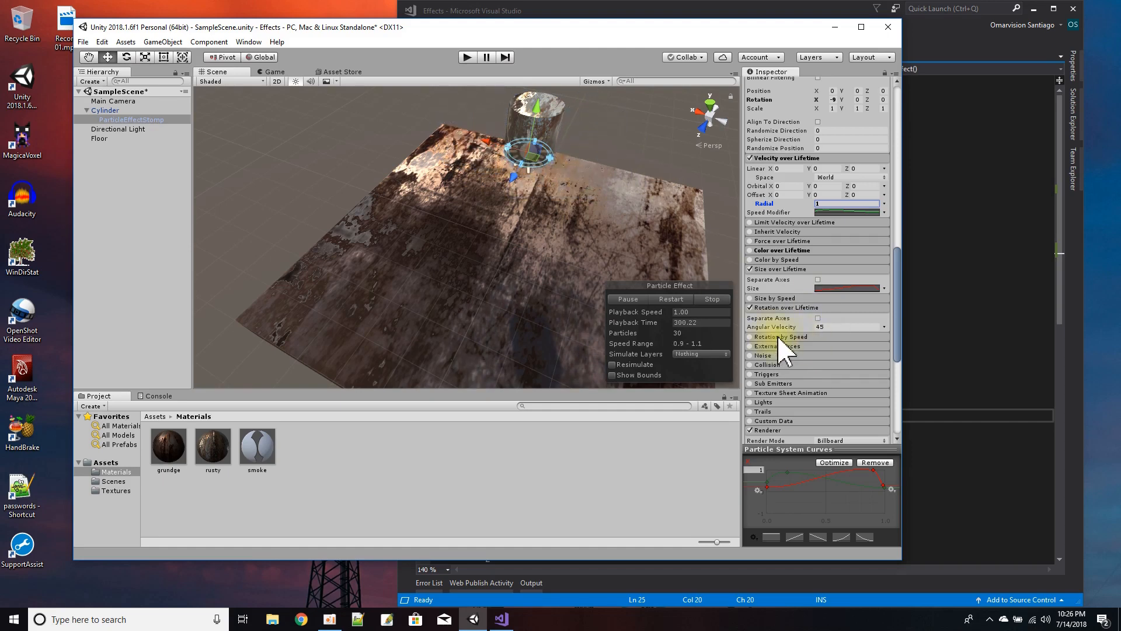
{"action": "mouse_move", "coordinate": [467, 68]}
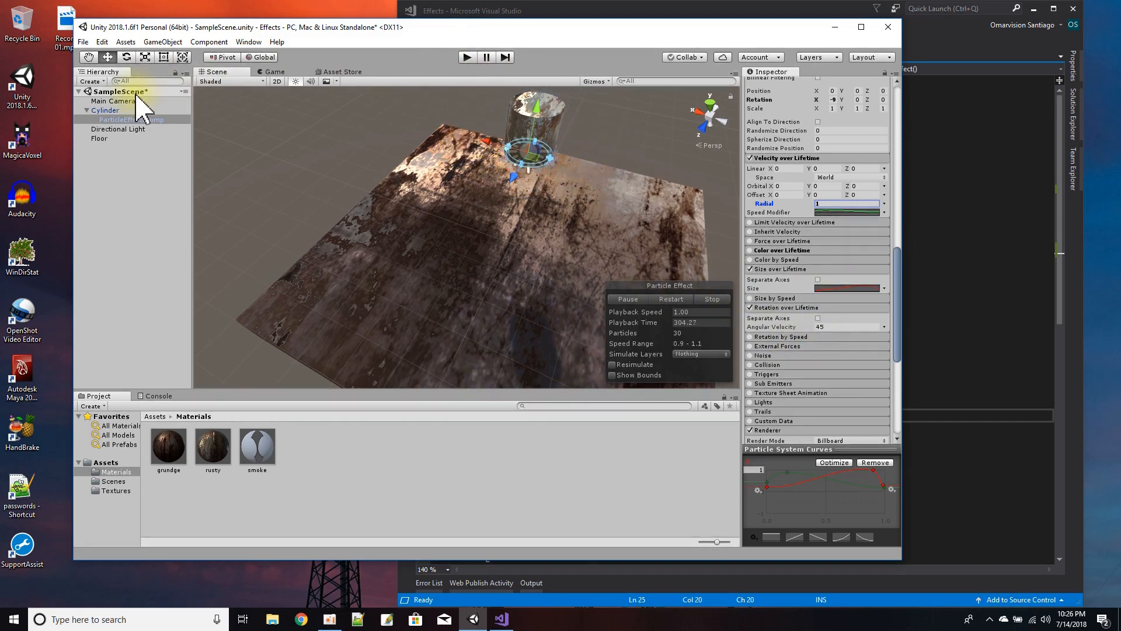
Review the Cylinder and its ParticleEffectStomp child during the smoke burst, then stop play mode
{"action": "left_click", "coordinate": [106, 111]}
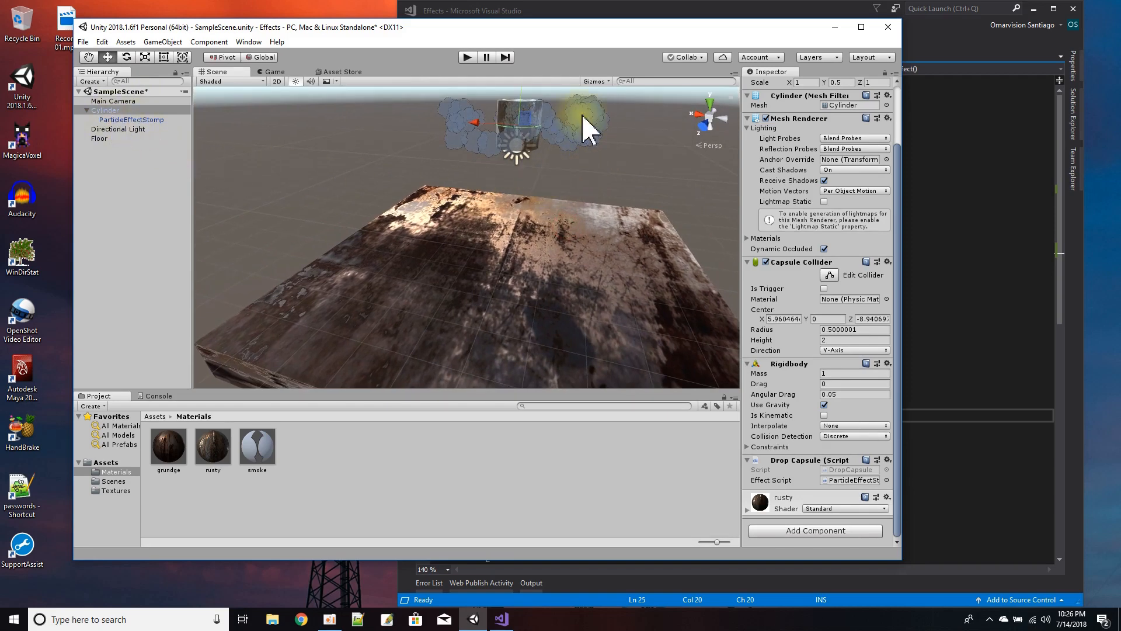
{"action": "left_click", "coordinate": [105, 110]}
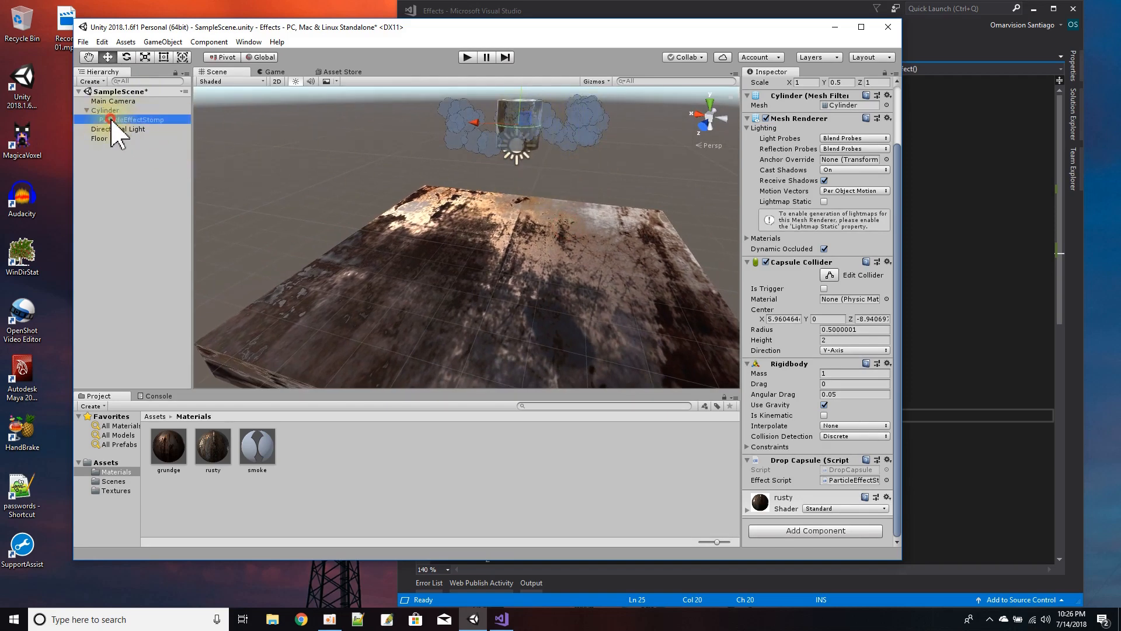
{"action": "left_click", "coordinate": [132, 119]}
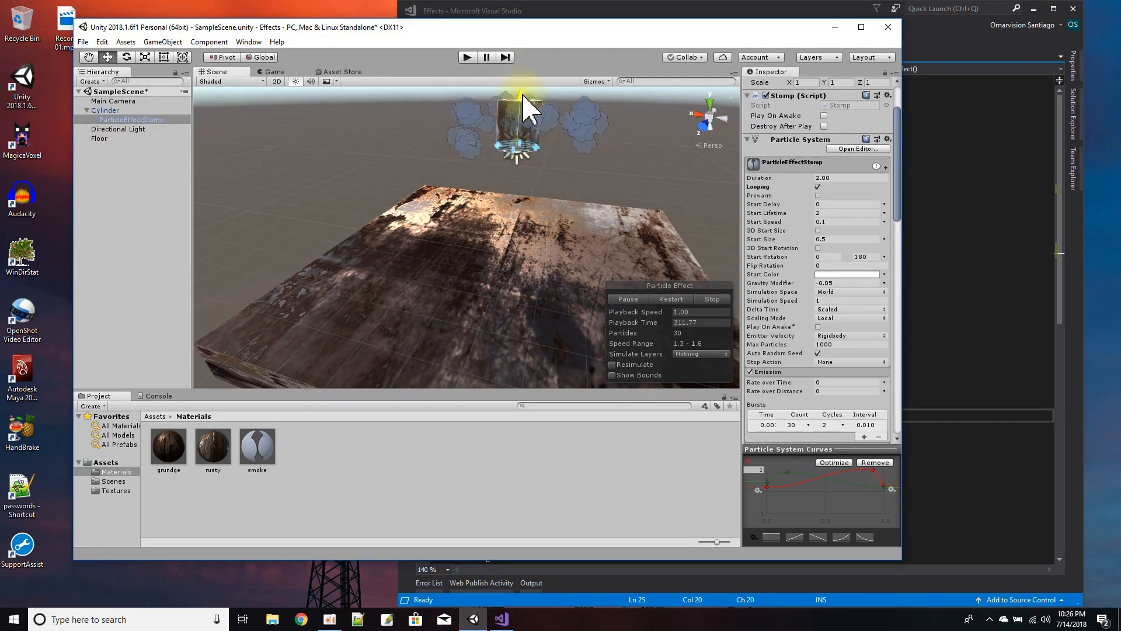
{"action": "mouse_move", "coordinate": [425, 67]}
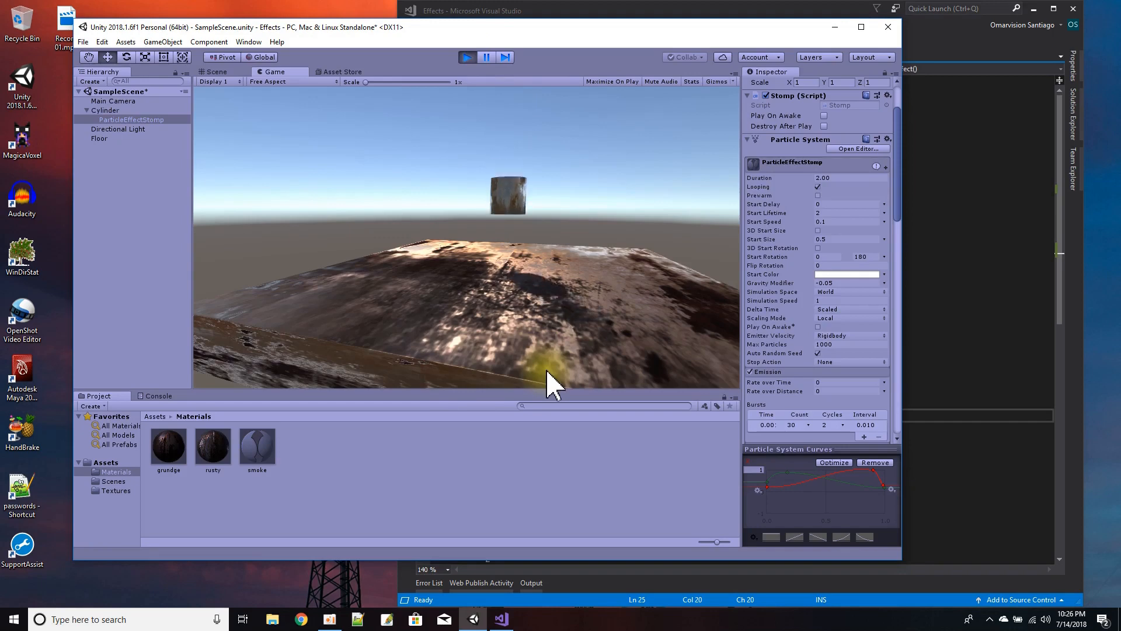
{"action": "left_click", "coordinate": [466, 56]}
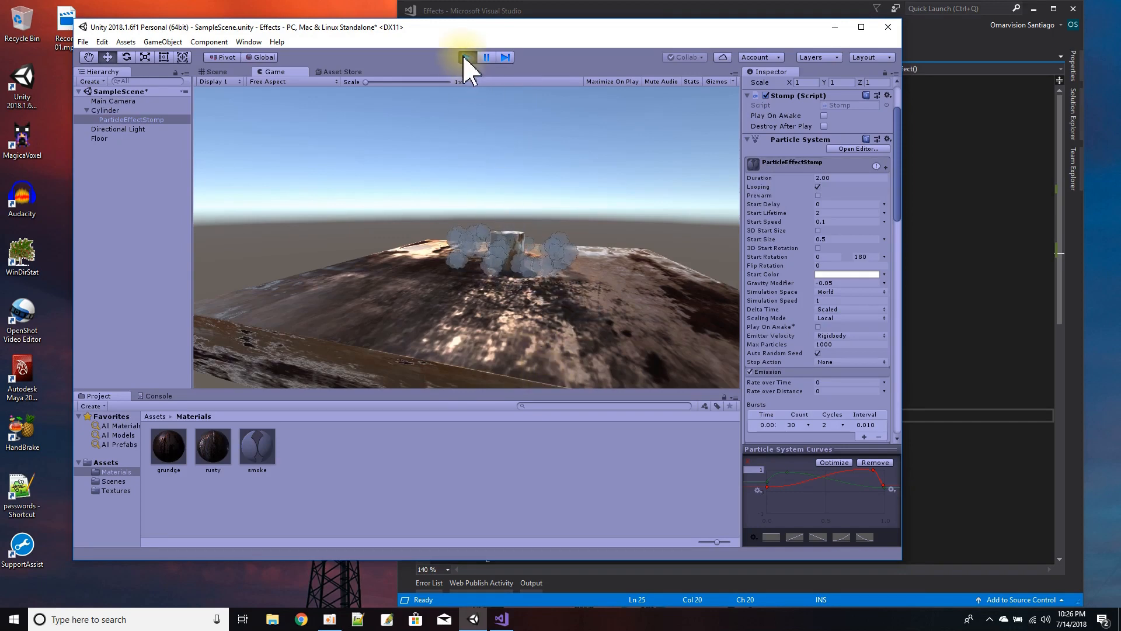
{"action": "left_click", "coordinate": [215, 71]}
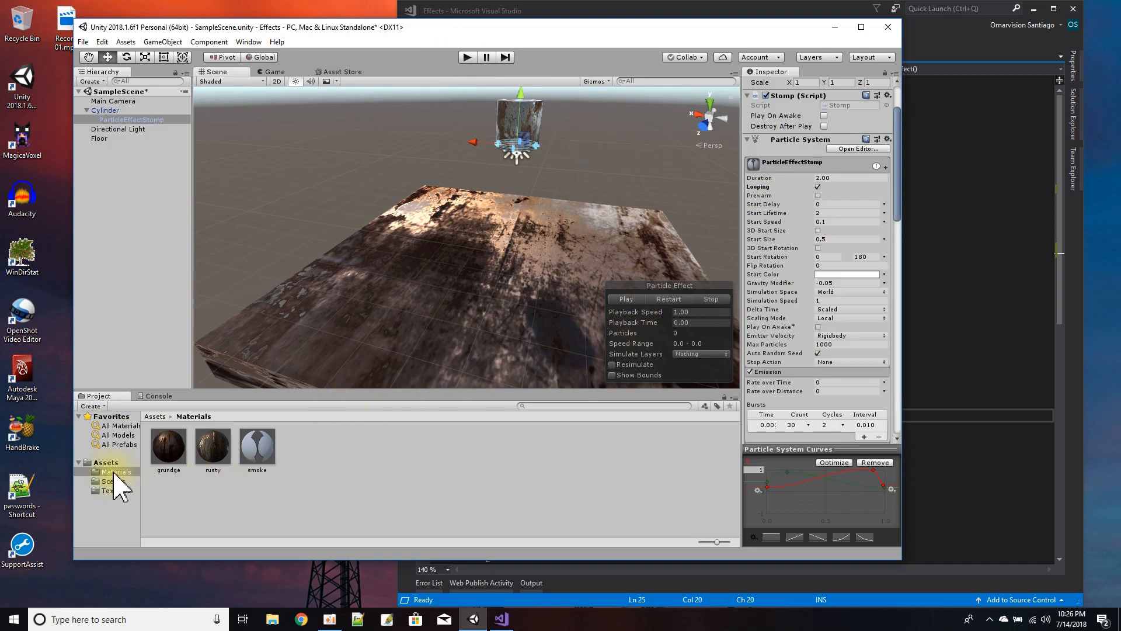
Select ParticleEffectStomp and review Stomp.cs fields and its PlayStompEffect method in Visual Studio
{"action": "left_click", "coordinate": [107, 462]}
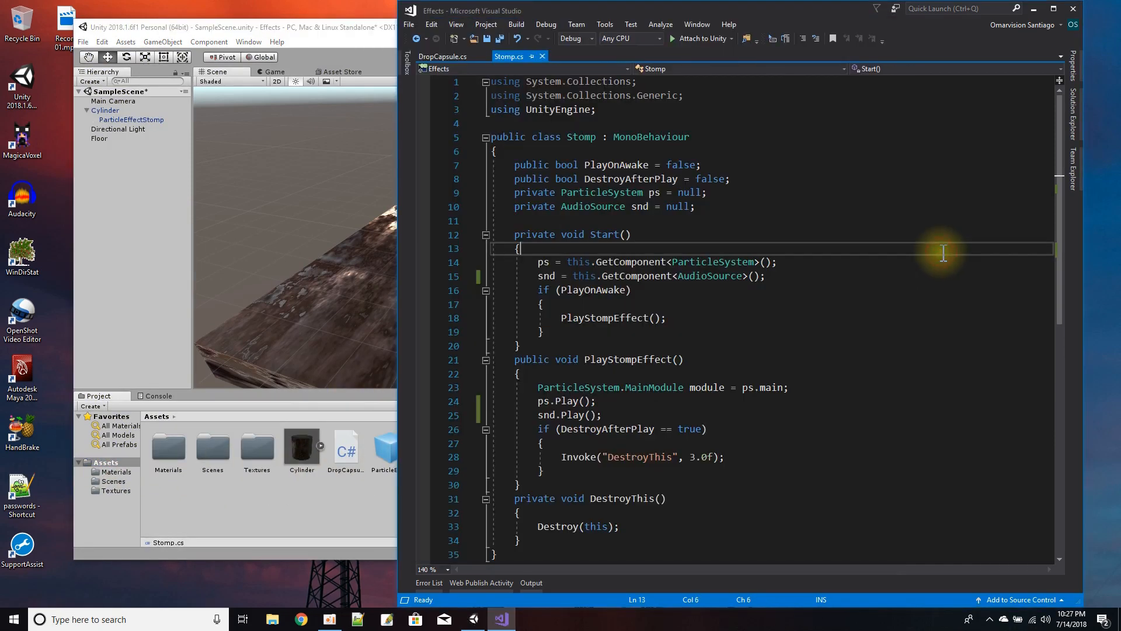
{"action": "mouse_move", "coordinate": [126, 139]}
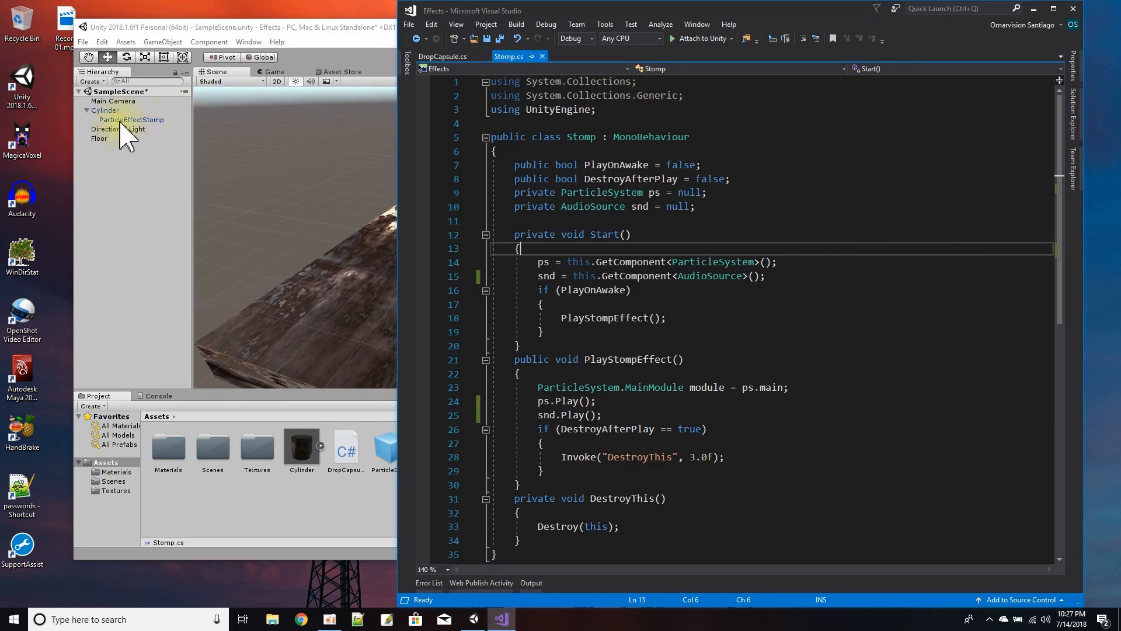
{"action": "left_click", "coordinate": [131, 119]}
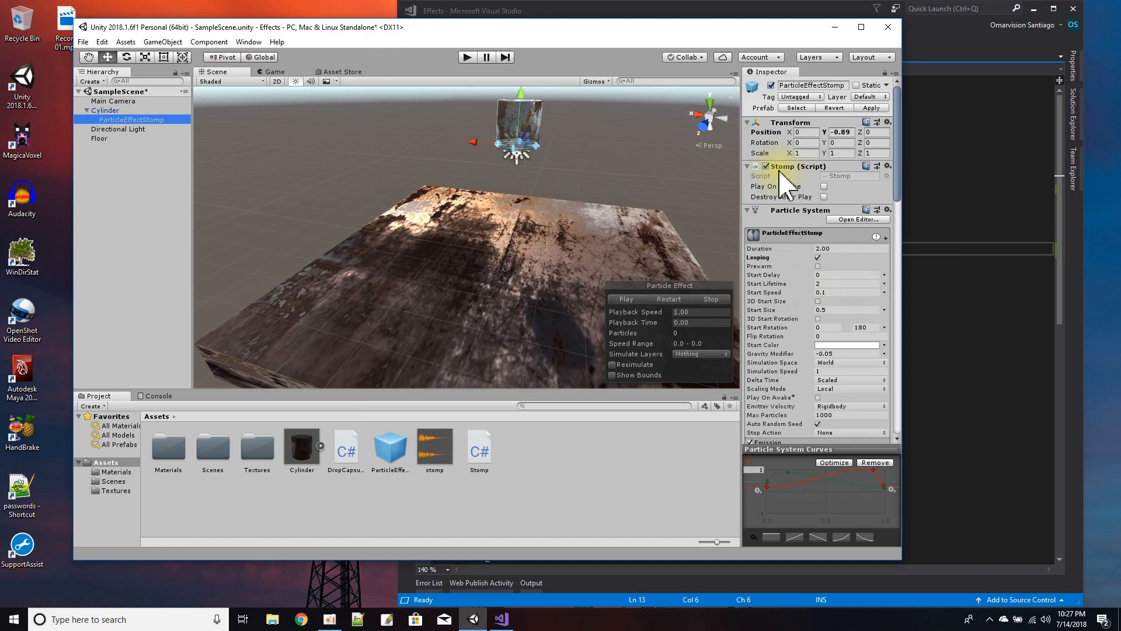
{"action": "left_click", "coordinate": [501, 618]}
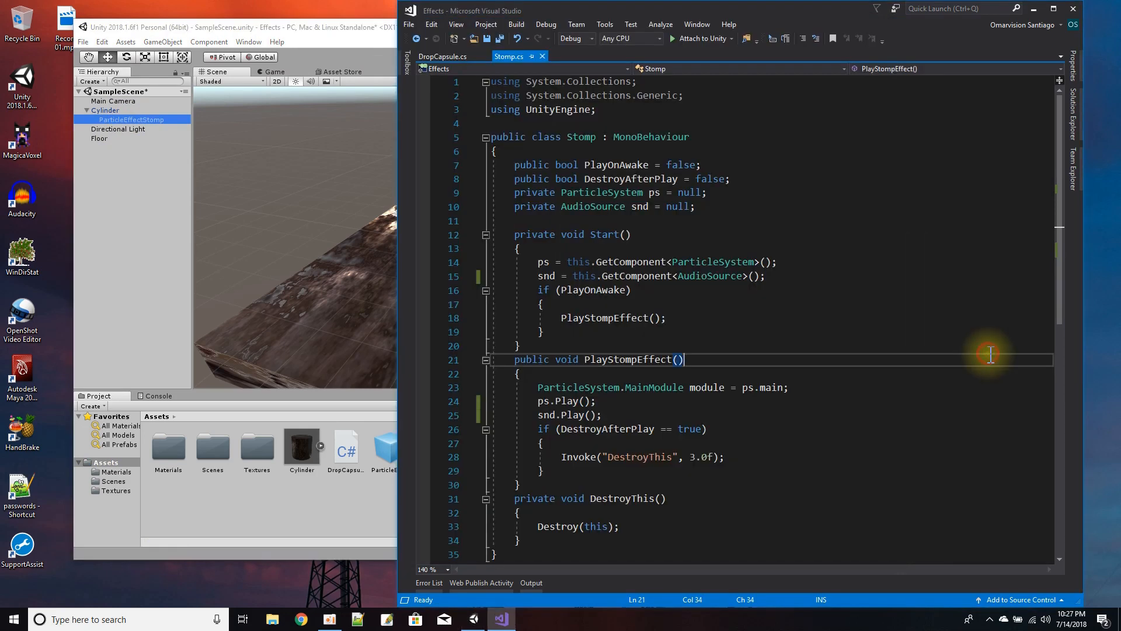
{"action": "mouse_move", "coordinate": [642, 243]}
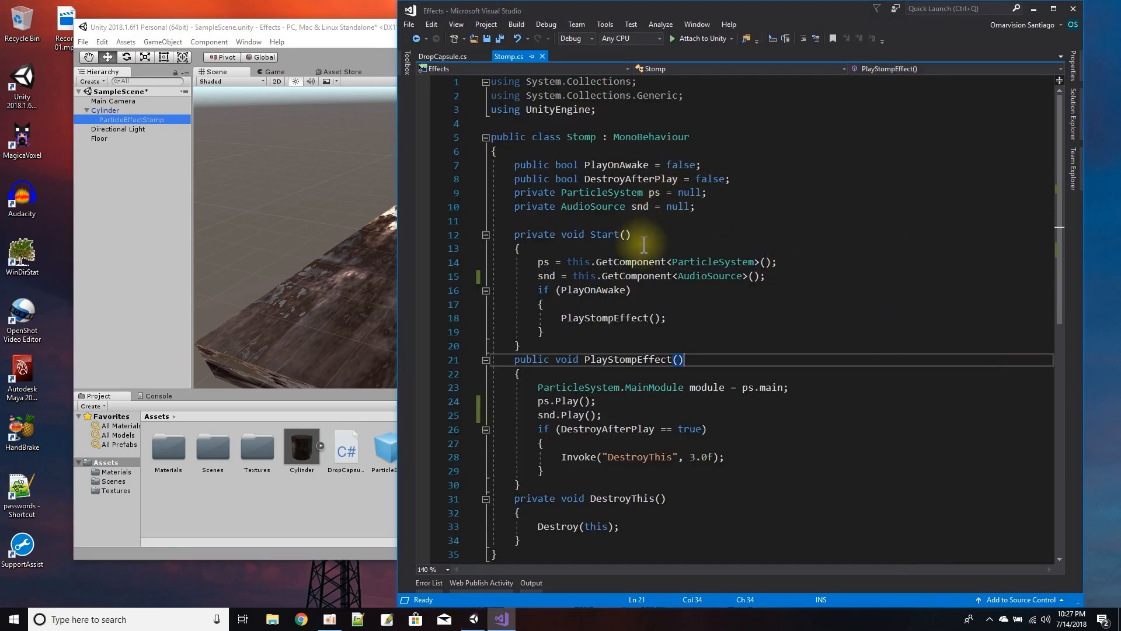
{"action": "mouse_move", "coordinate": [661, 165]}
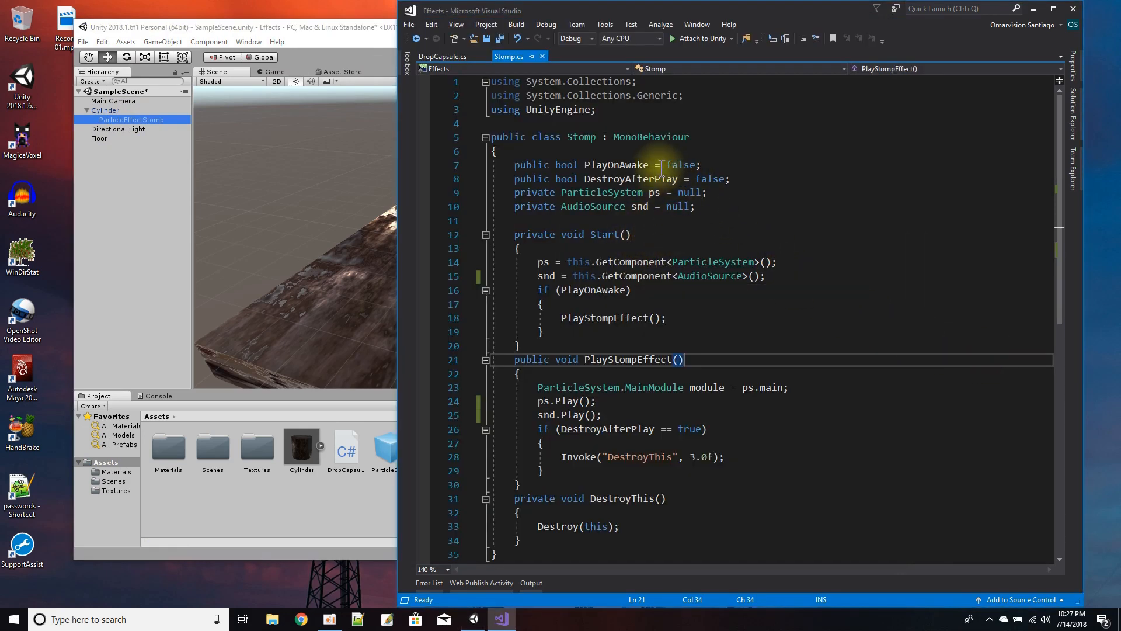
{"action": "mouse_move", "coordinate": [707, 179]}
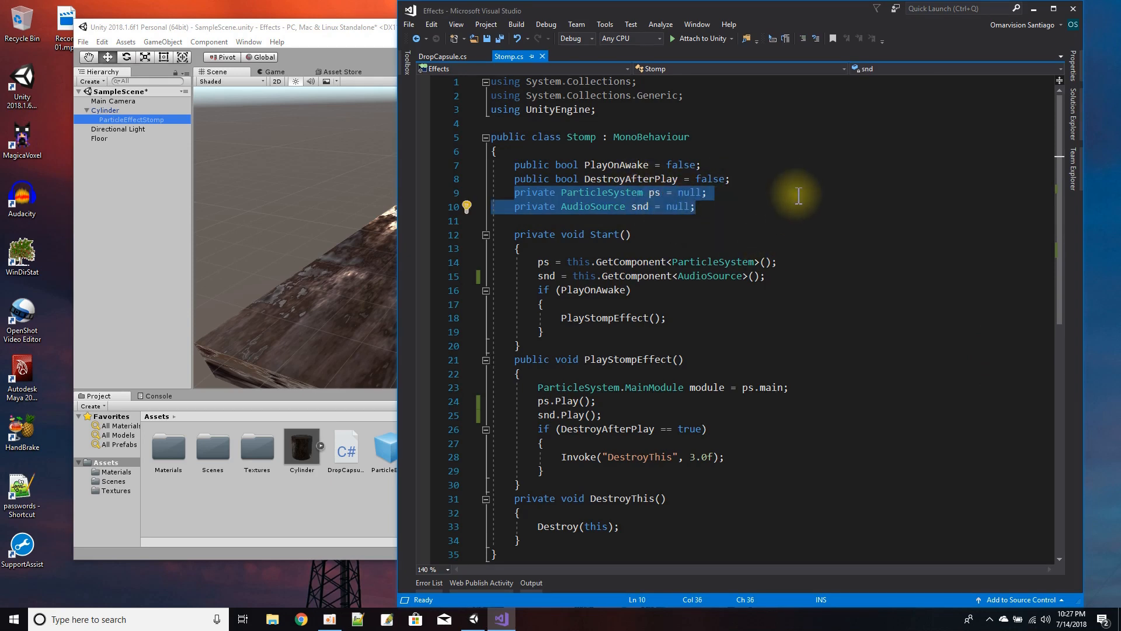
{"action": "scroll", "scroll_direction": "down", "scroll_amount": 3}
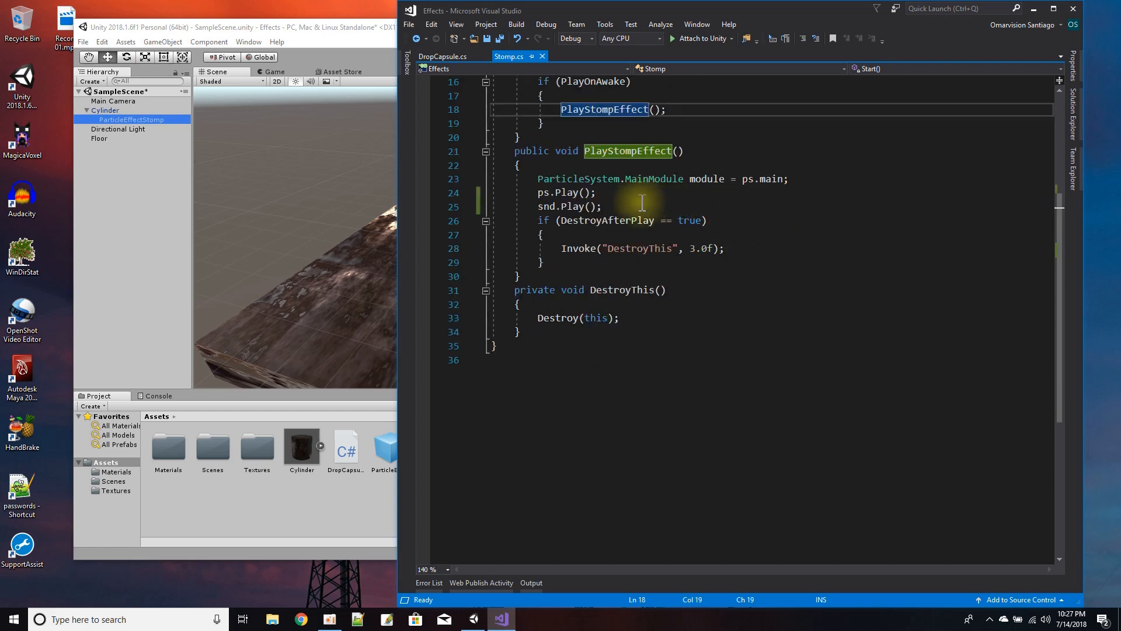
{"action": "mouse_move", "coordinate": [950, 188]}
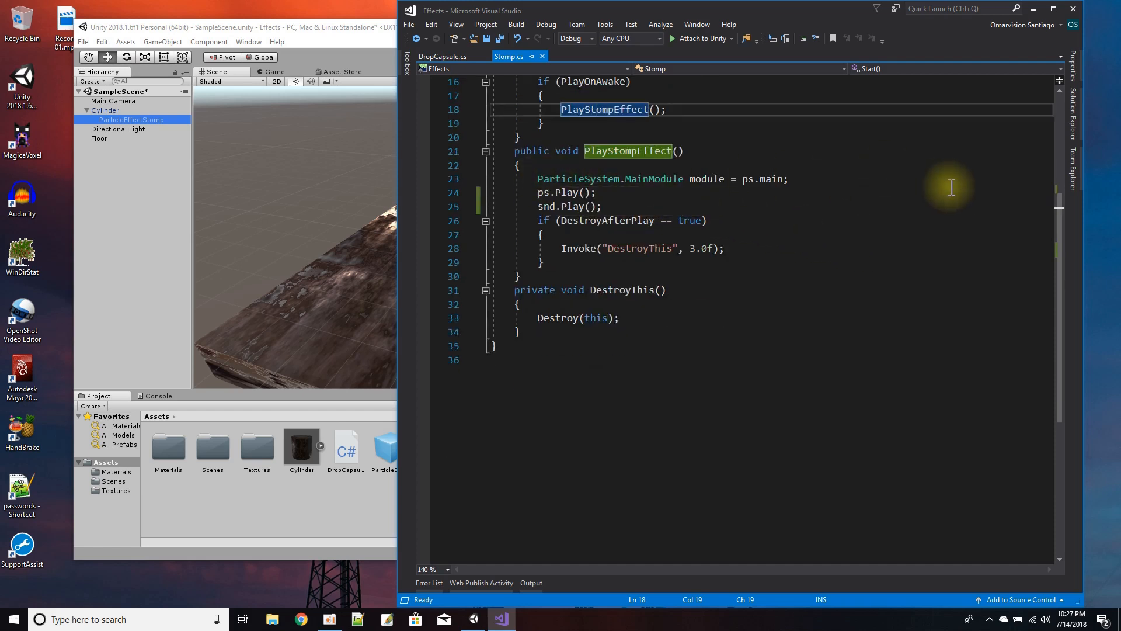
{"action": "mouse_move", "coordinate": [825, 186]}
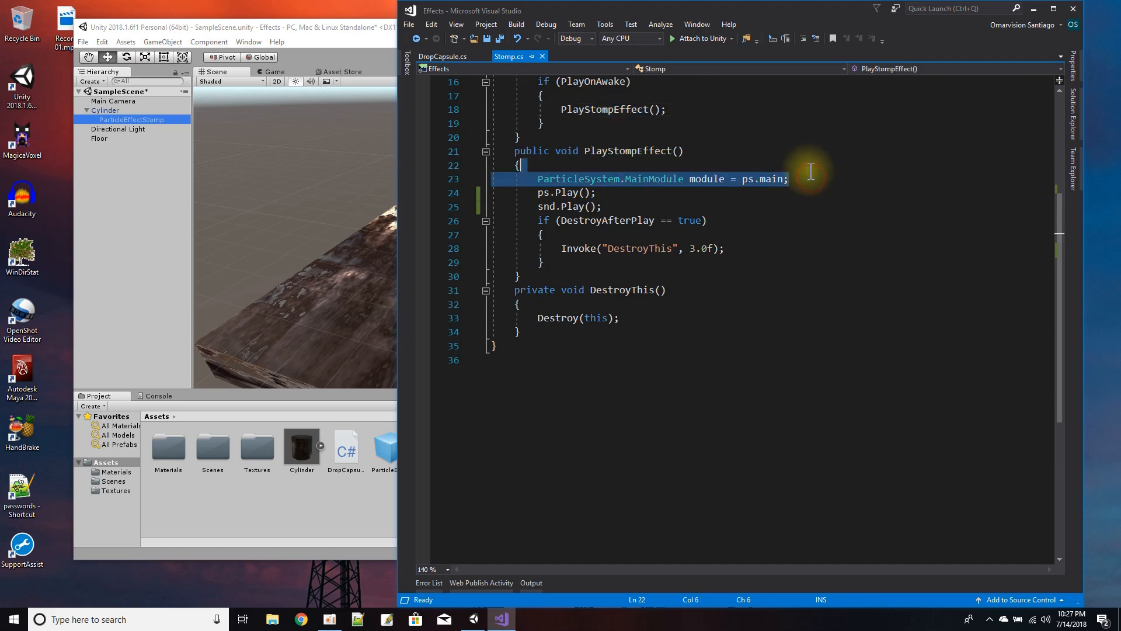
Remove the unused ParticleSystem.MainModule line from PlayStompEffect and return to Unity
{"action": "key", "text": "Delete"}
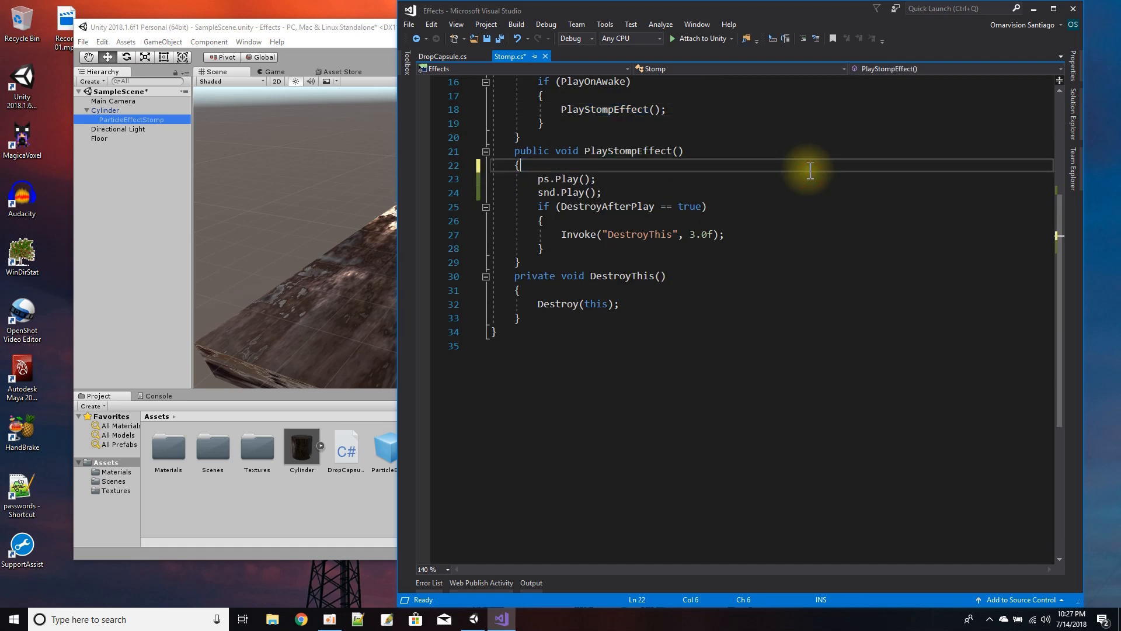
{"action": "mouse_move", "coordinate": [825, 180]}
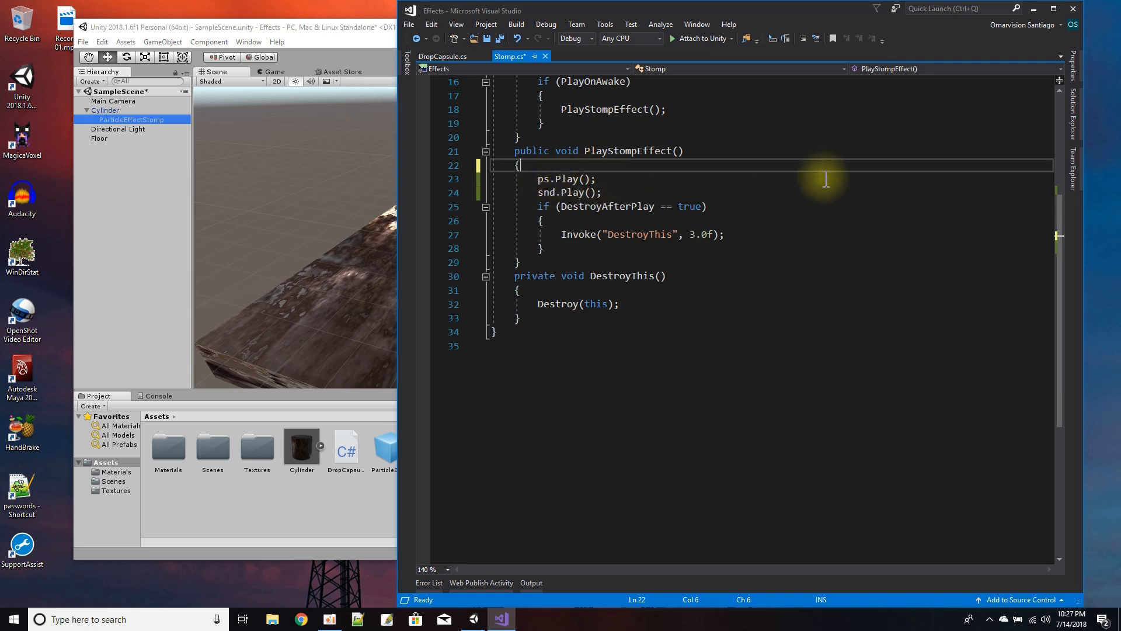
{"action": "mouse_move", "coordinate": [779, 188]}
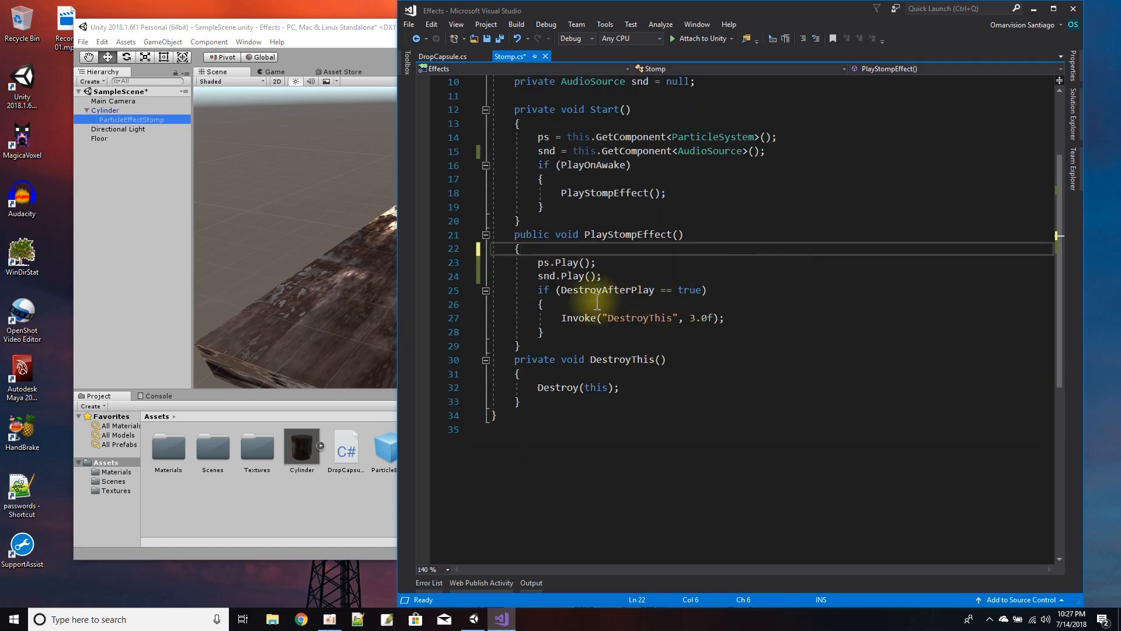
{"action": "mouse_move", "coordinate": [635, 317]}
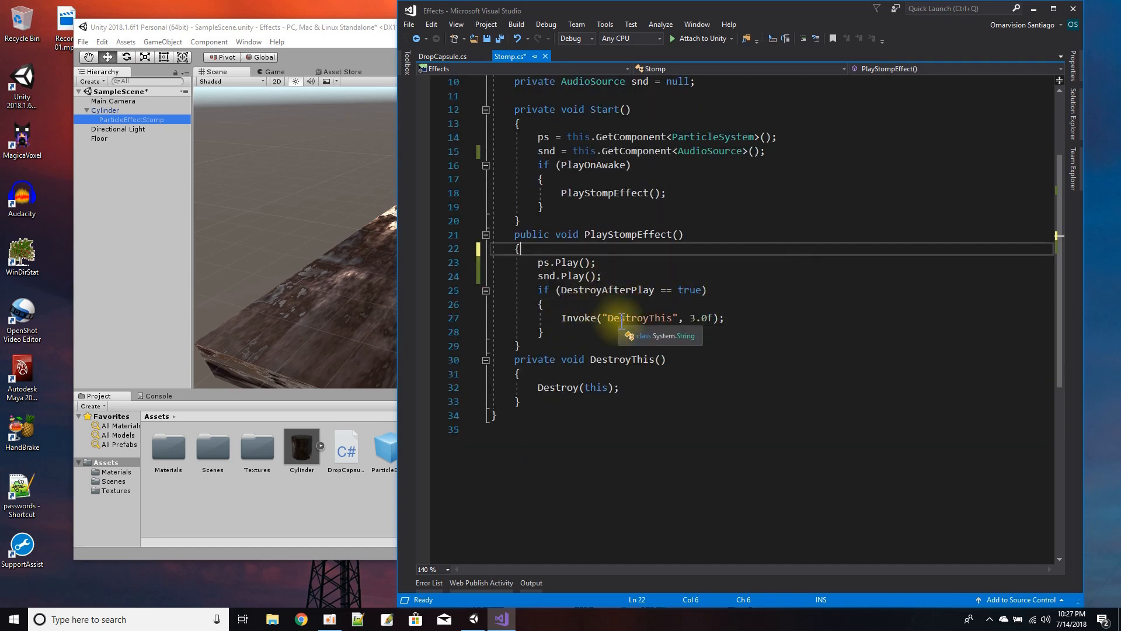
{"action": "mouse_move", "coordinate": [620, 359]}
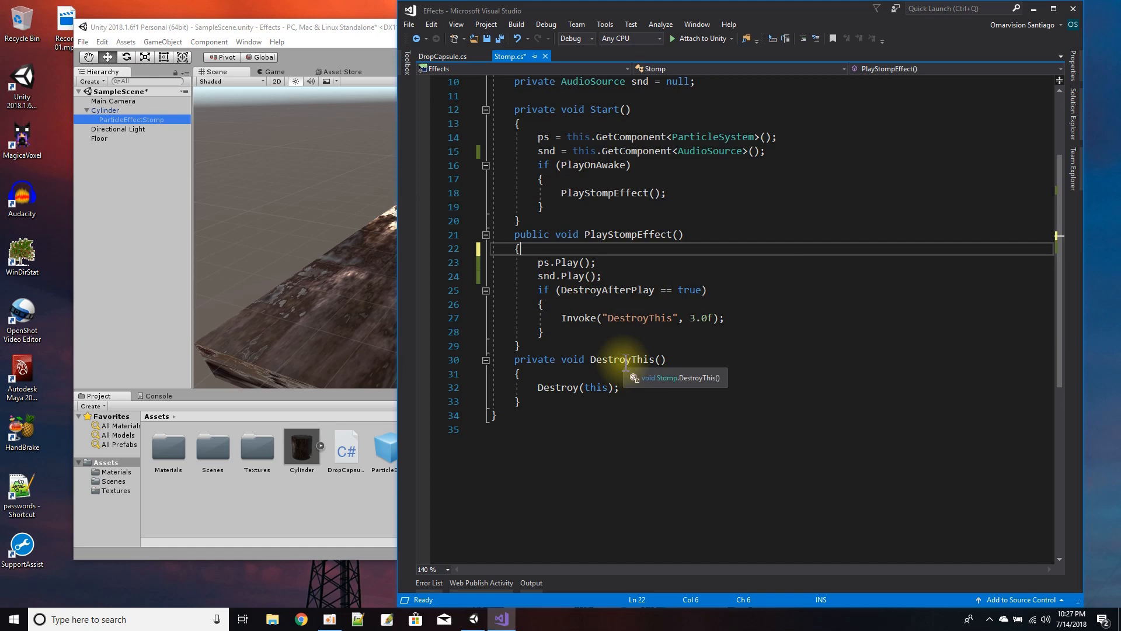
{"action": "left_click", "coordinate": [622, 358]}
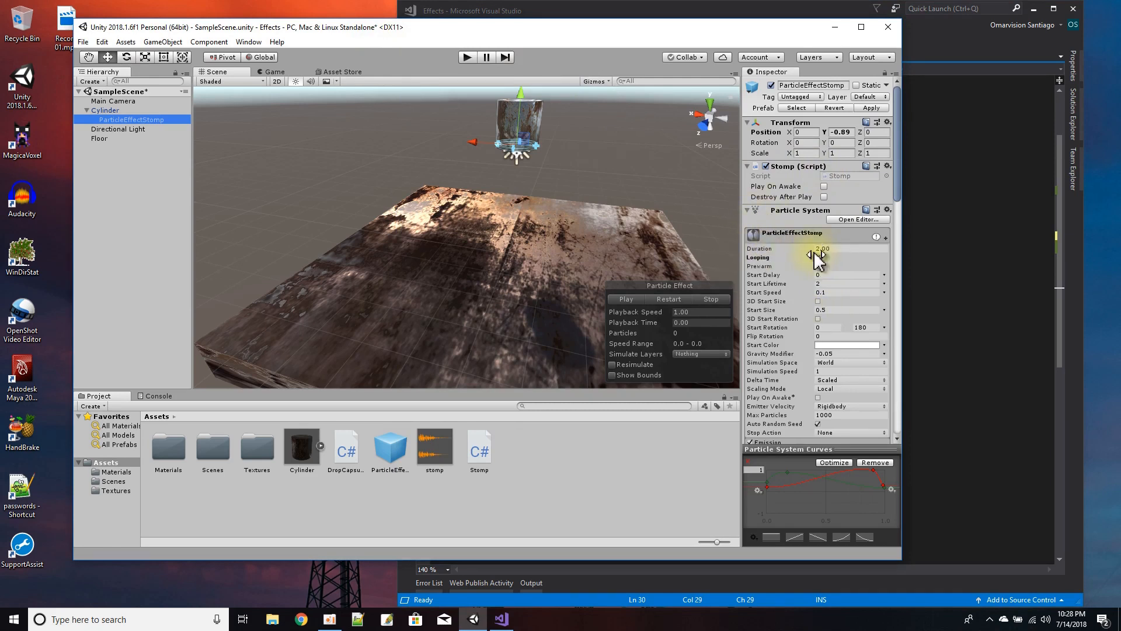
Inspect the stomp audio clip's import settings: Decompress On Load, Vorbis, 2.304-second stereo
{"action": "left_click", "coordinate": [817, 257]}
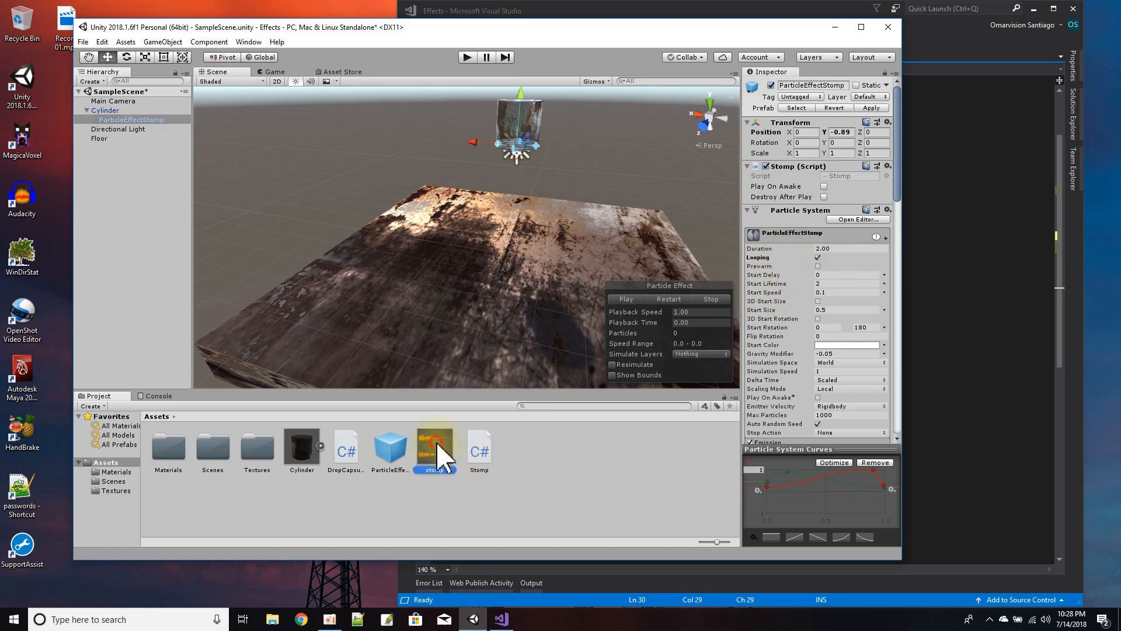
{"action": "left_click", "coordinate": [434, 447]}
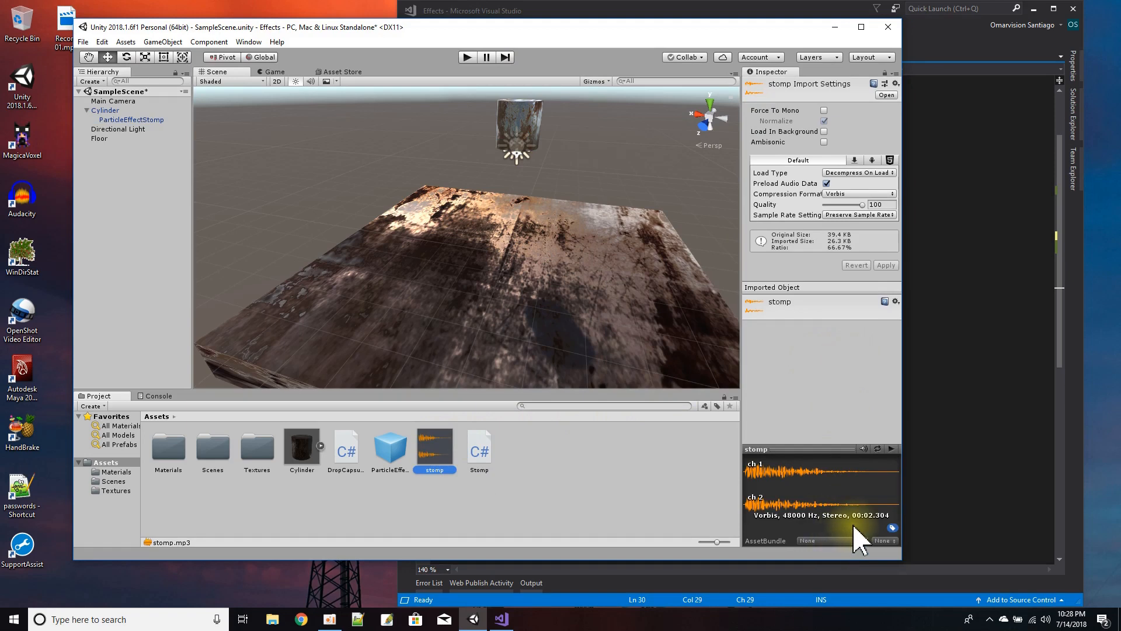
{"action": "mouse_move", "coordinate": [1010, 331]}
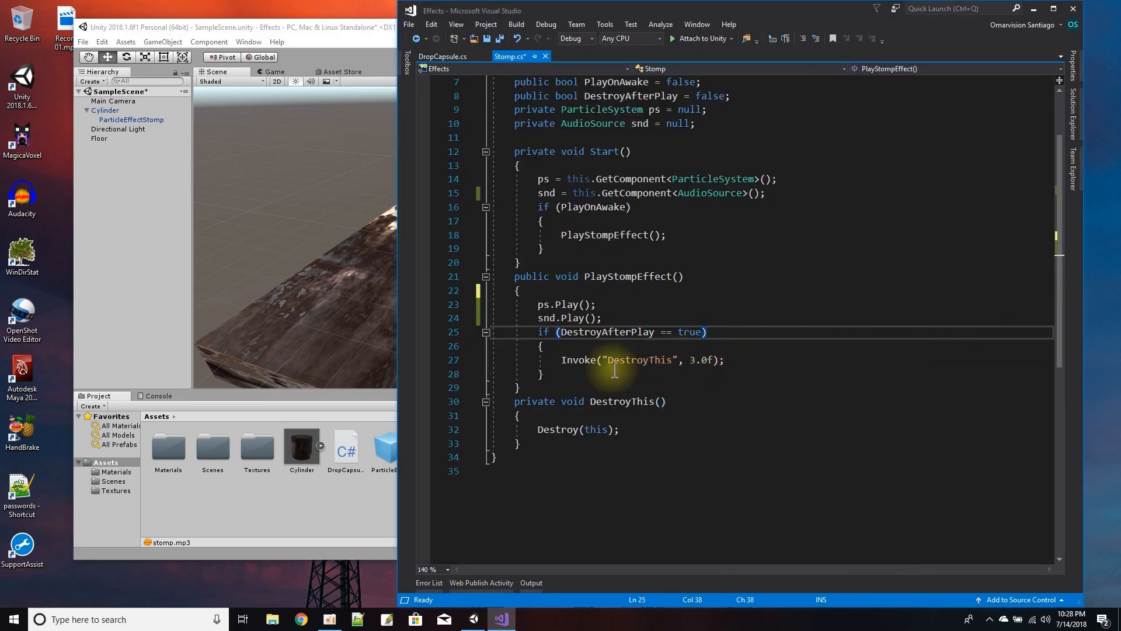
{"action": "mouse_move", "coordinate": [755, 237]}
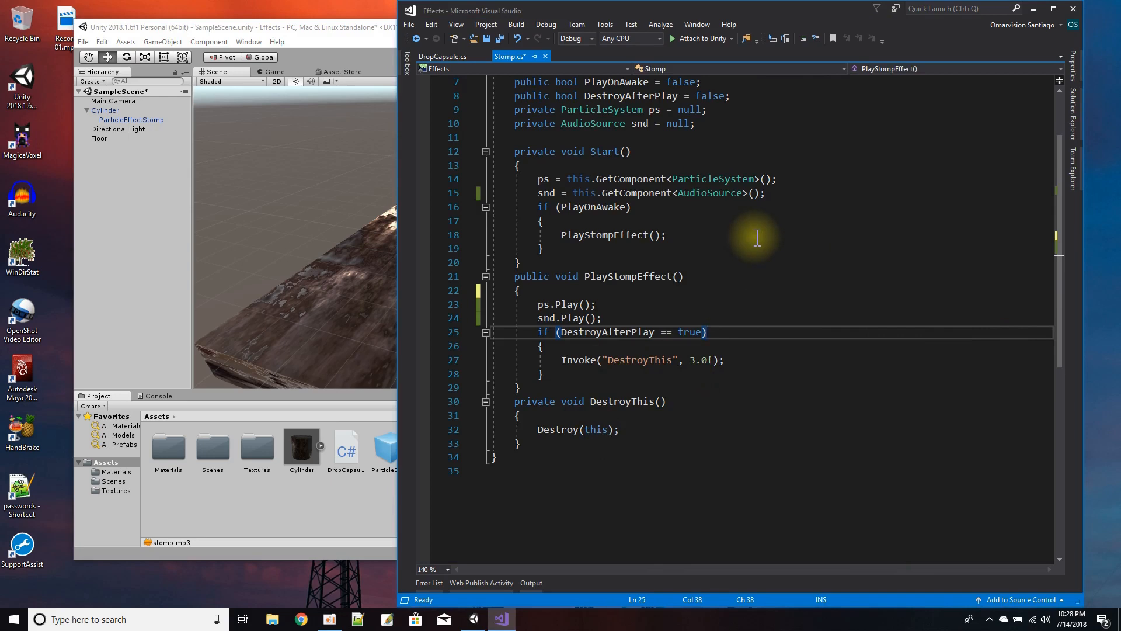
{"action": "left_click", "coordinate": [442, 56]}
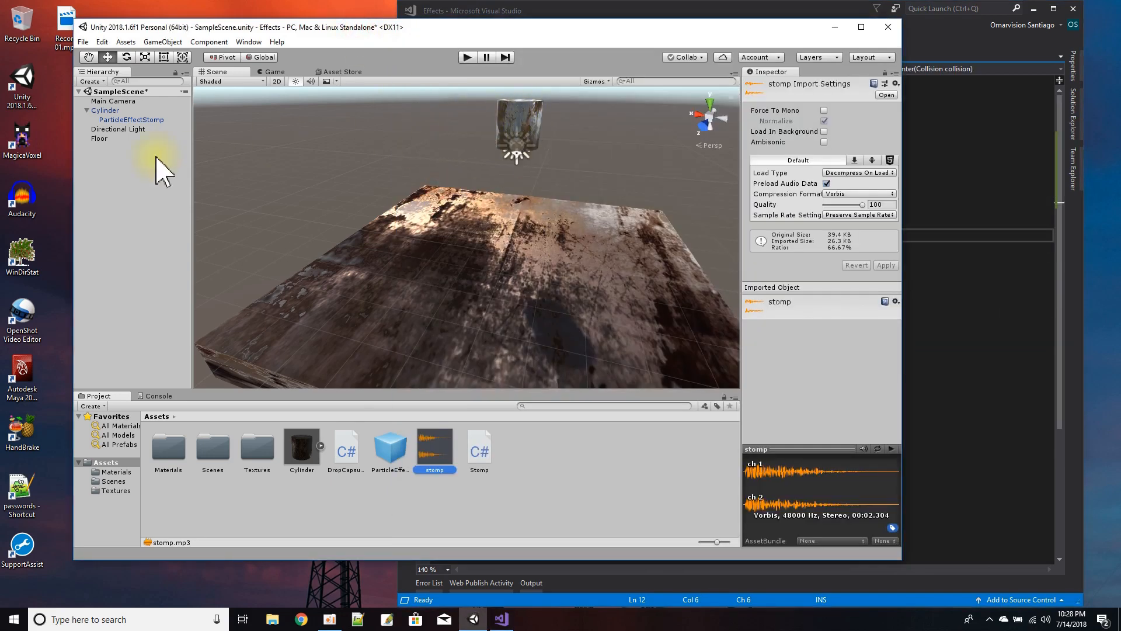
Select the Cylinder's Drop Capsule component and review the EffectScript.PlayStompEffect call in OnCollisionEnter
{"action": "left_click", "coordinate": [105, 110]}
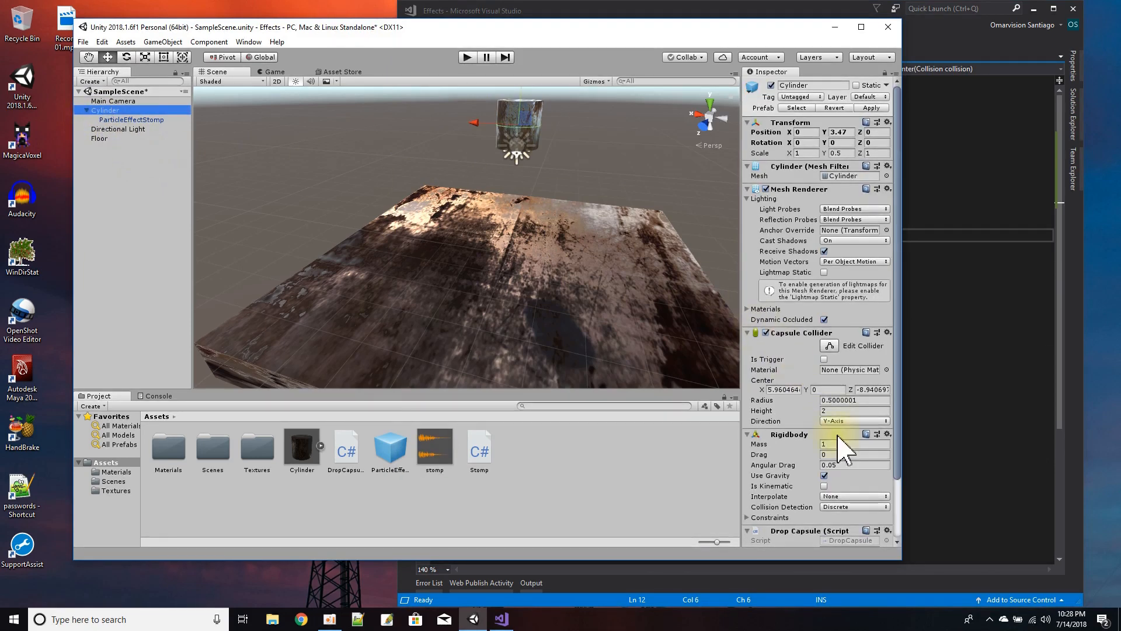
{"action": "scroll", "scroll_direction": "down", "scroll_amount": 3}
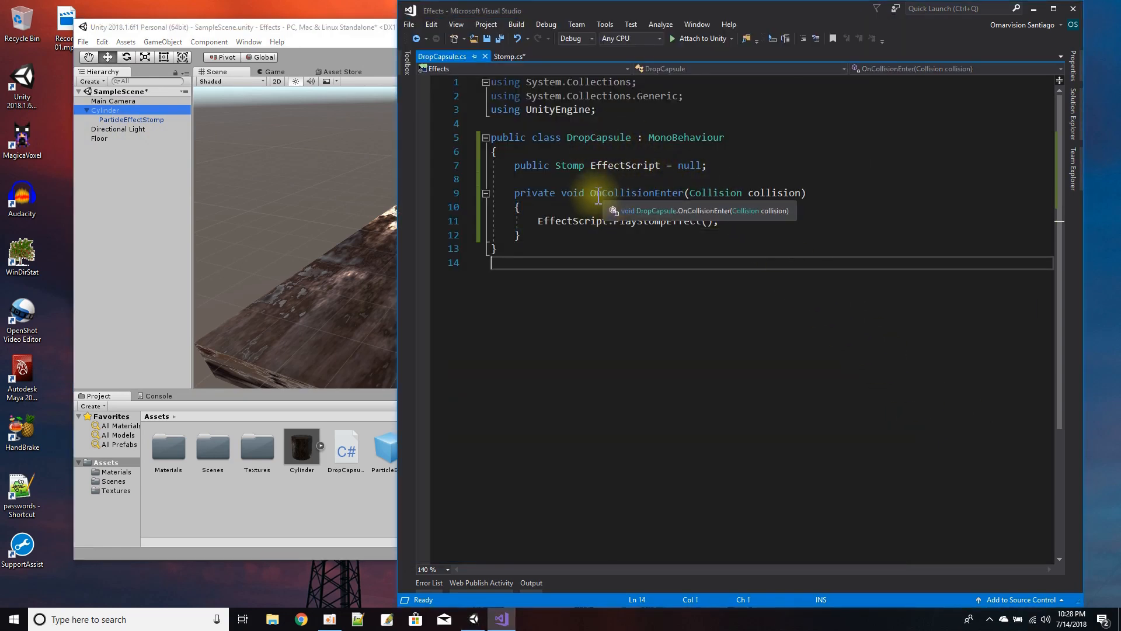
{"action": "double_click", "coordinate": [572, 221]}
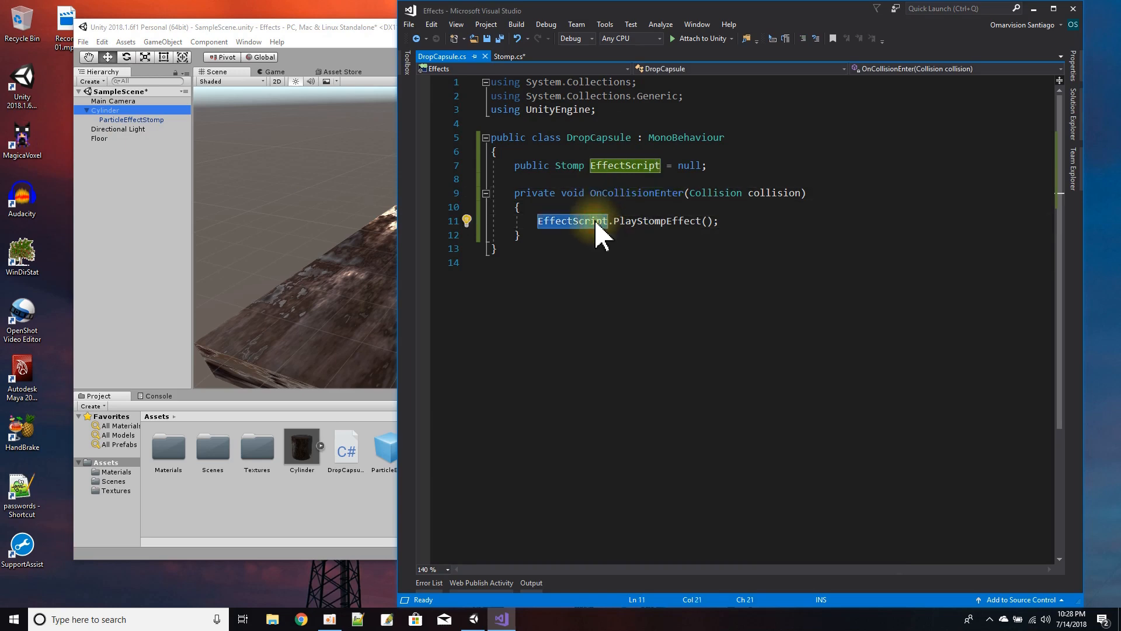
{"action": "left_click", "coordinate": [655, 220]}
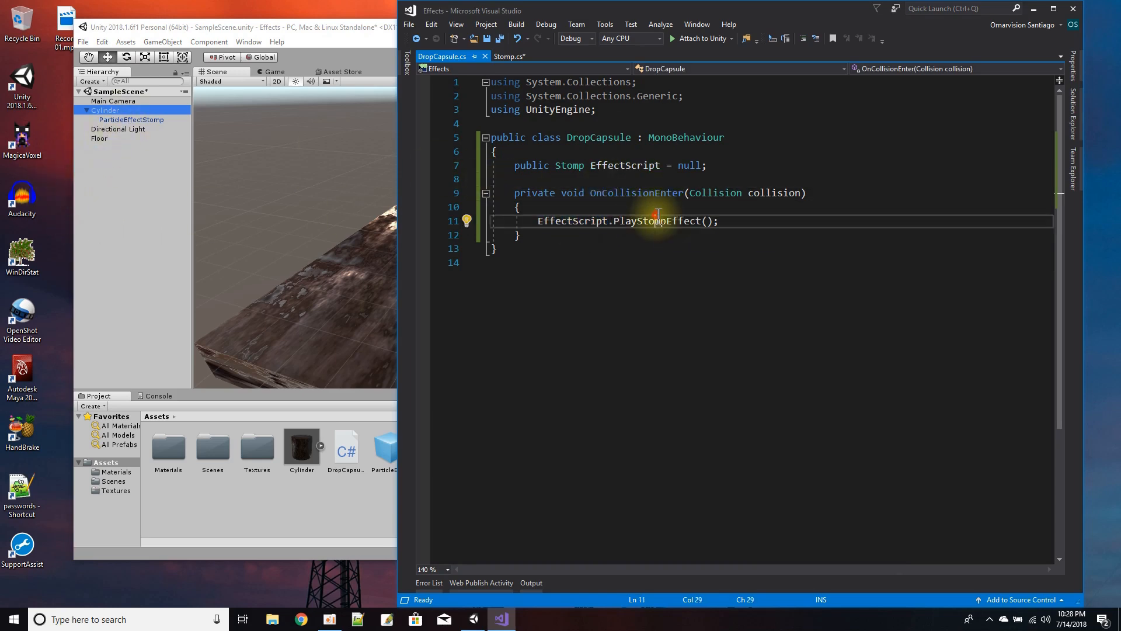